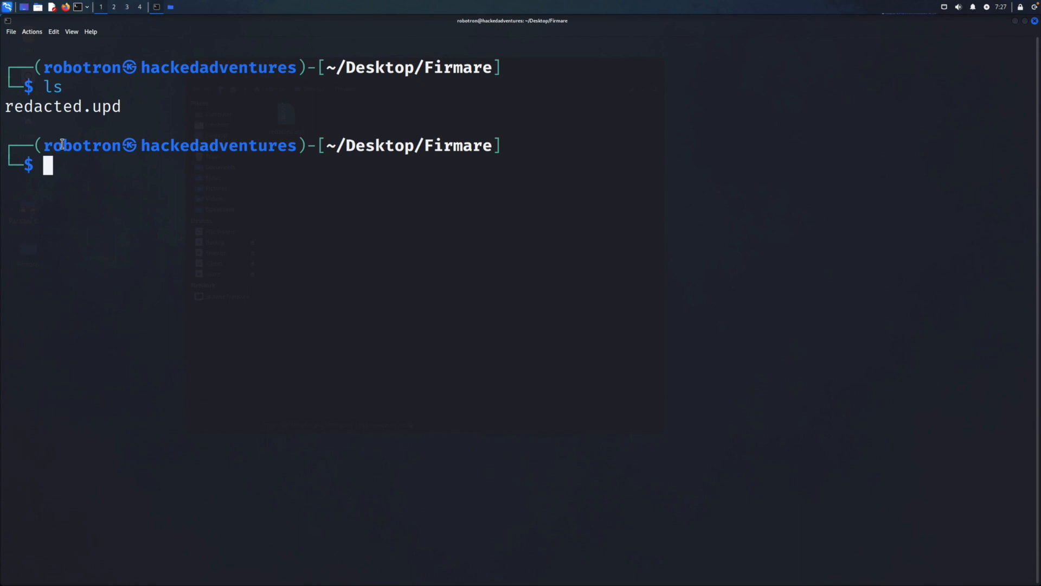
- Extract redacted.upd with binwalk -e and cd into _redacted.upd.extracted
double_click(60, 107)
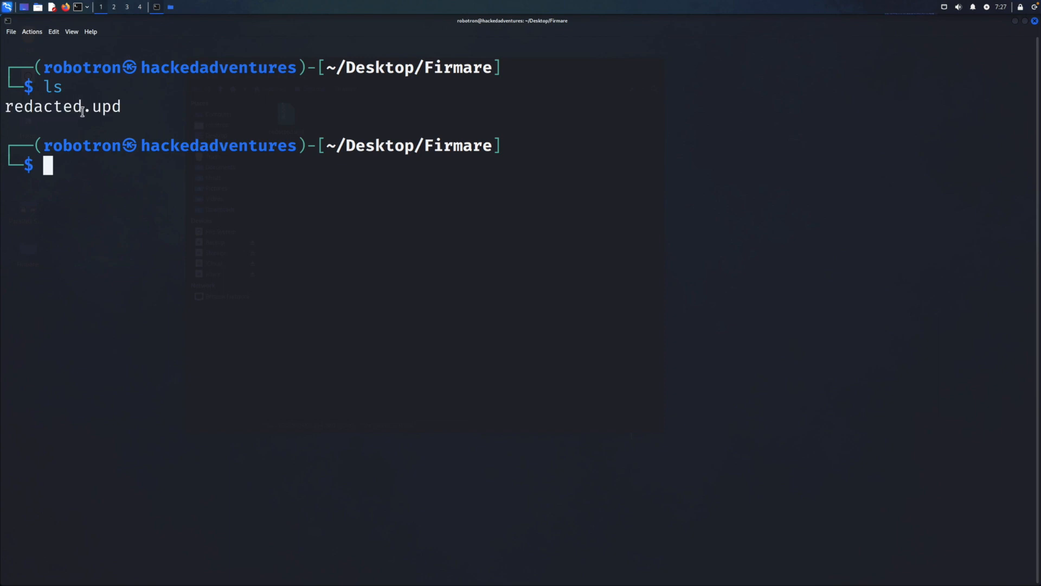
double_click(43, 106)
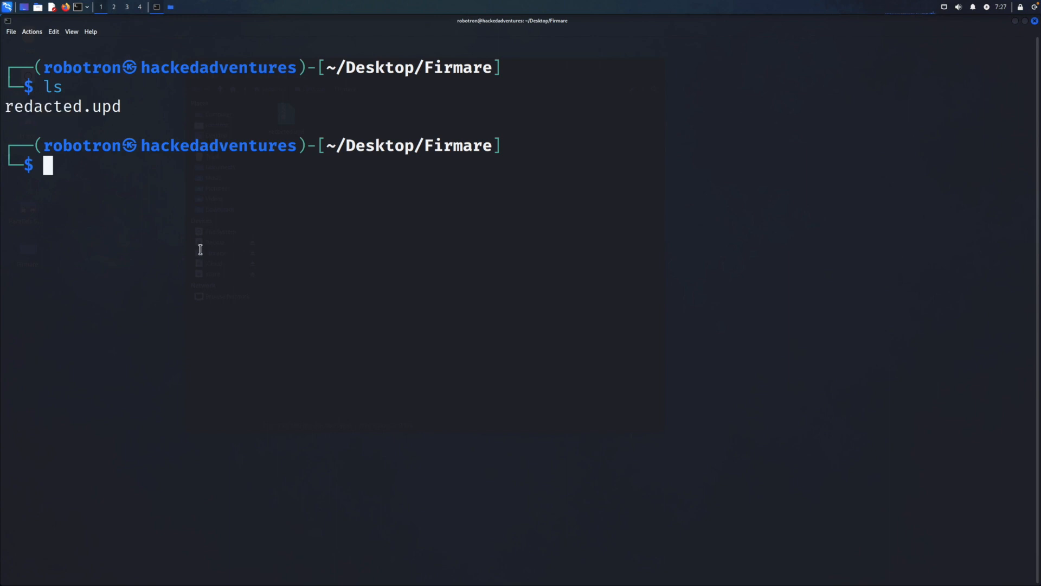
text(binwalk)
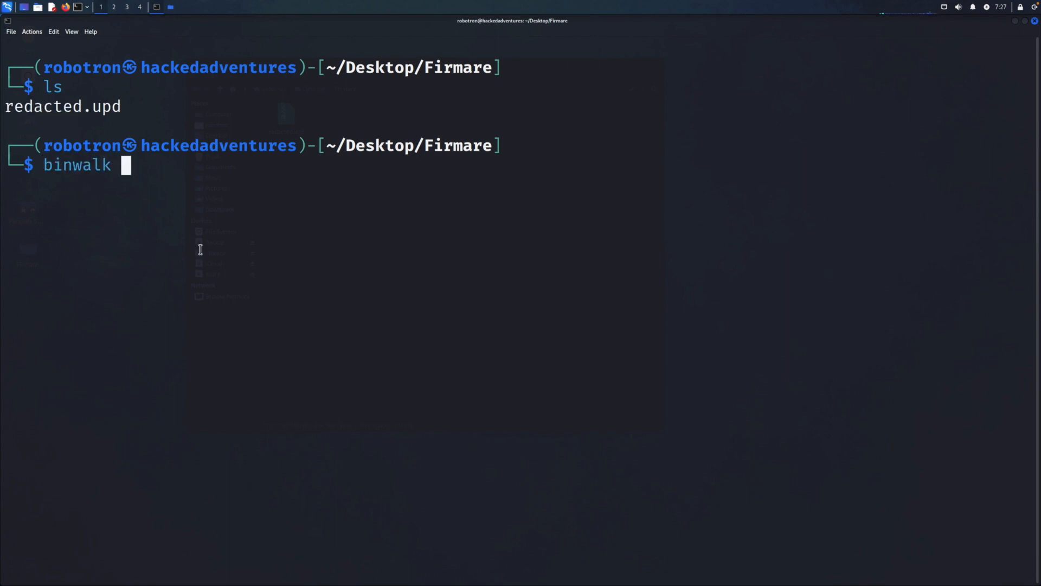
text(-e redacted.upd)
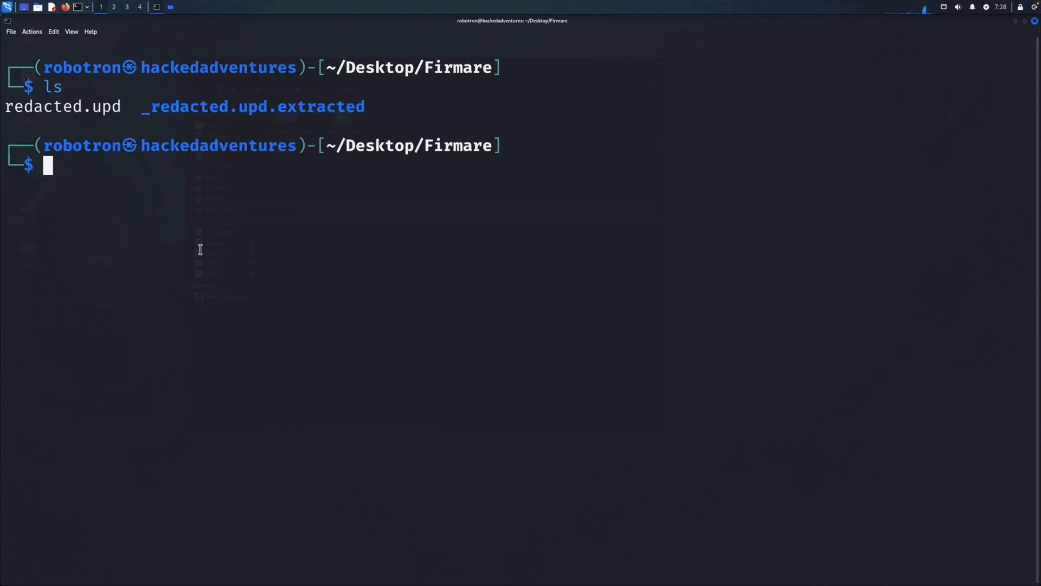
text(cd _redacted.upd.extracted)
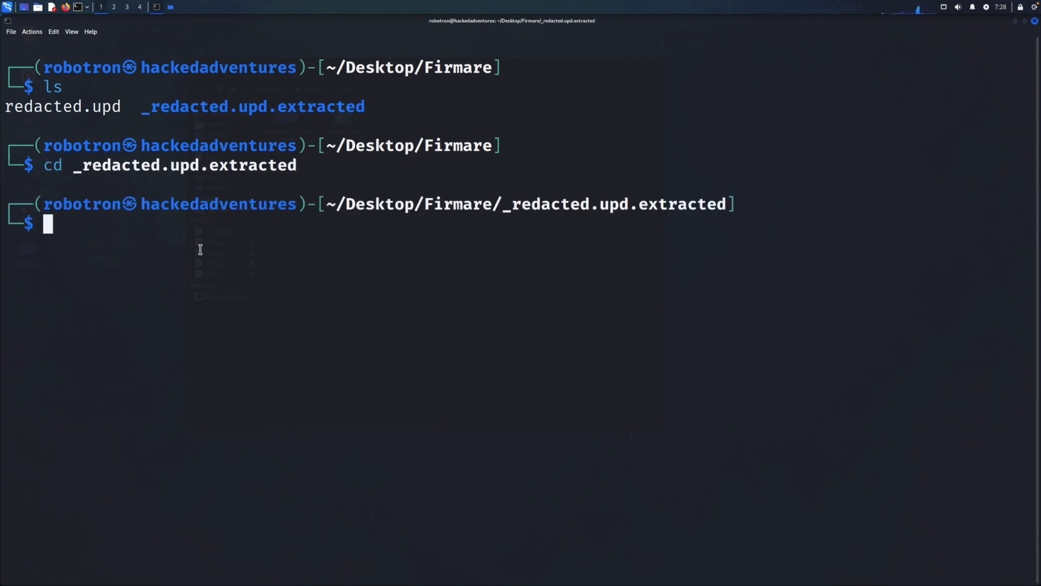
- Clear the terminal, page through libupdate.sh with cat, and relist the extracted files
text(clear)
text(ls)
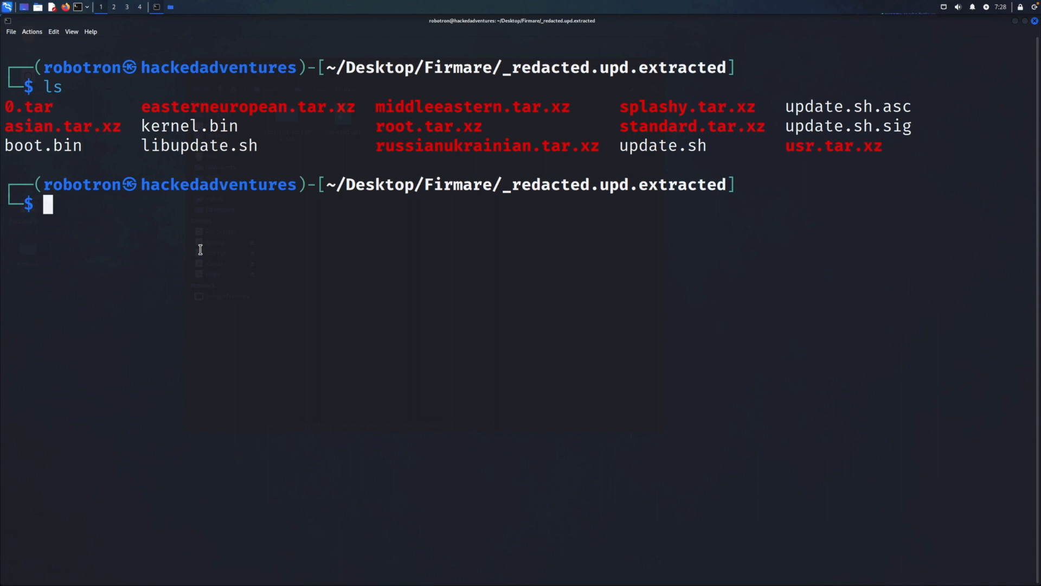
text(cat l)
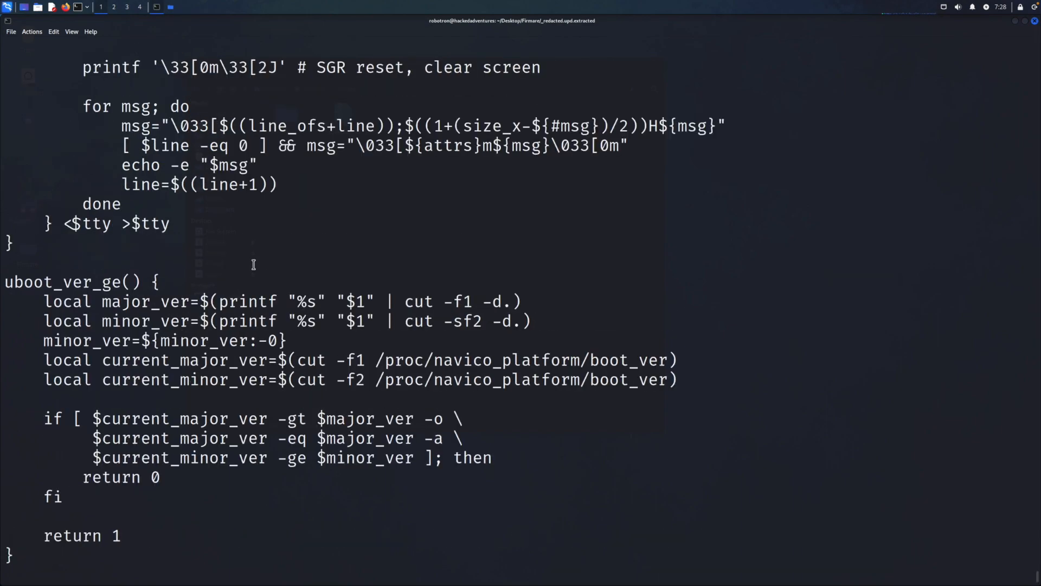
scroll(down, 3)
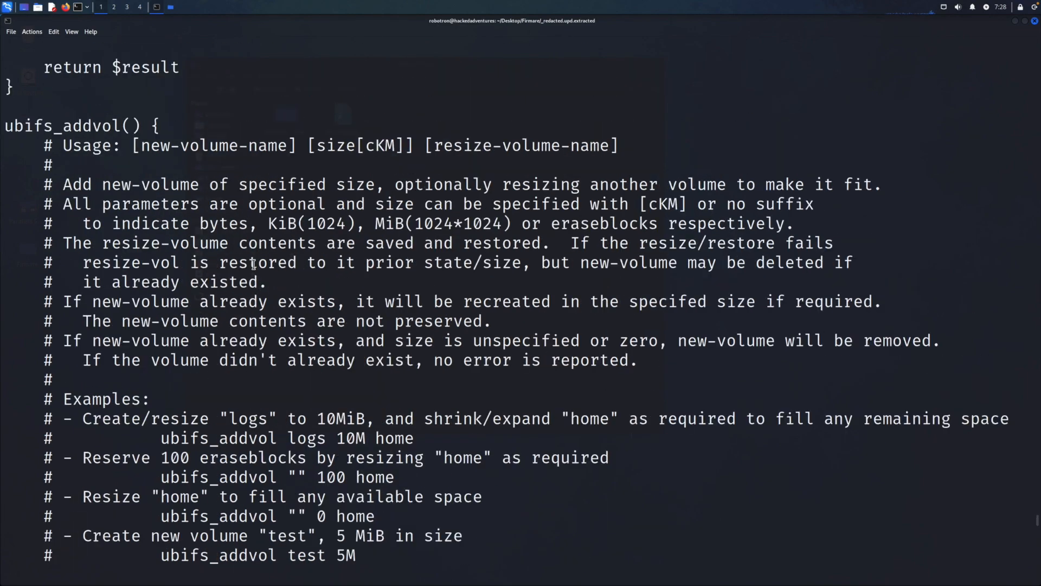
scroll(down, 3)
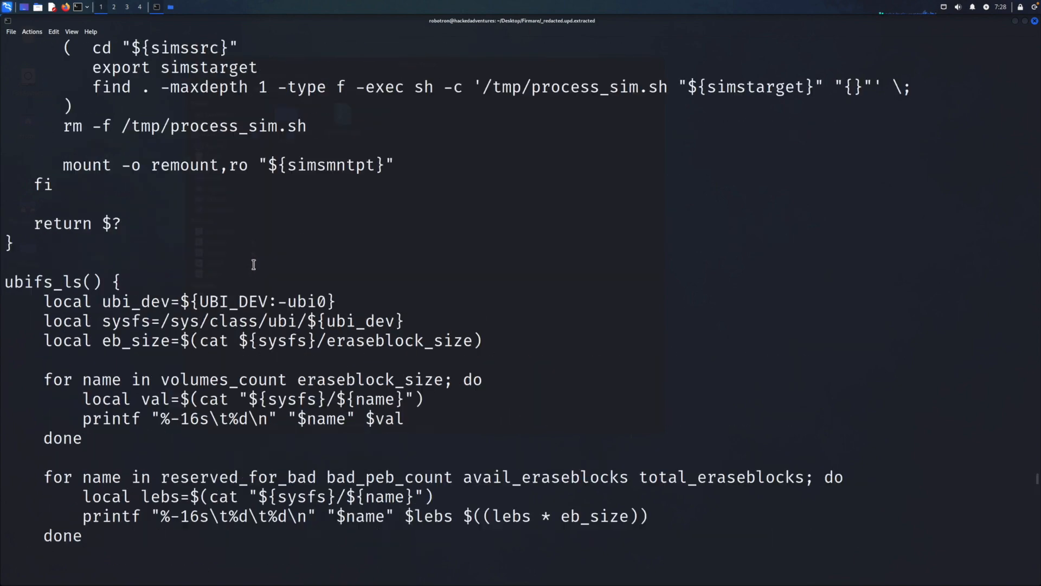
scroll(up, 3)
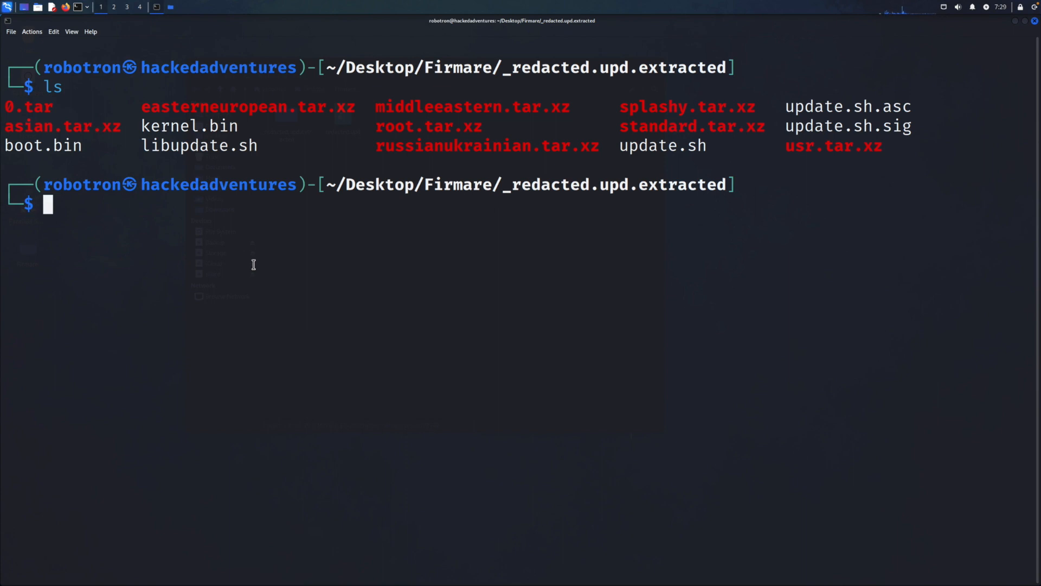
- Unpack root.tar.xz with tar xvf after tar xvzf fails with a gzip error
text(tar xvz)
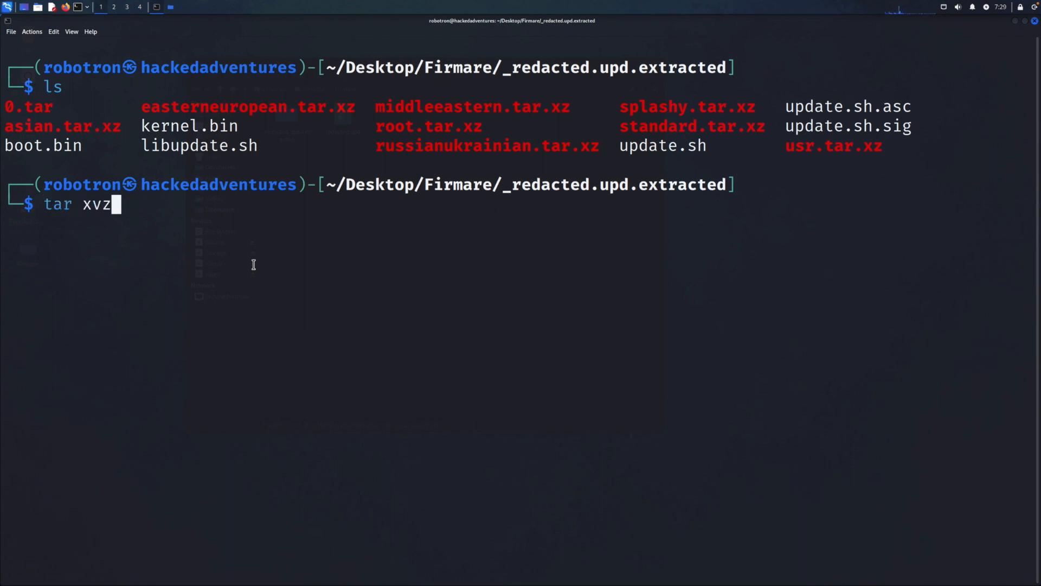
text(f root.tar.xz)
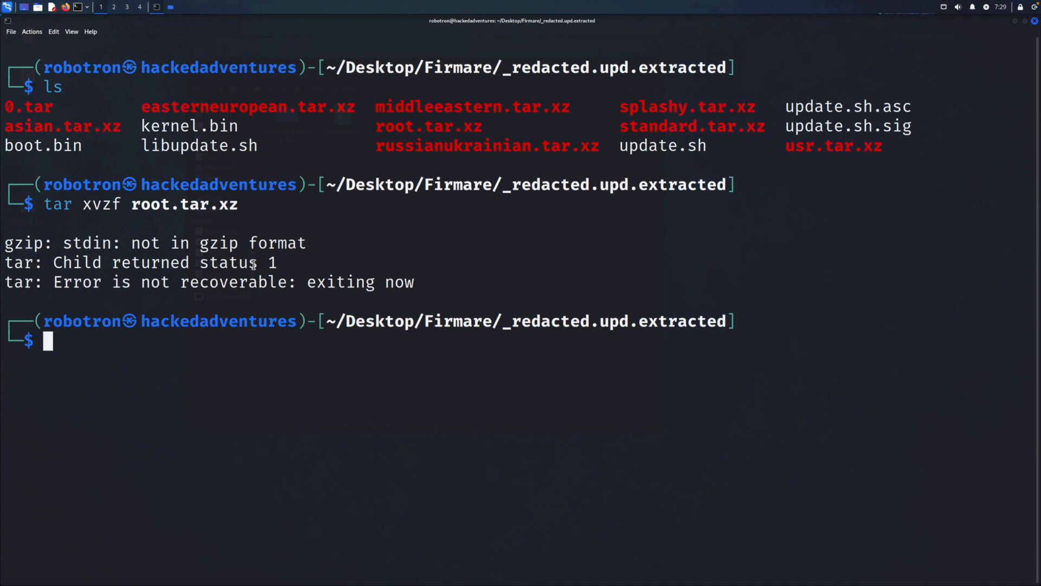
text(tar)
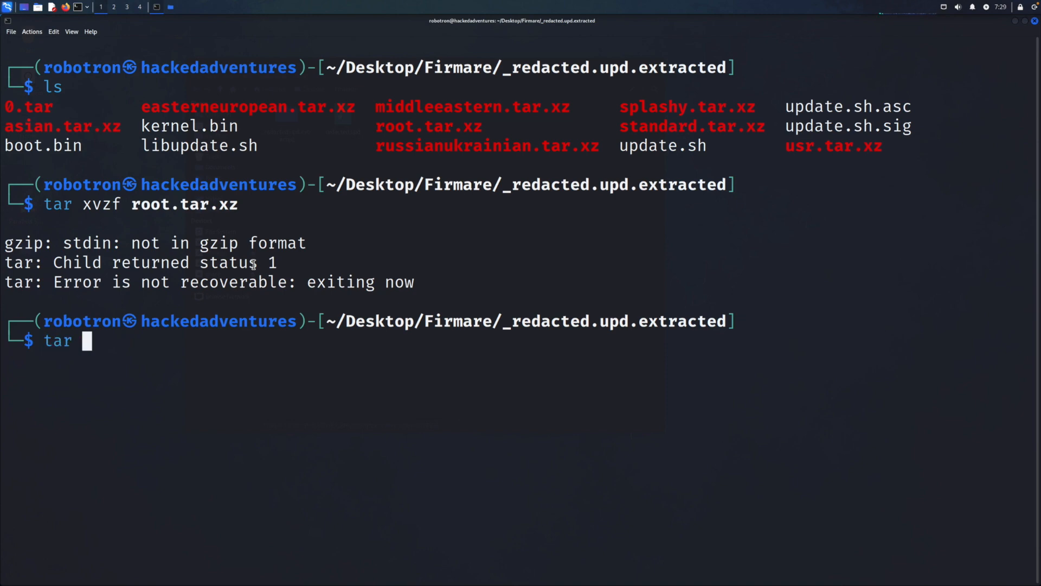
text(xvf)
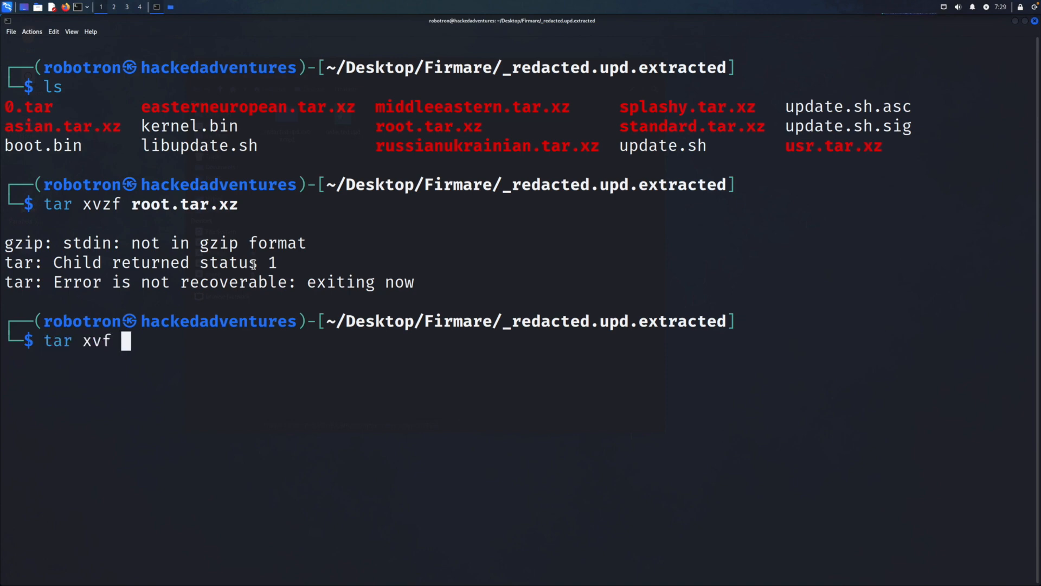
text(root)
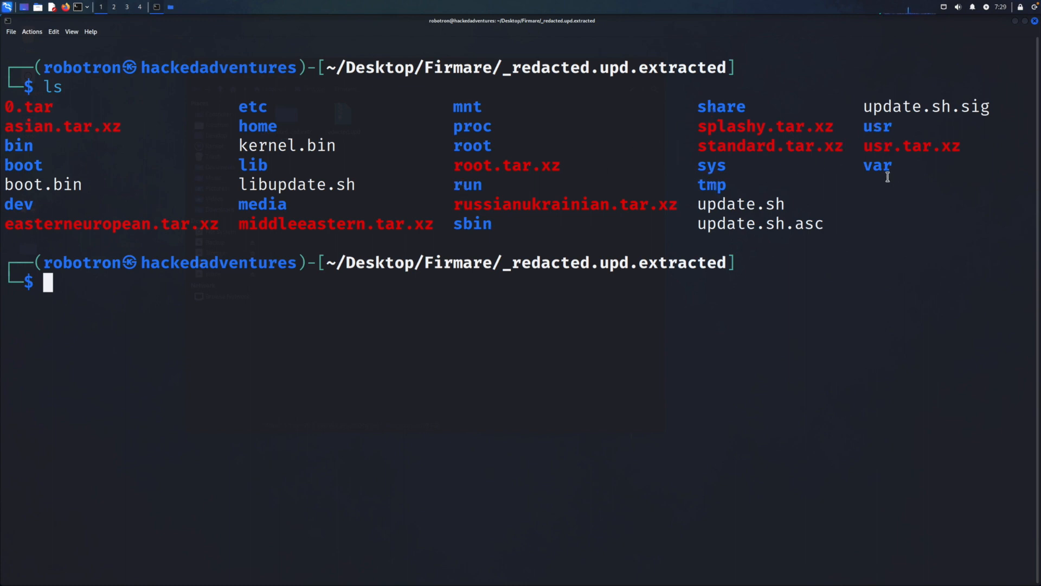
- Enter the etc folder, list its configuration files, and print the filesystems file
text(ls)
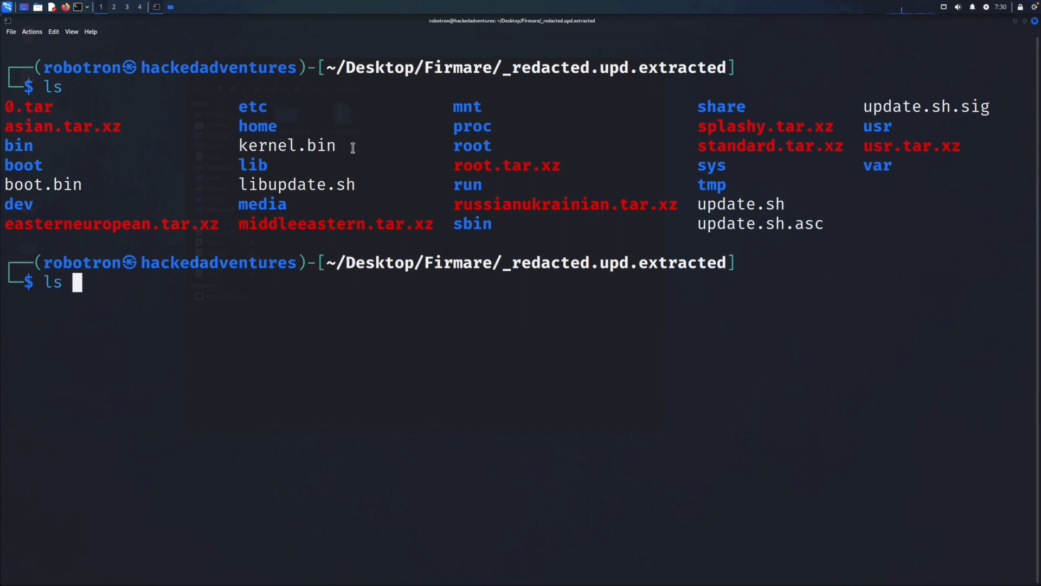
text(bi)
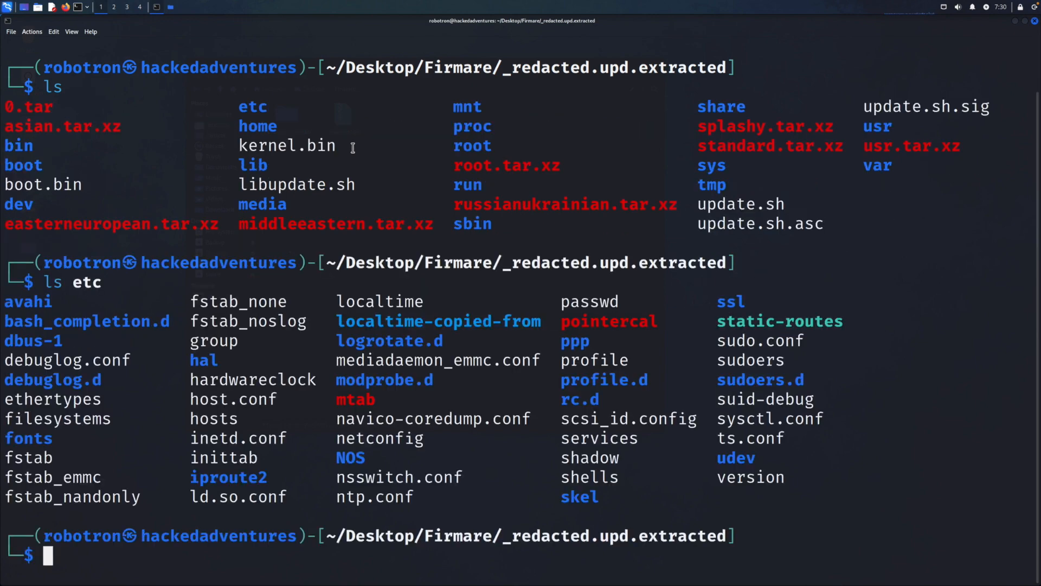
text(clear)
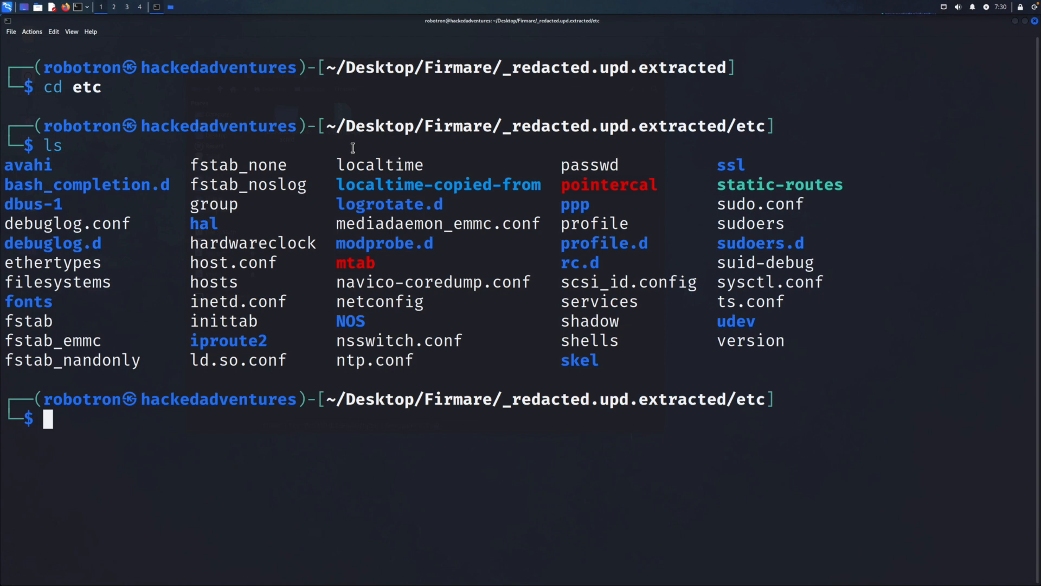
text(cat)
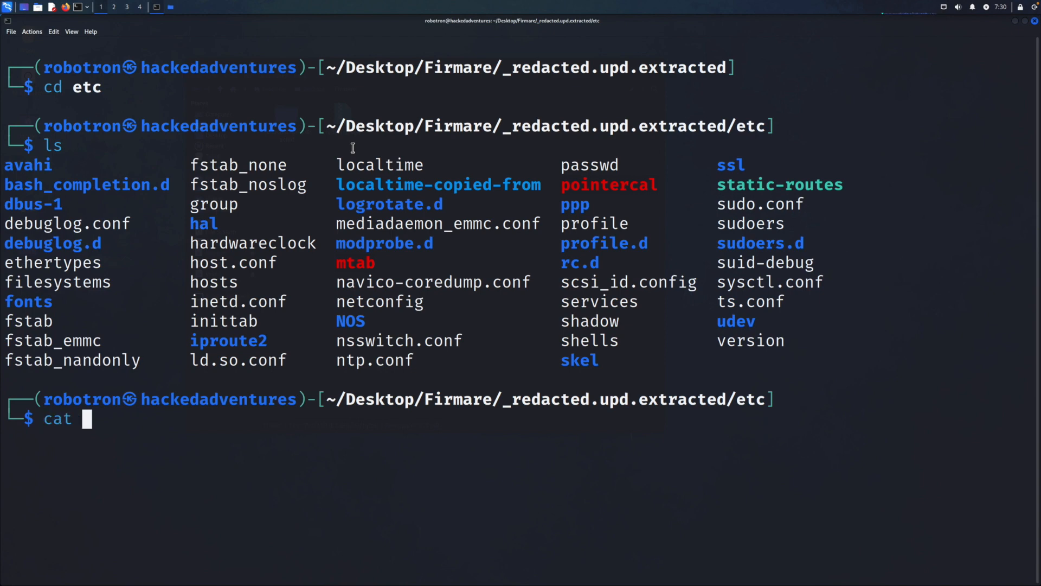
text(filesystems)
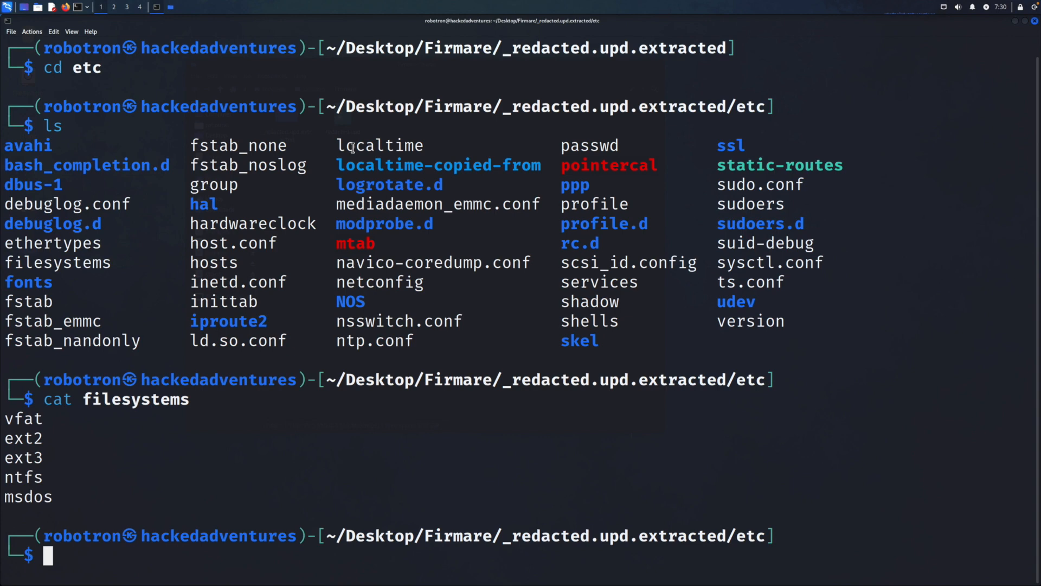
text(cat)
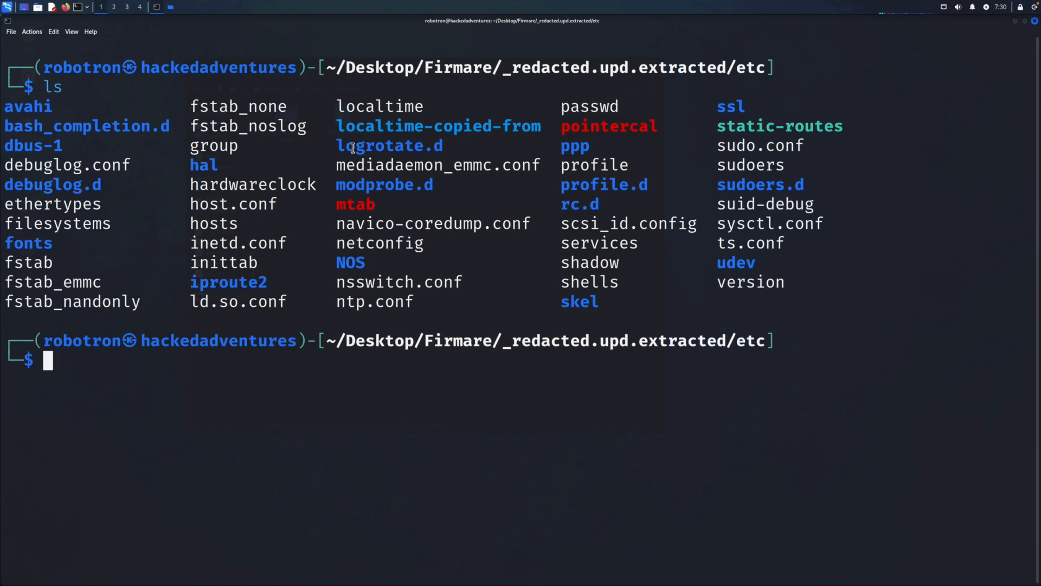
- Print the group, host.conf and hosts files from etc, clearing between them
text(cat group)
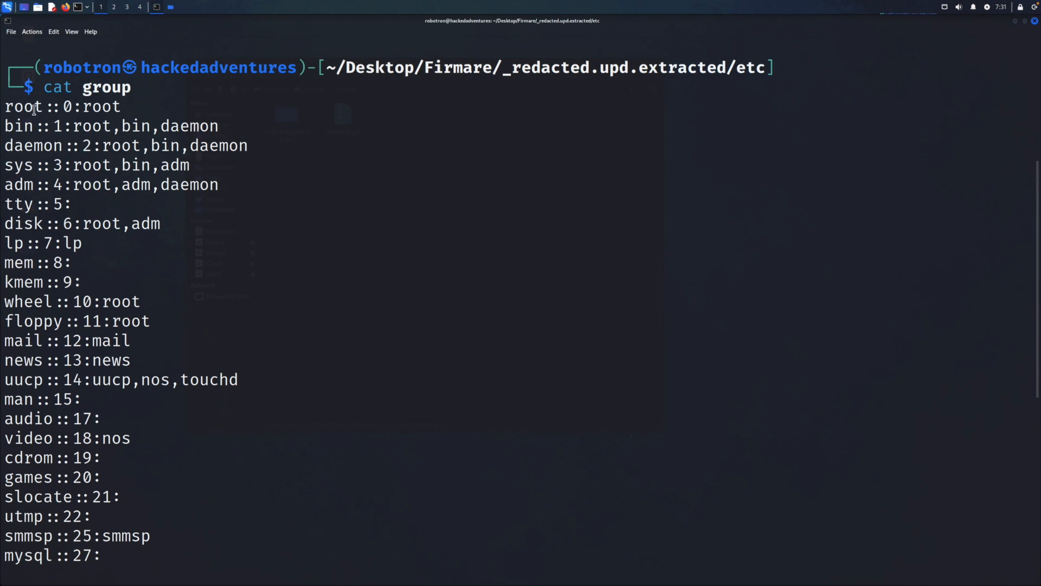
scroll(down, 3)
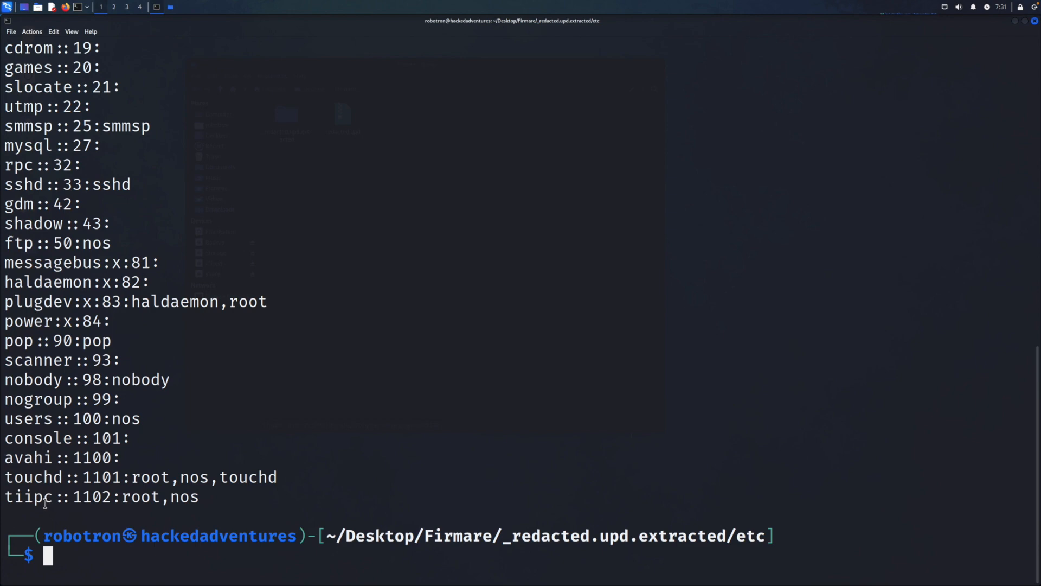
mouse_move(65, 475)
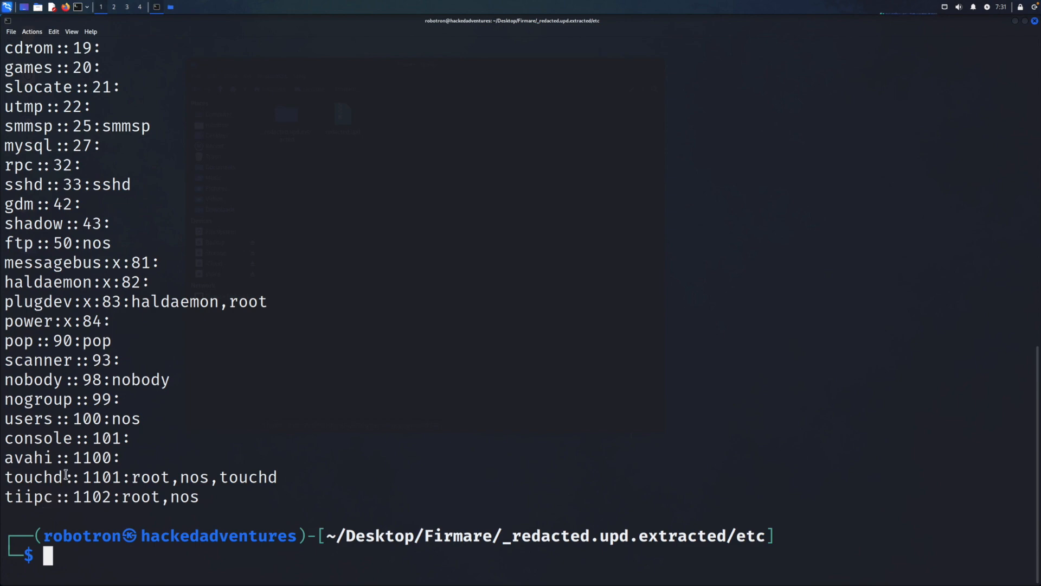
text(cle)
text(ls)
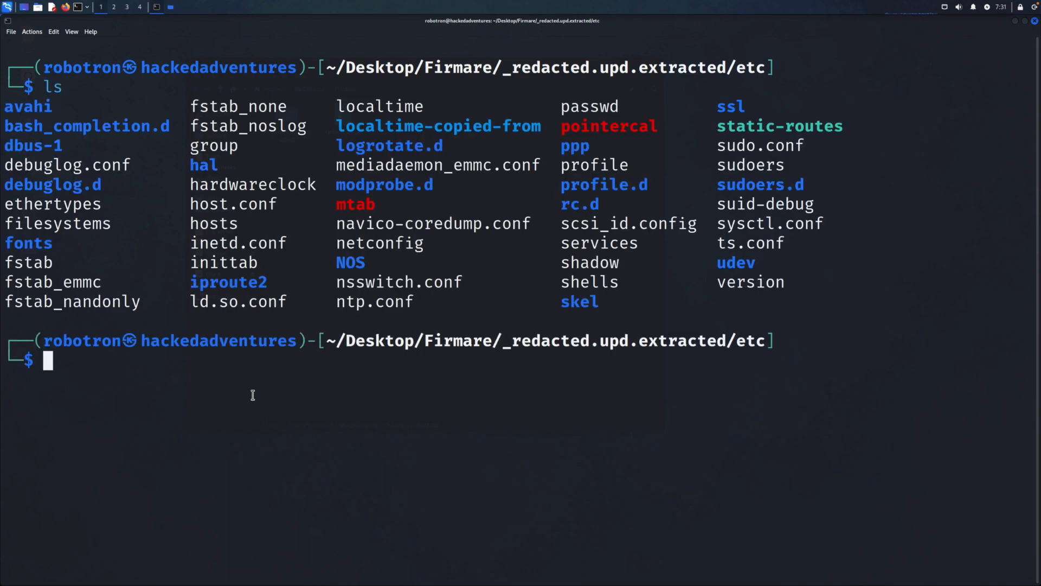
text(cat host.)
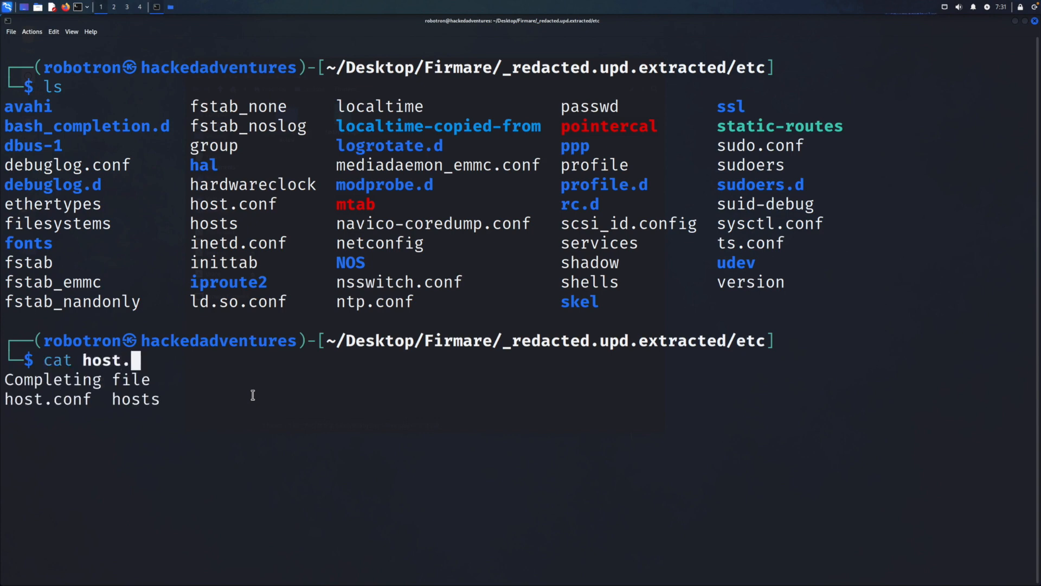
key(Enter)
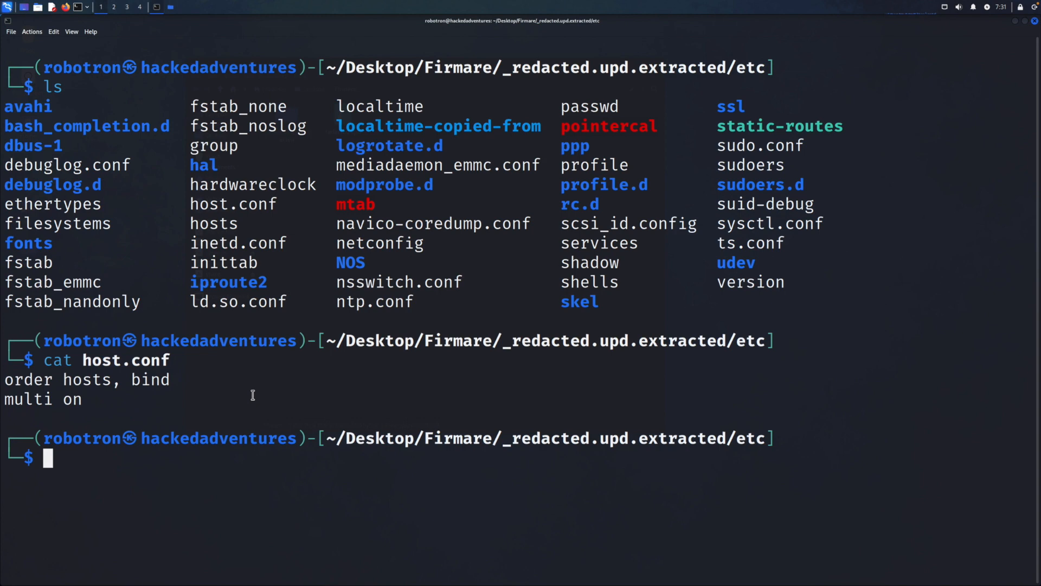
text(cat hosts)
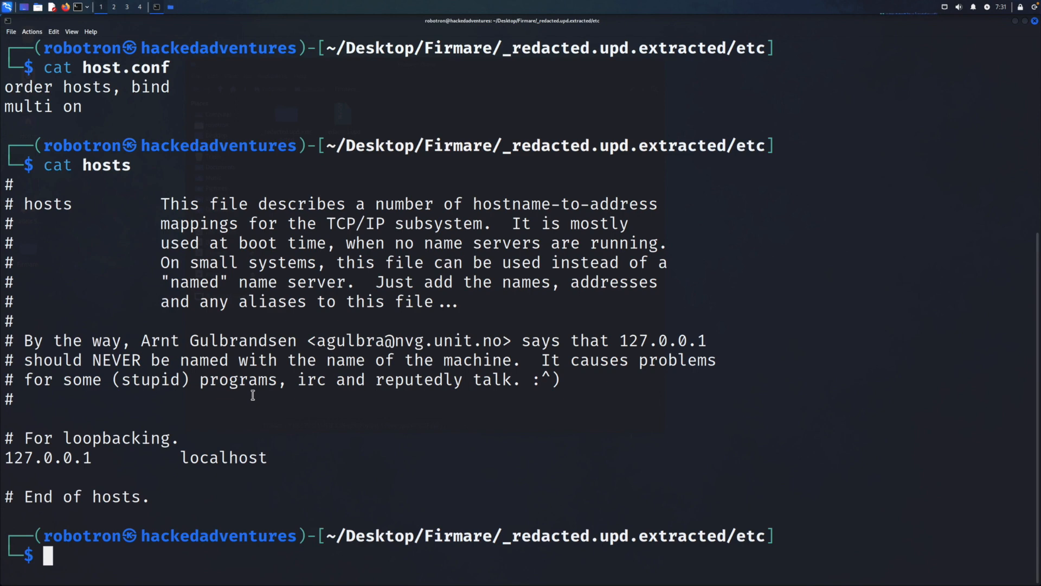
mouse_move(83, 458)
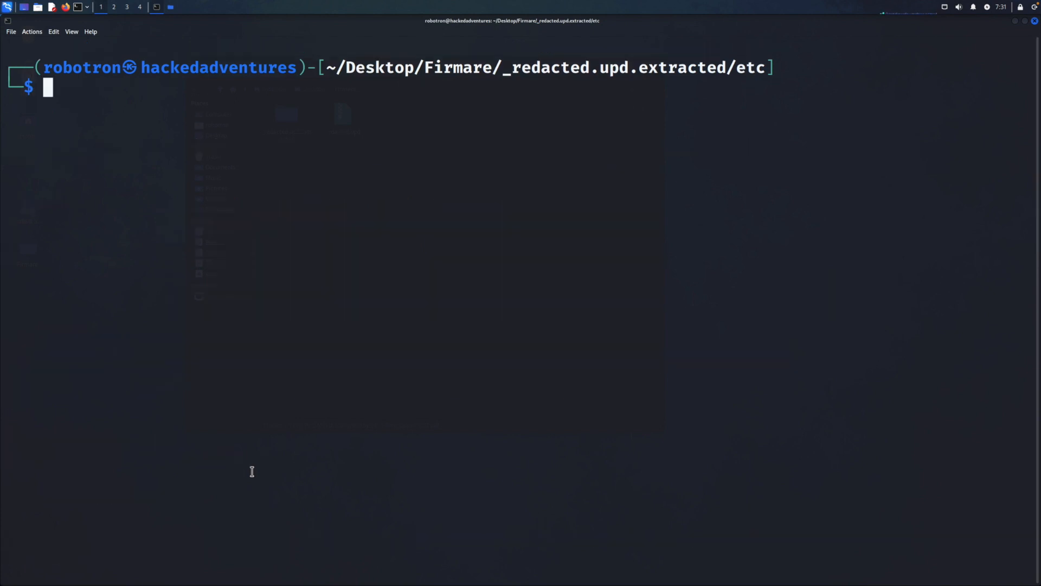
- List etc and print ntp.conf, then clear the screen
text(ls)
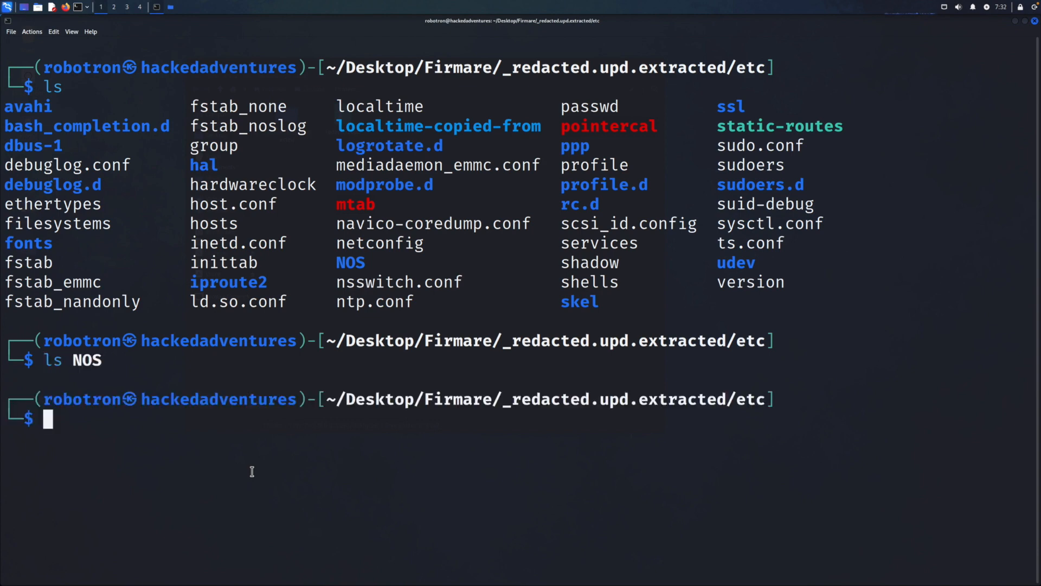
text(cat nn)
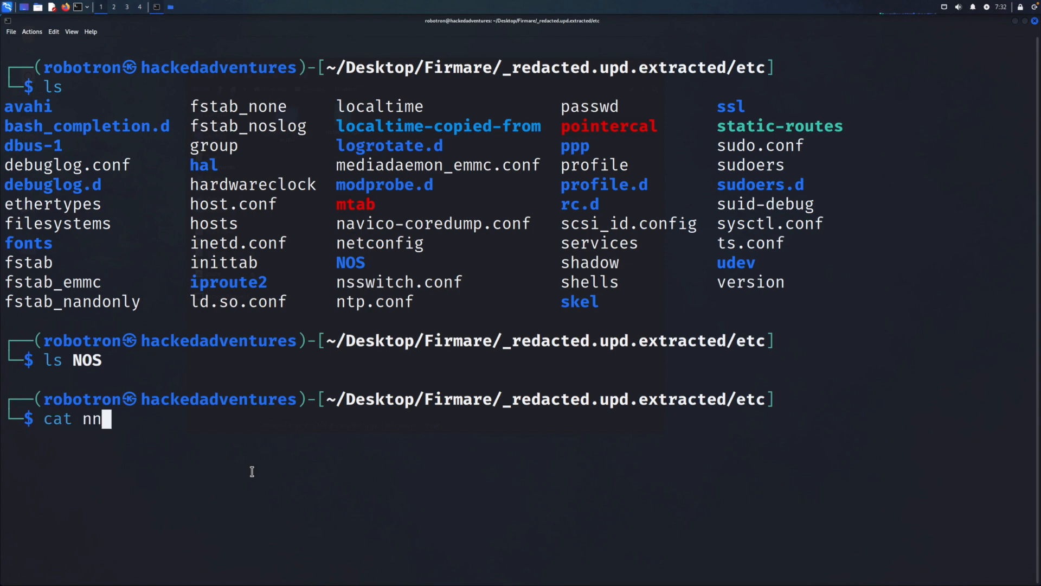
text(tp.)
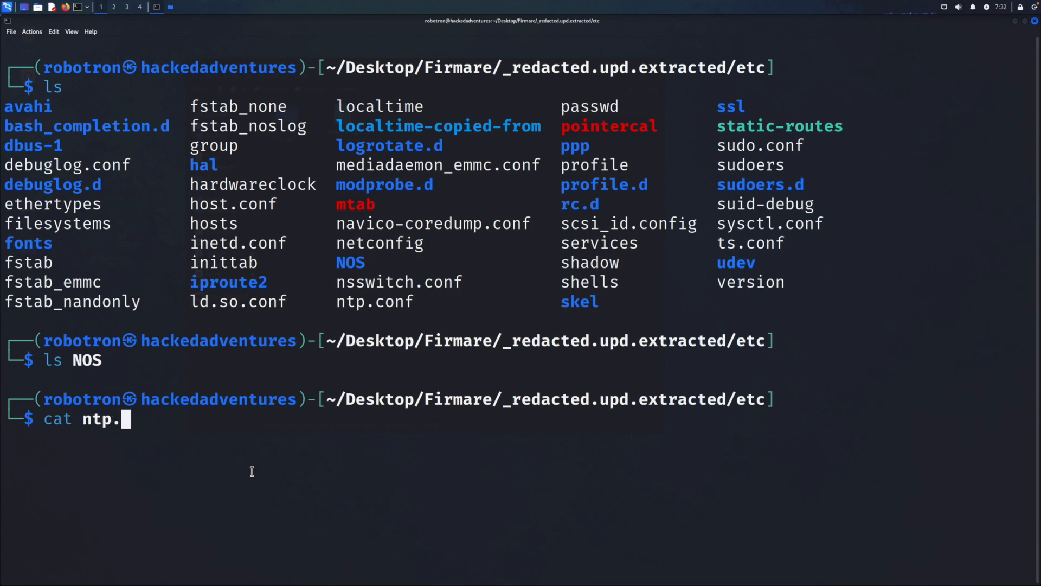
text(conf)
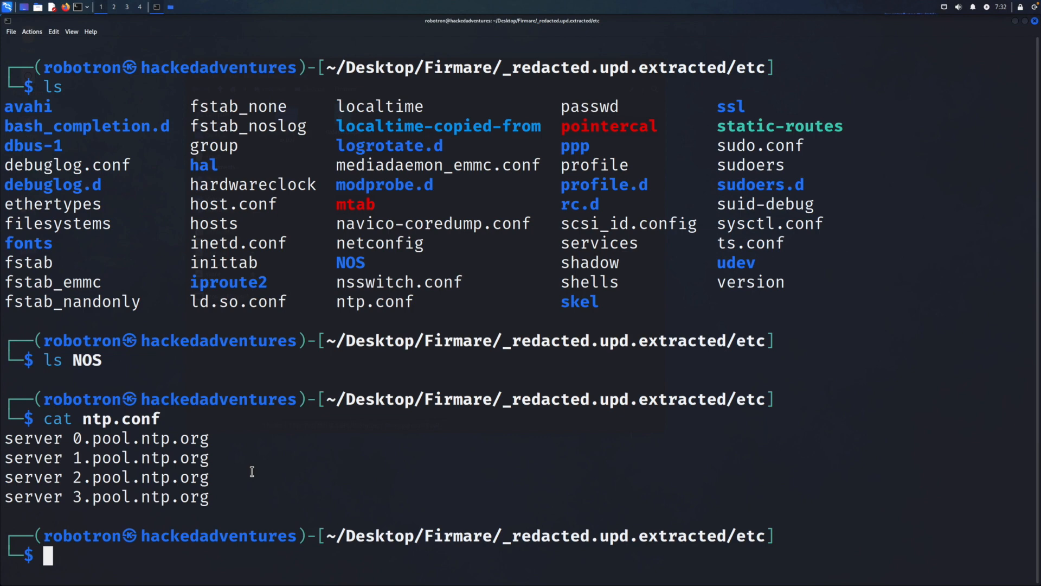
text(cle)
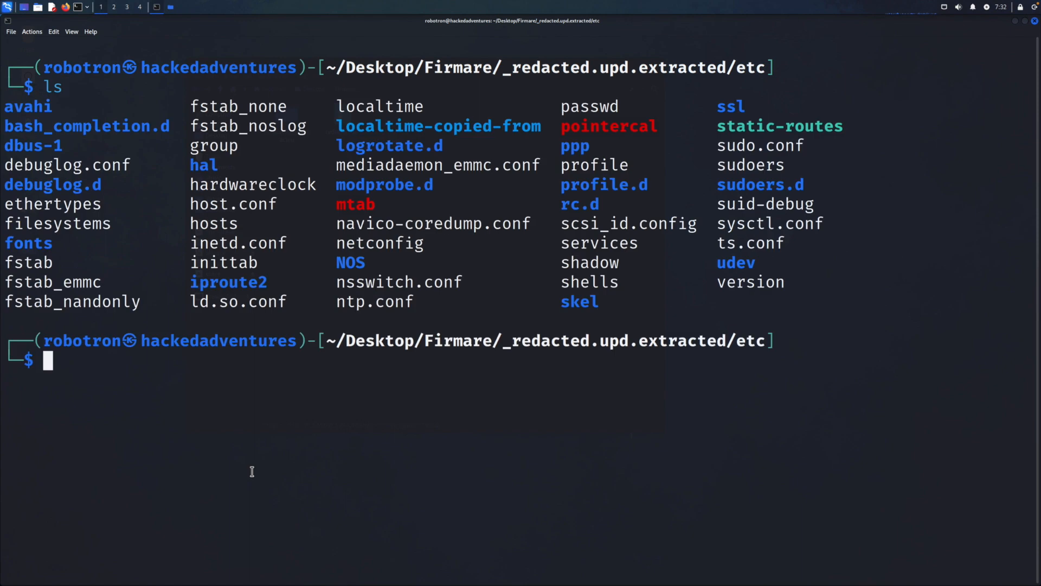
- Print the passwd file, clear, and print the shells file
text(cat p)
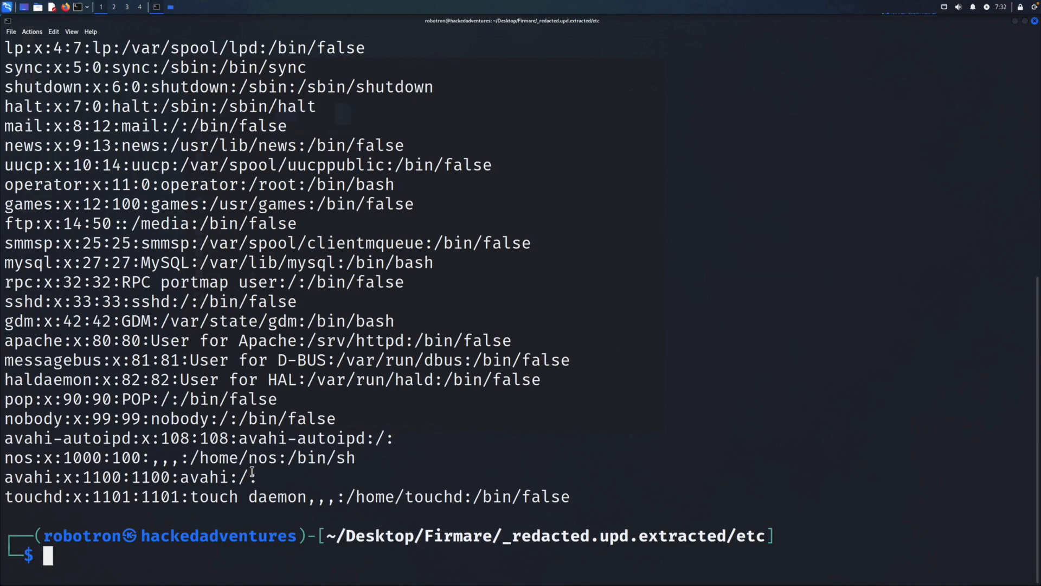
mouse_move(130, 188)
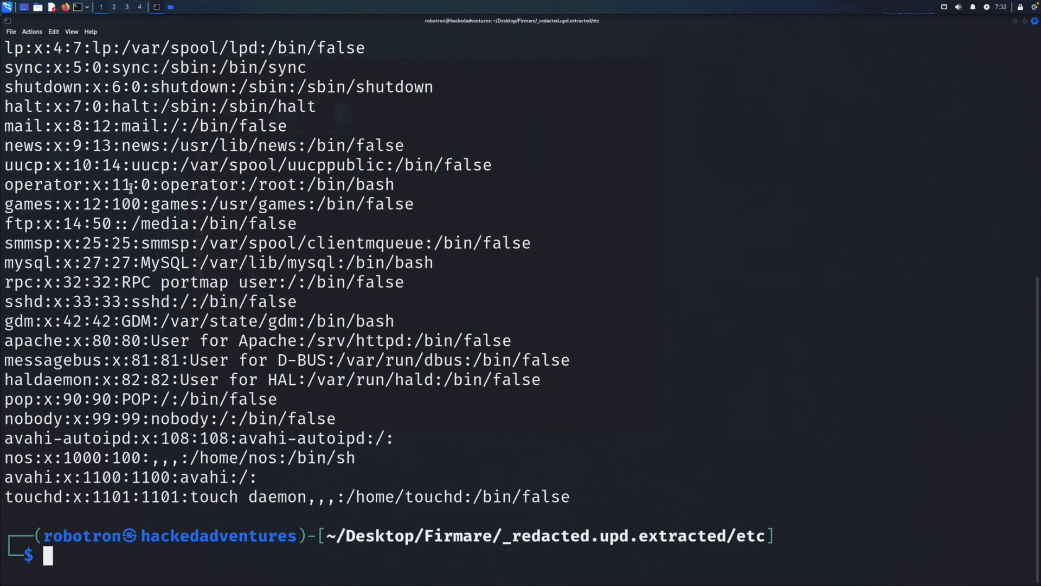
text(cat passwd)
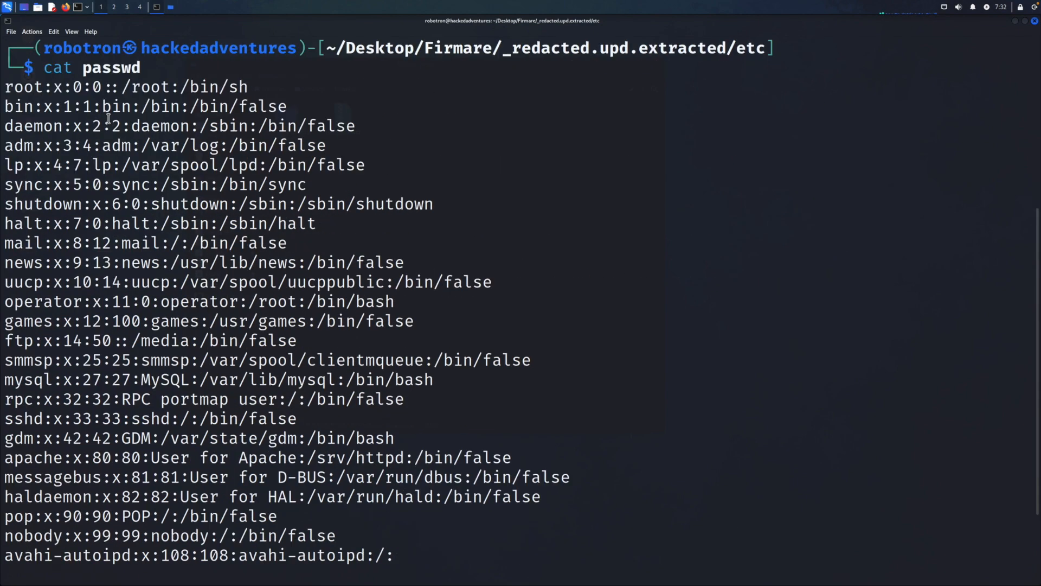
mouse_move(56, 106)
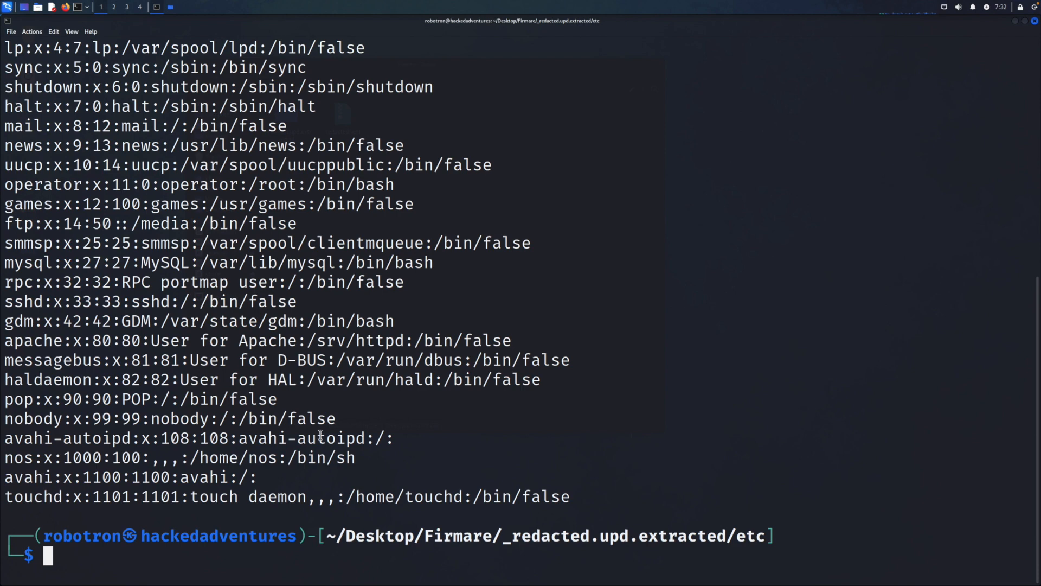
text(cle)
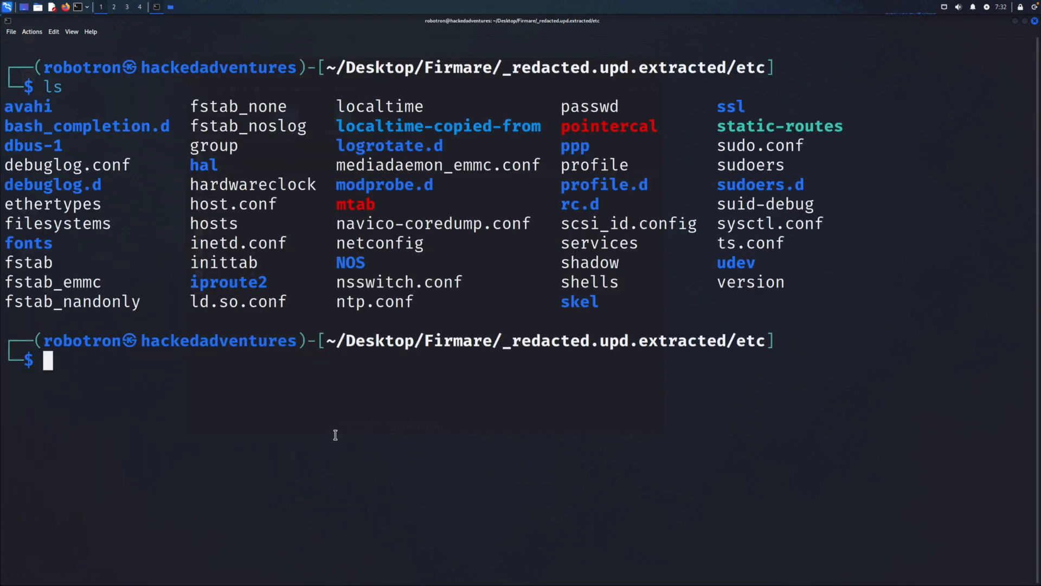
text(c)
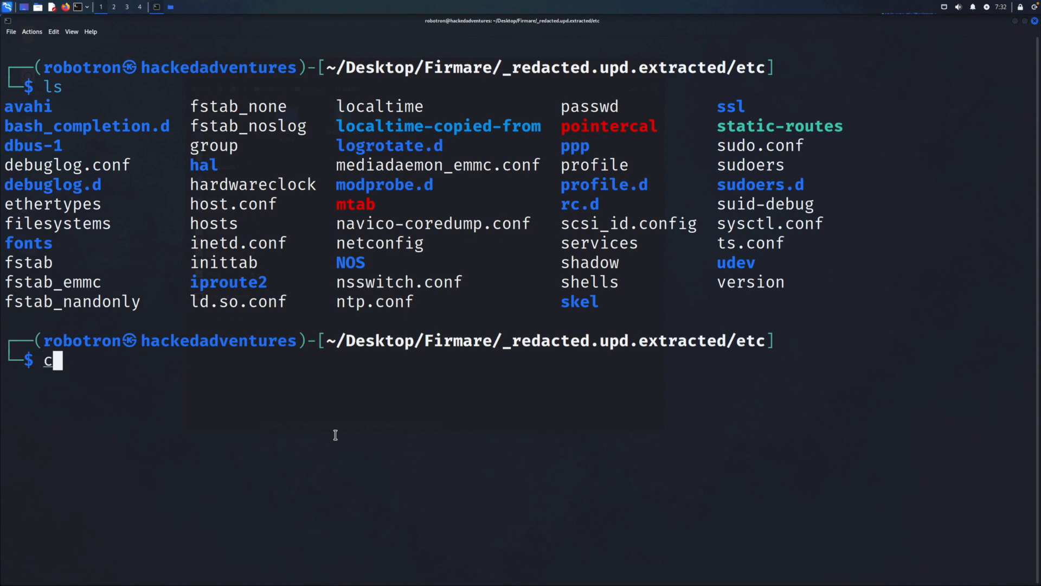
text(at)
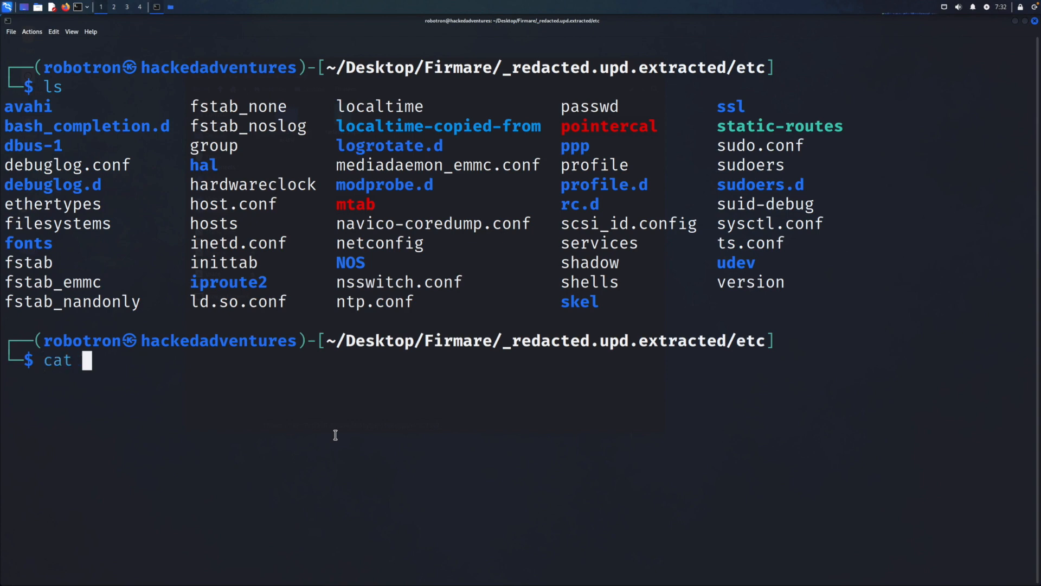
text(shells)
text(ls ssl)
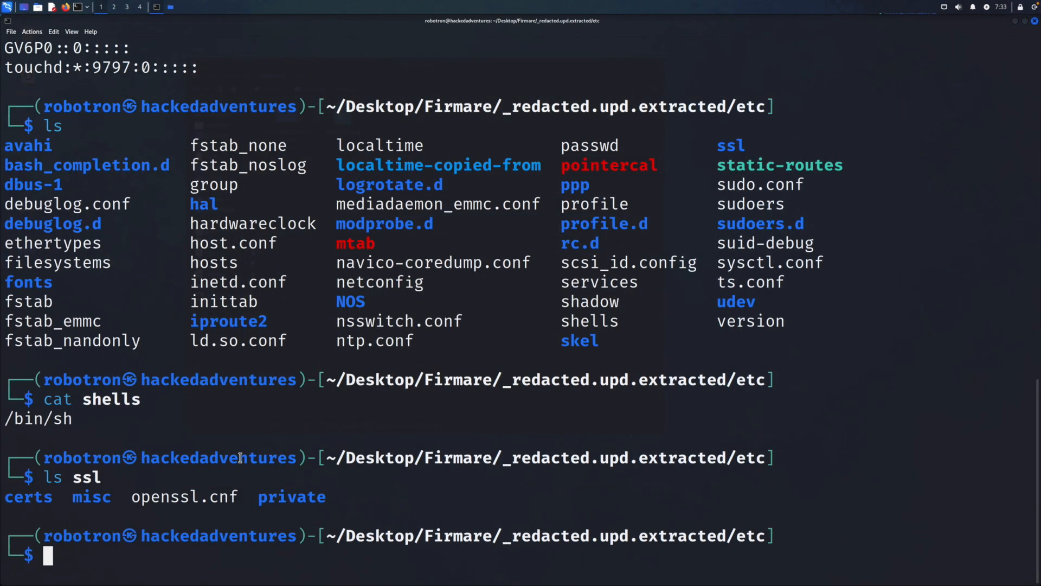
- Print ts.conf and the version file (NOSLinux_38, product 19.3.3), and list ssl
text(cat ts.conf)
text(cat version)
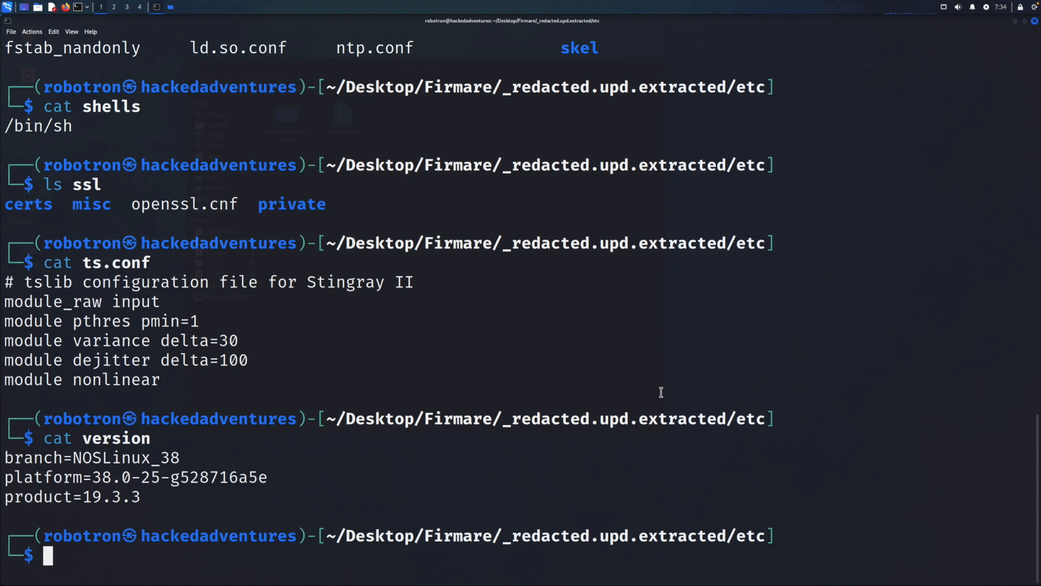
text(ls)
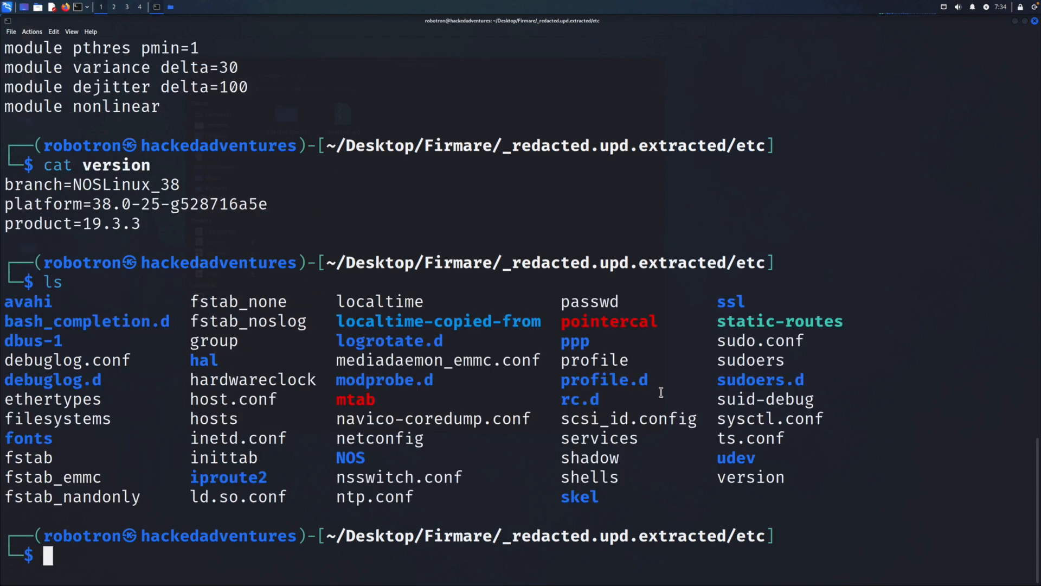
text(cd ..)
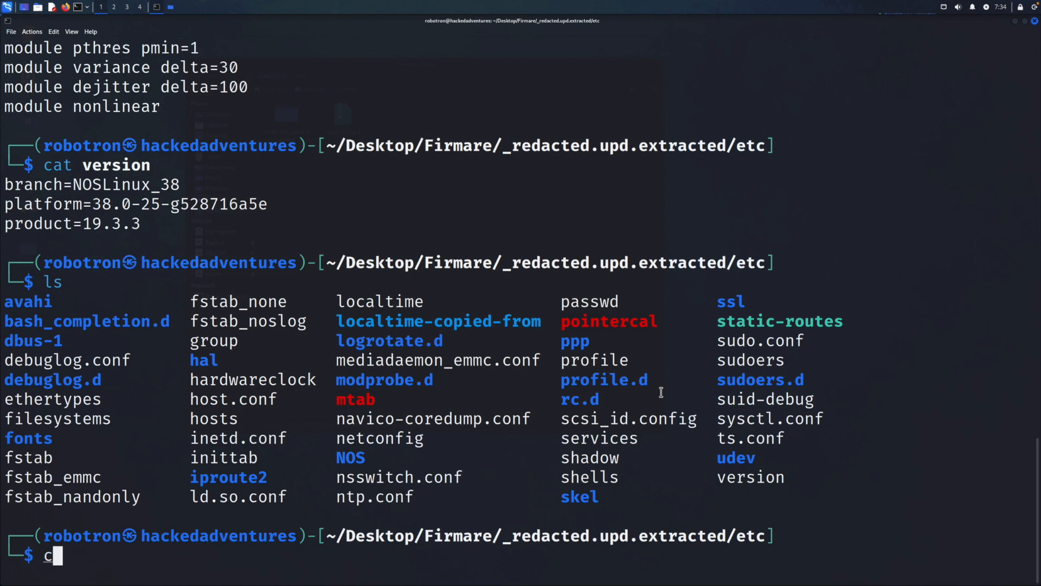
- From the extracted root, list lib, media (factorydata), run and share (man) contents
key(Enter)
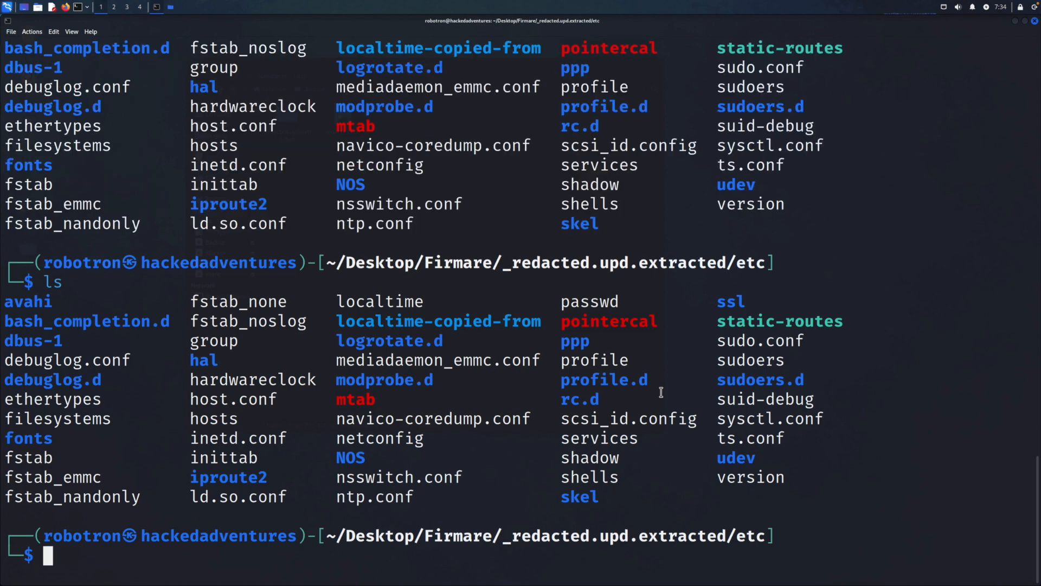
text(c)
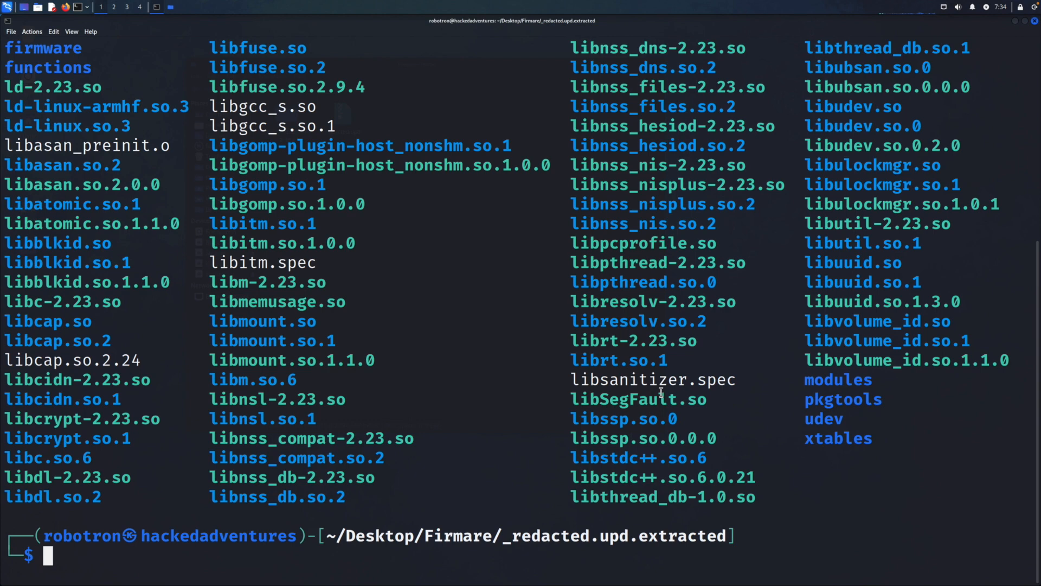
text(c)
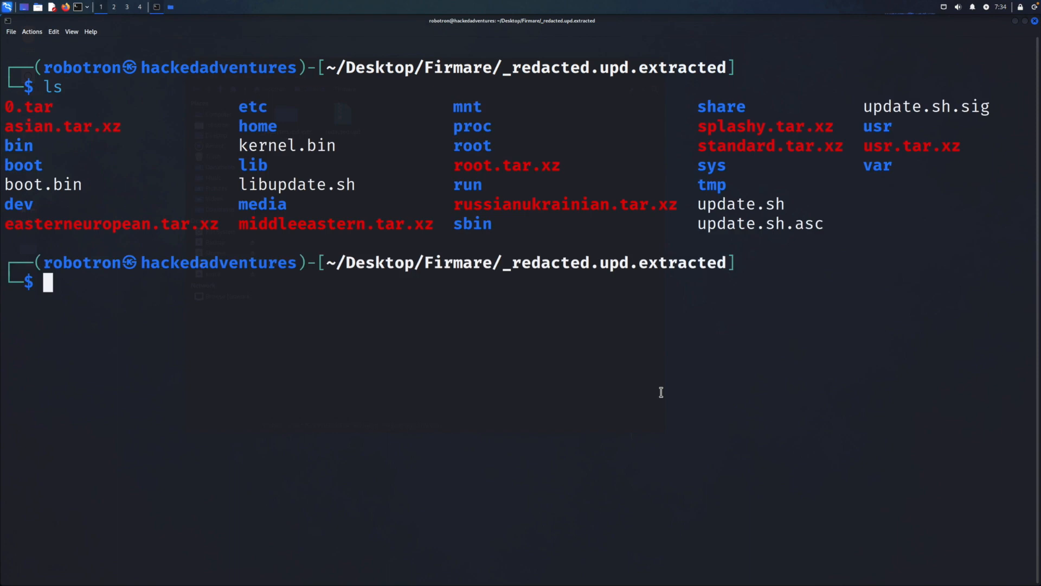
text(ls)
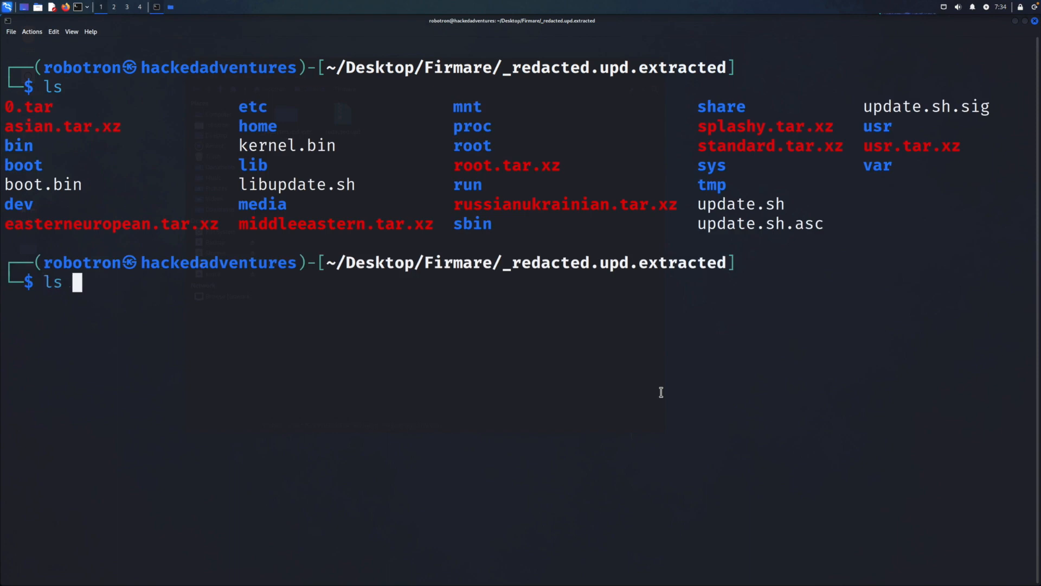
text(media)
text(cd)
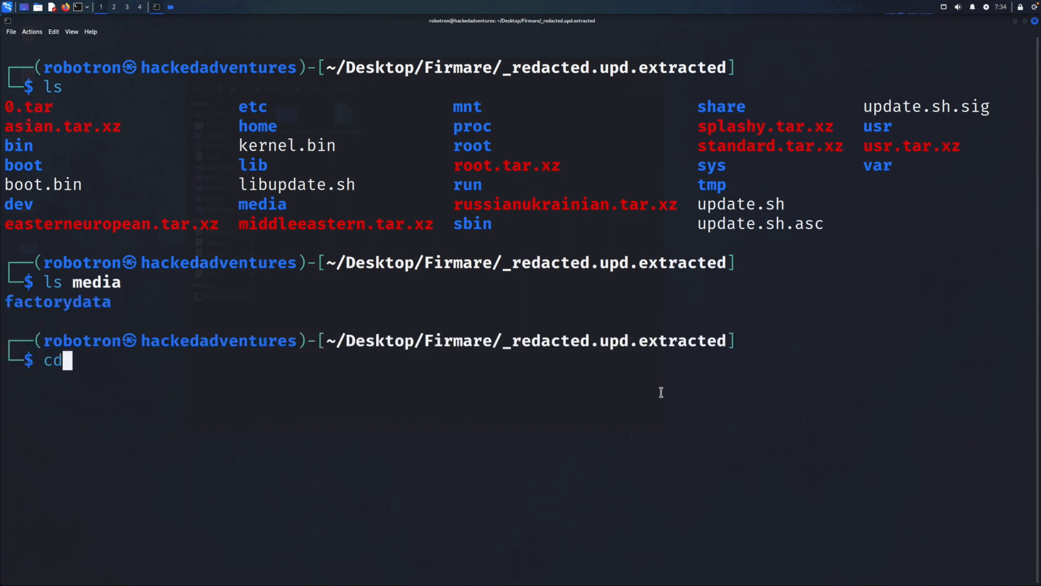
text(media/)
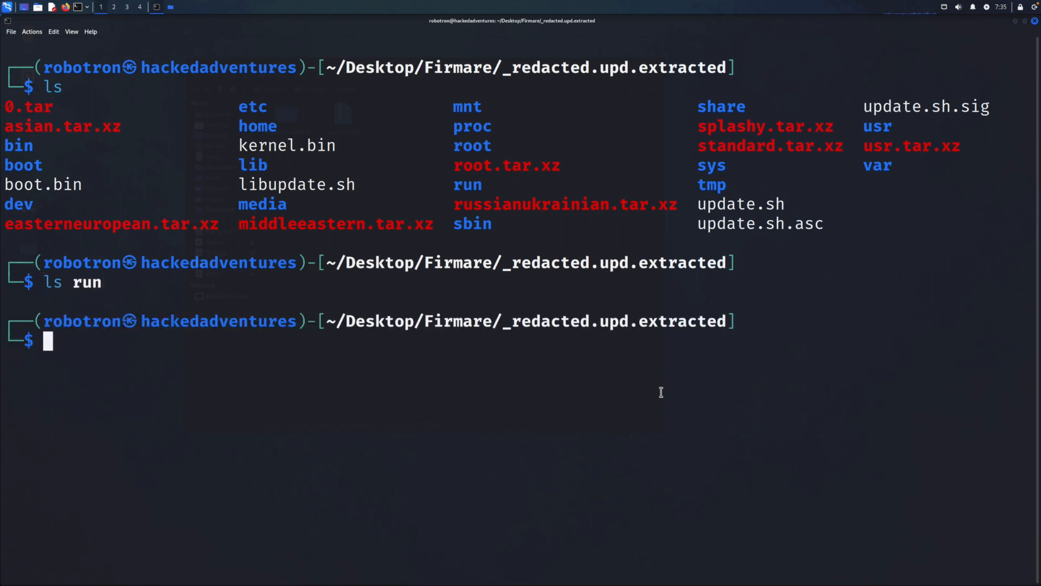
text(ls share)
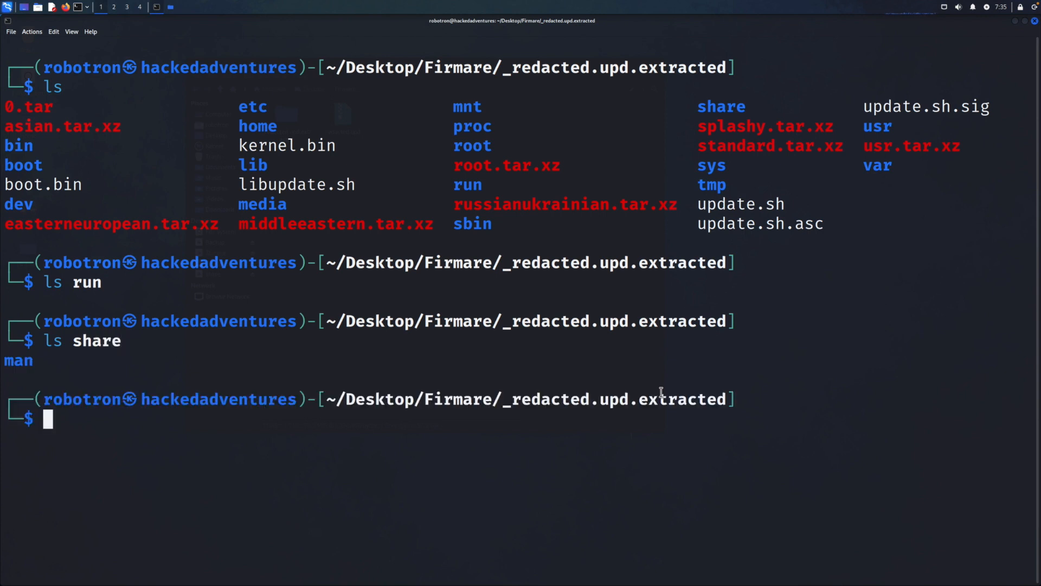
text(l)
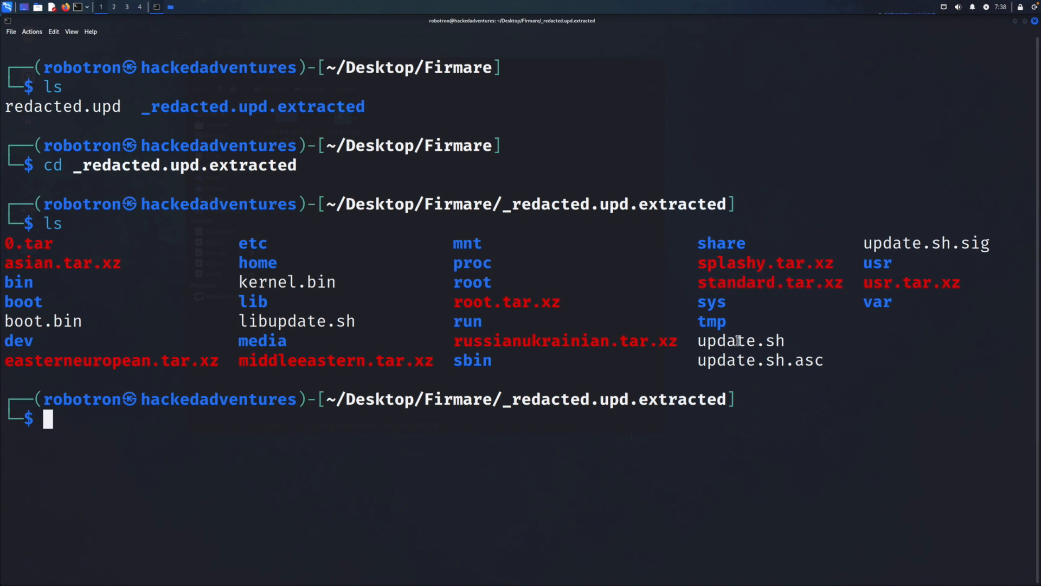
- Unpack standard.tar.xz and run file on the pasted name mfdapp_af.qm
text(tat)
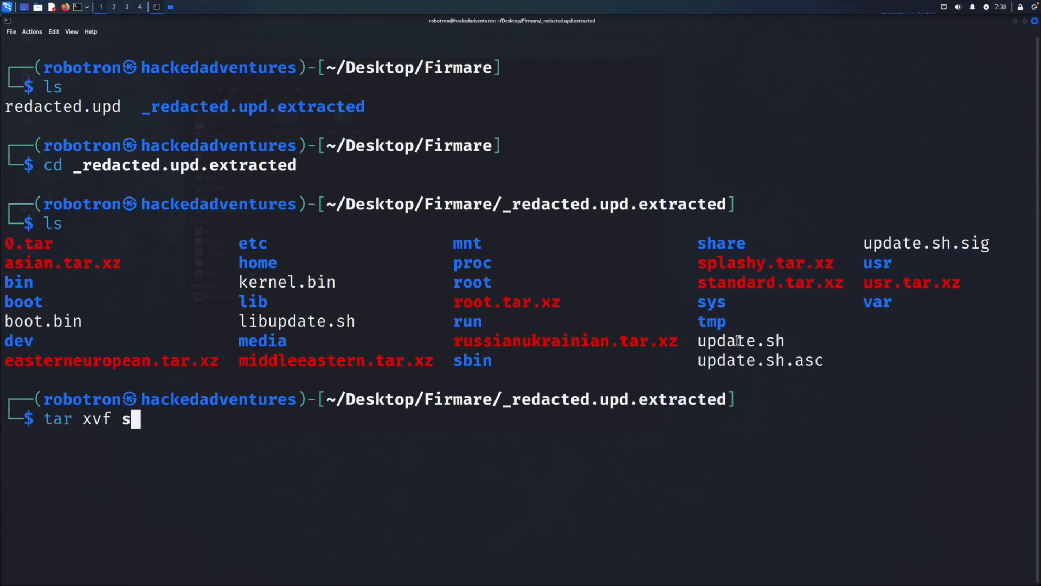
text(tandard.tar.xz)
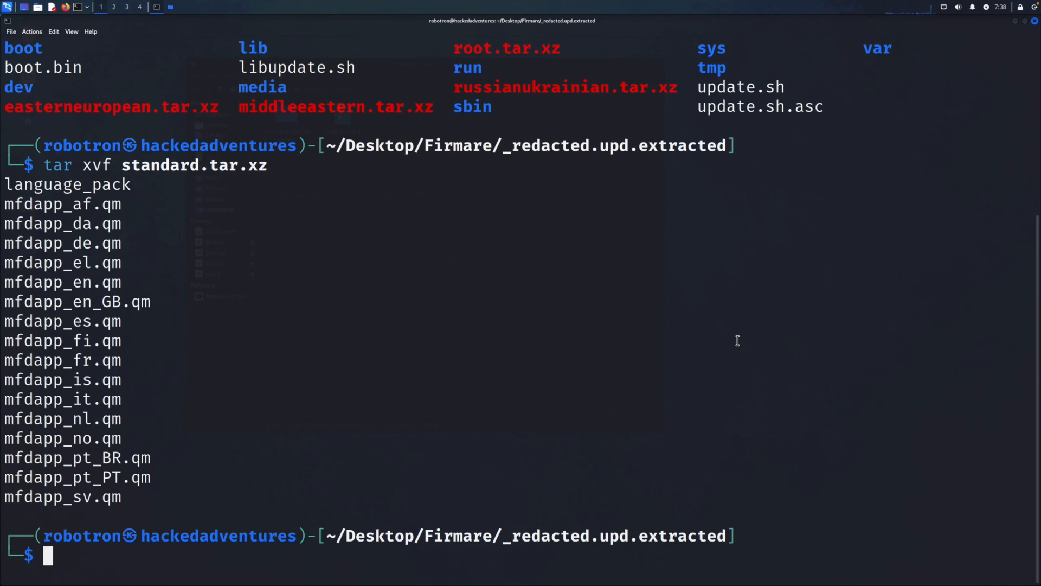
mouse_move(69, 290)
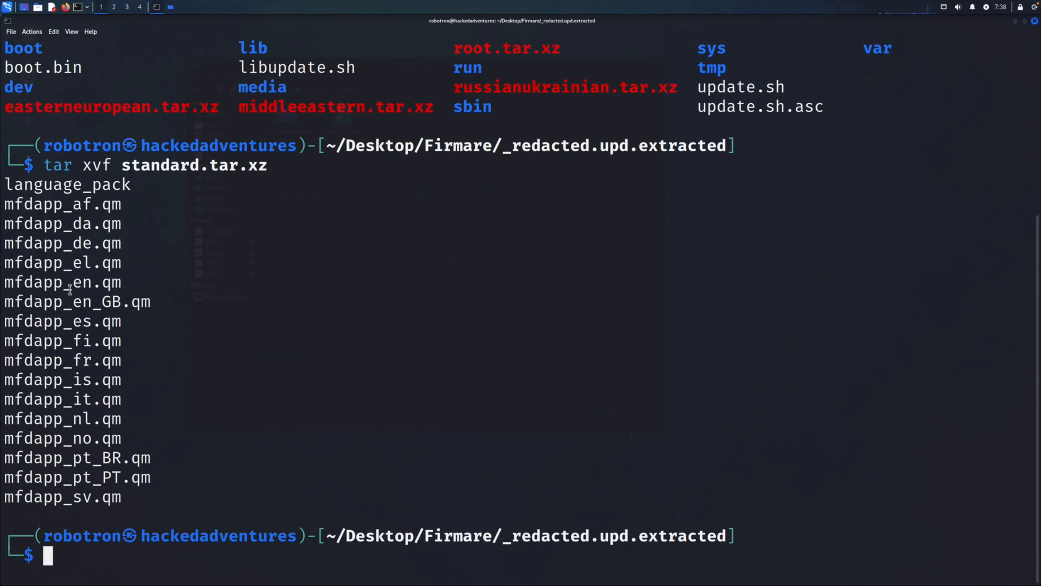
mouse_move(119, 204)
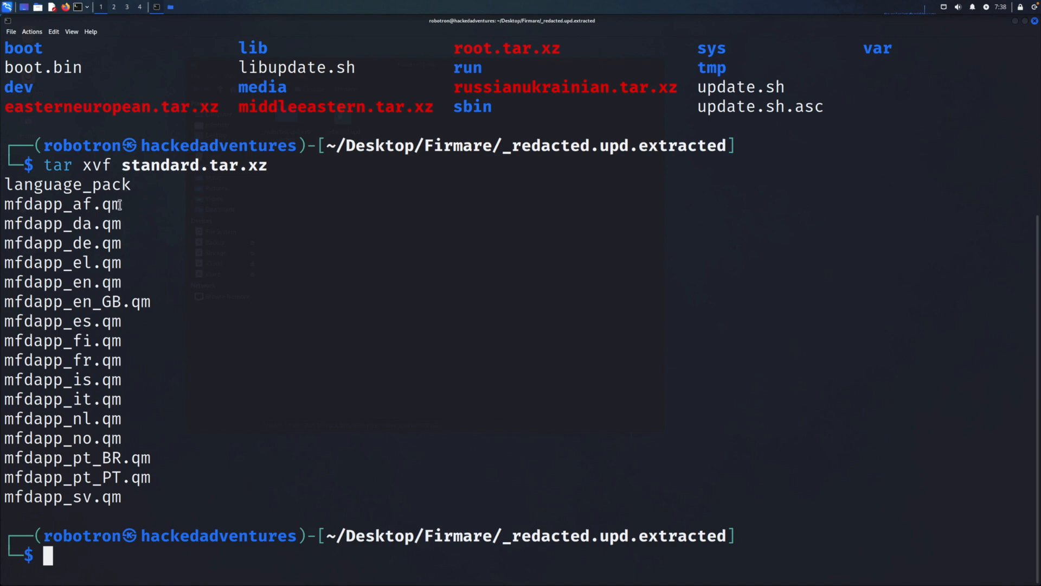
double_click(62, 205)
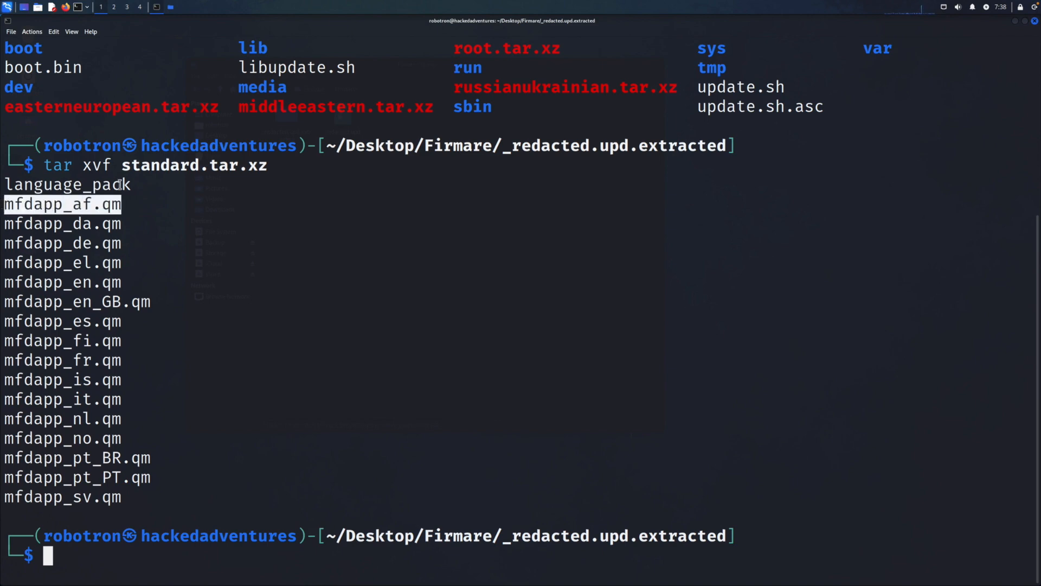
right_click(120, 193)
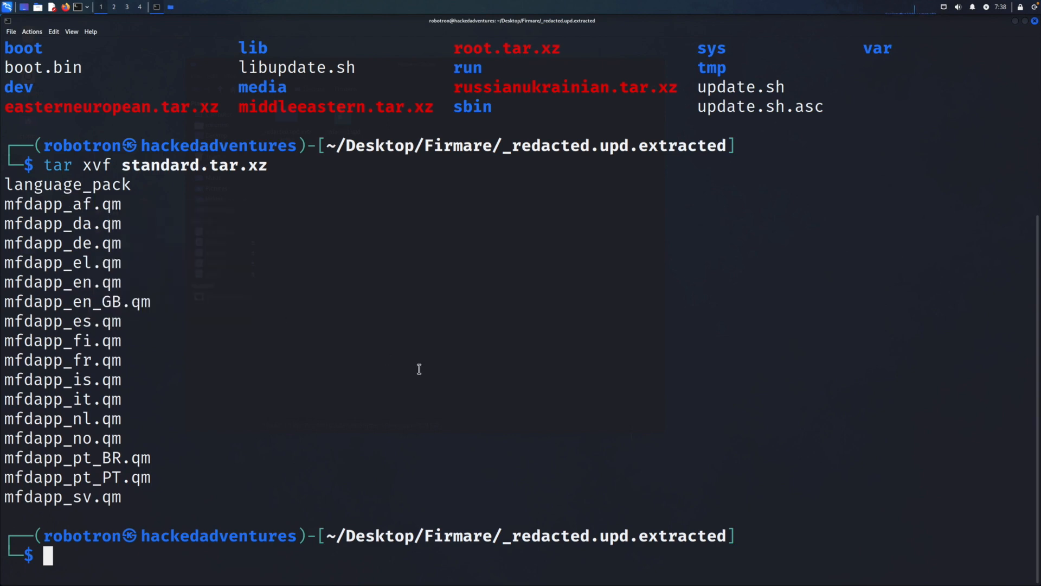
text(file)
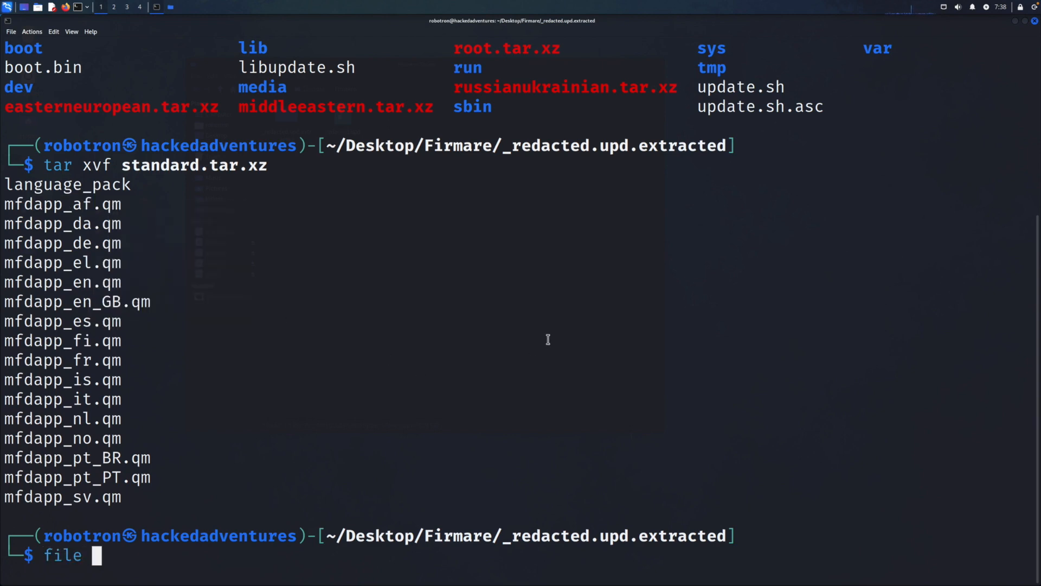
right_click(547, 339)
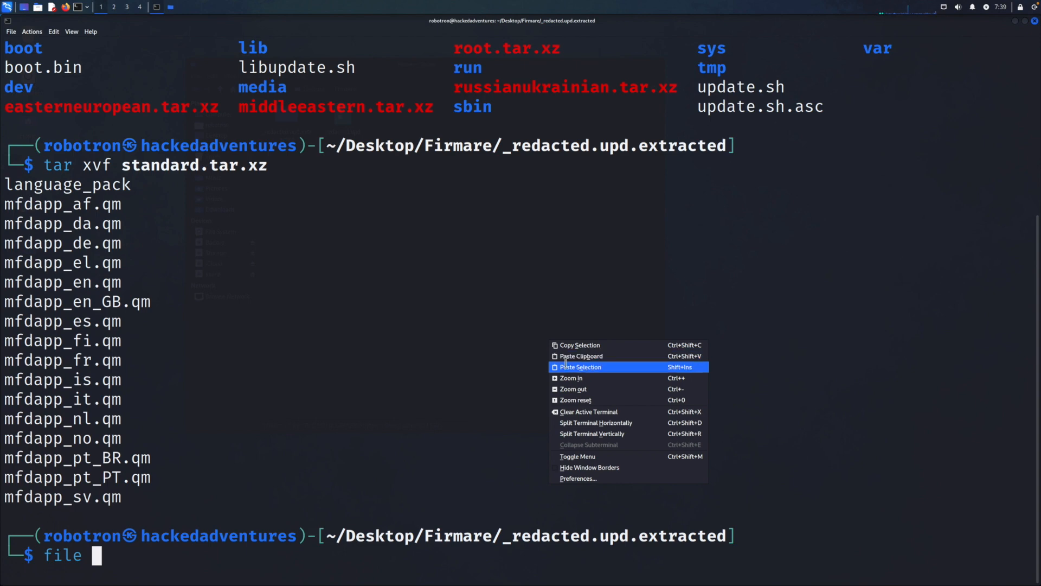
click(580, 367)
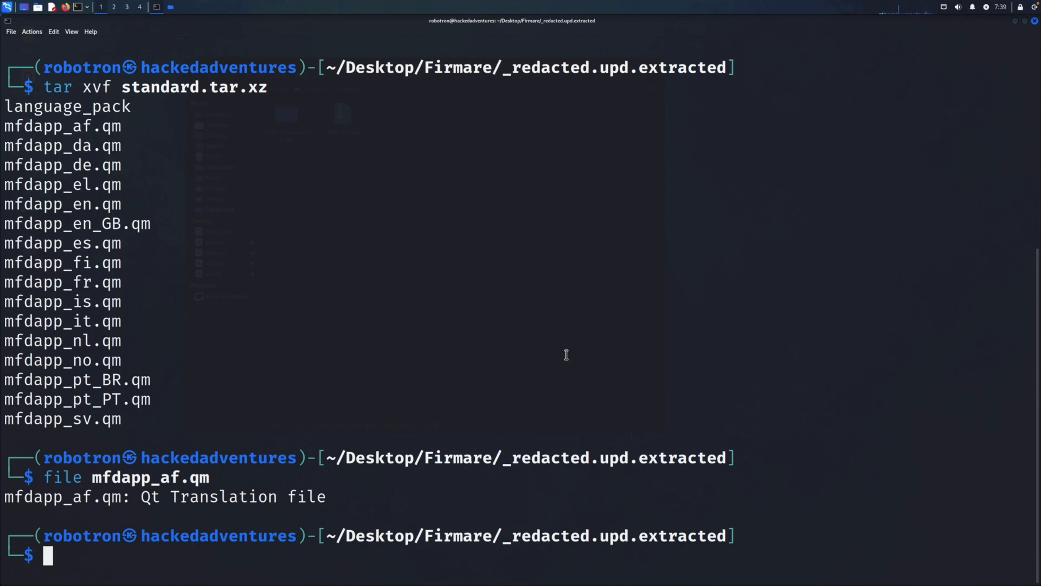
- Scroll through strings of mfdapp_af.qm showing waypoint and route messages, then run ls
text(string)
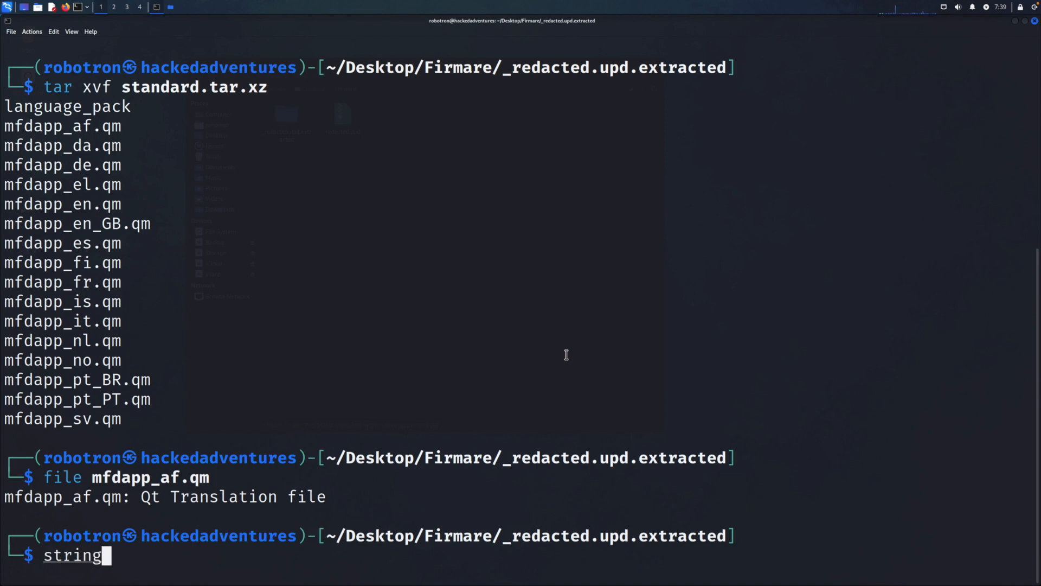
text(s)
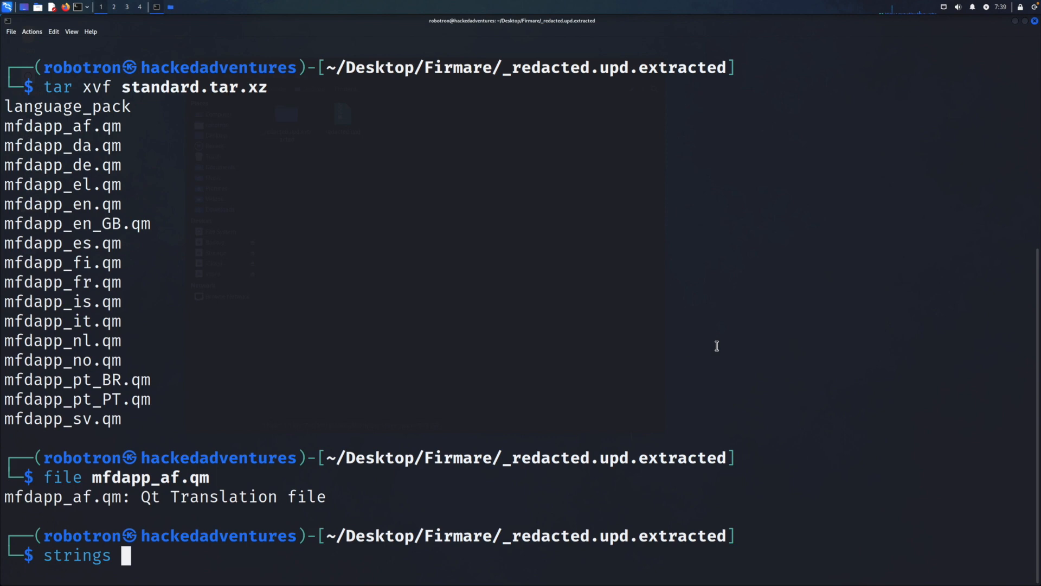
mouse_move(731, 362)
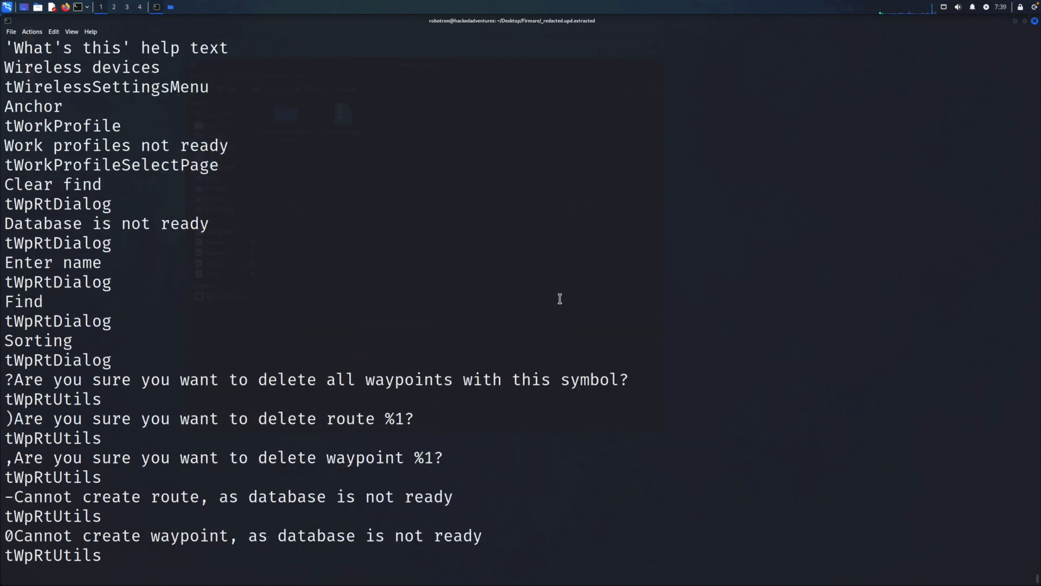
scroll(down, 3)
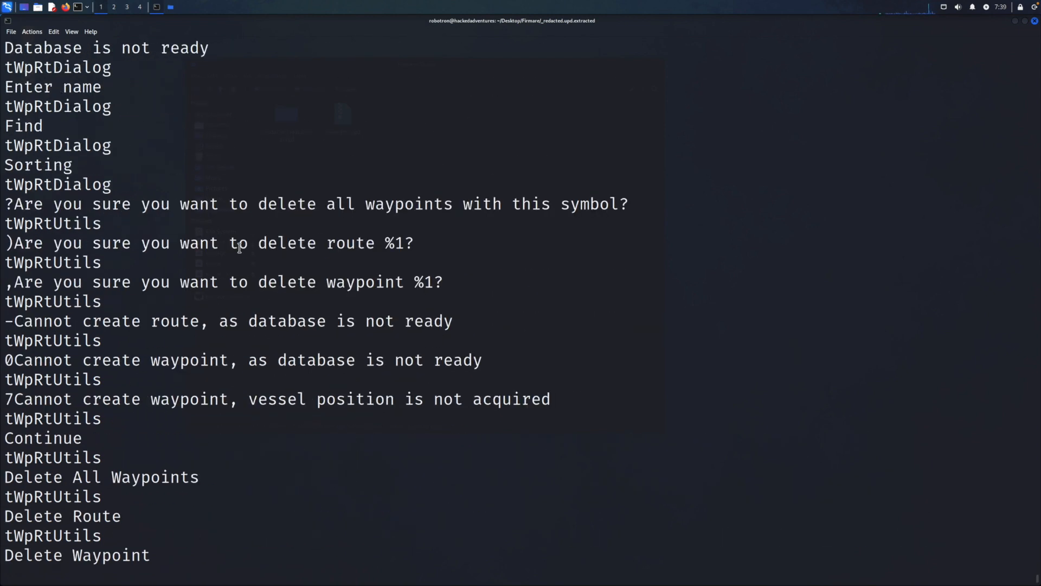
mouse_move(546, 225)
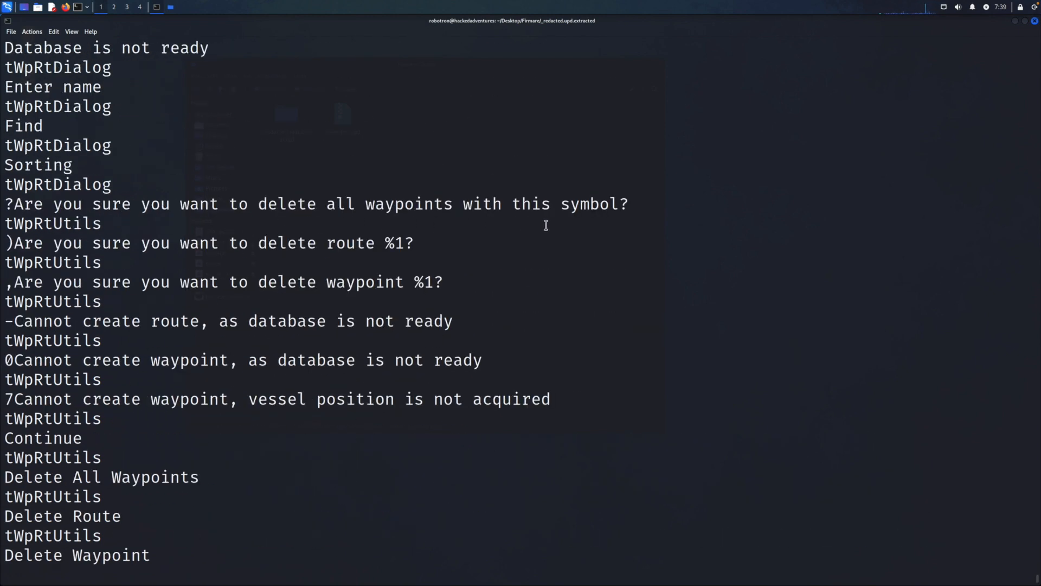
mouse_move(224, 234)
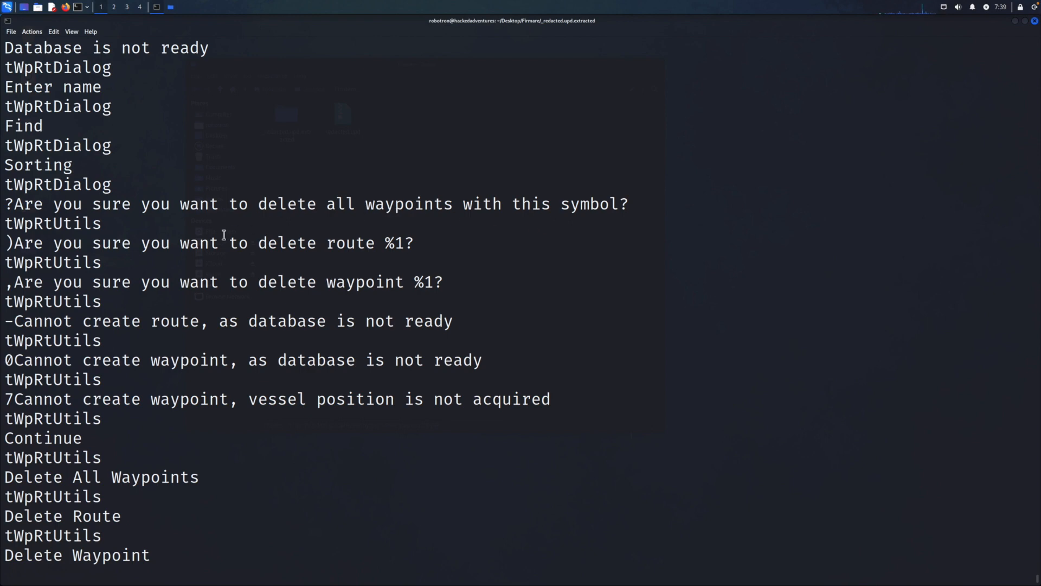
scroll(down, 3)
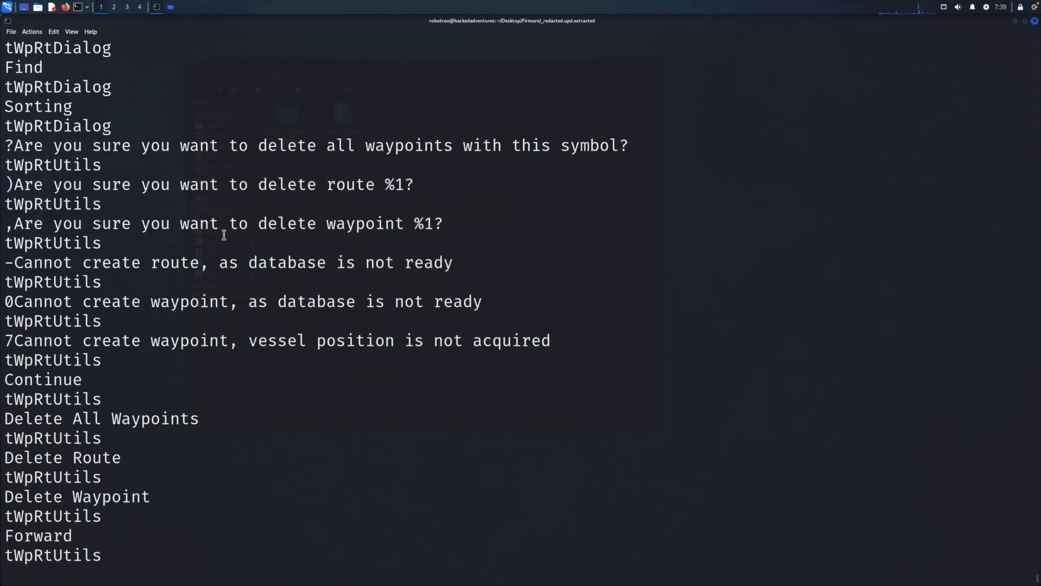
scroll(down, 3)
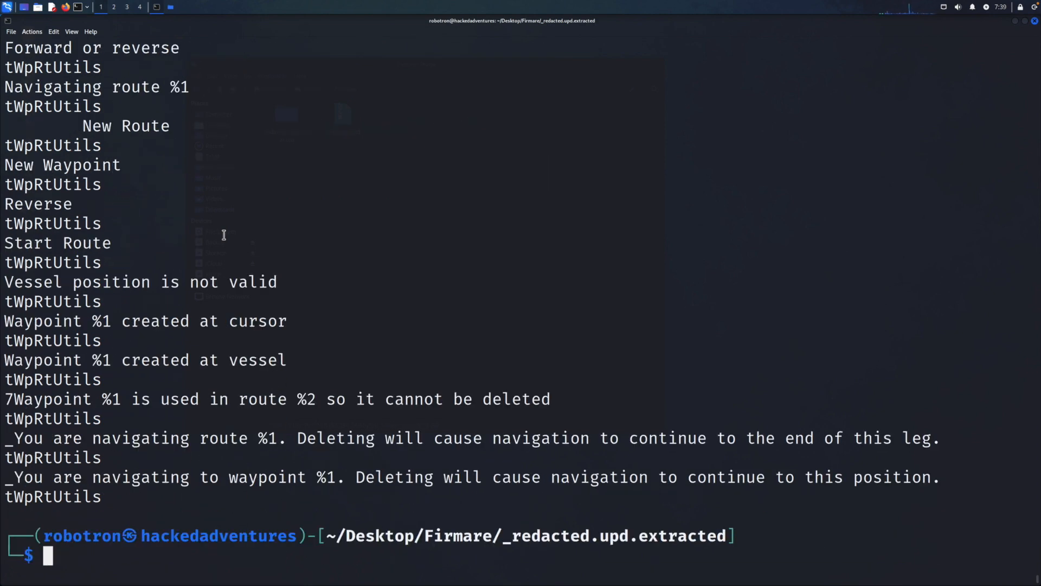
text(ls)
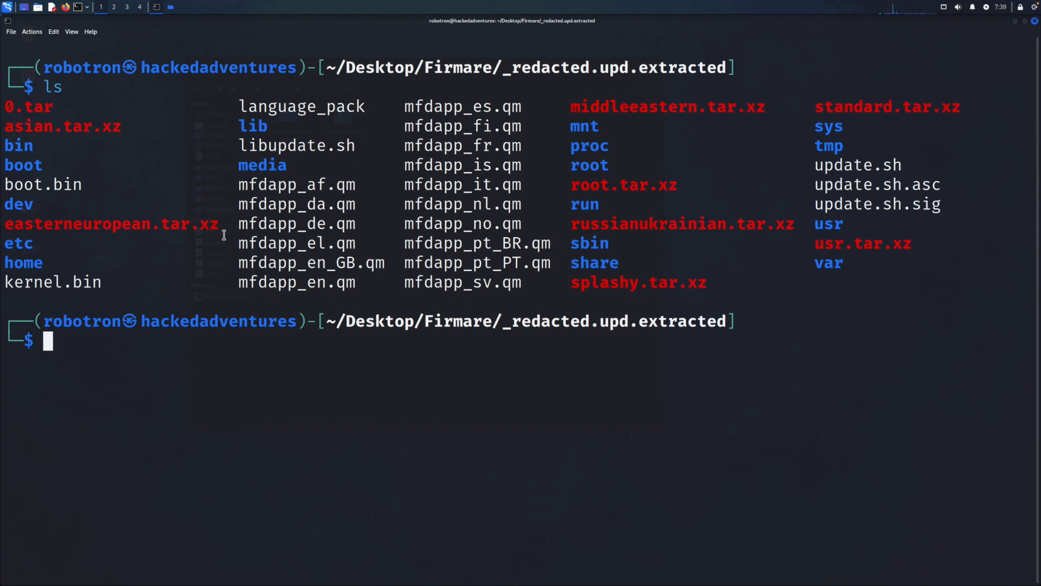
- Extract splashy.tar.xz with tar xvf, then clear and relist the folder
text(tar)
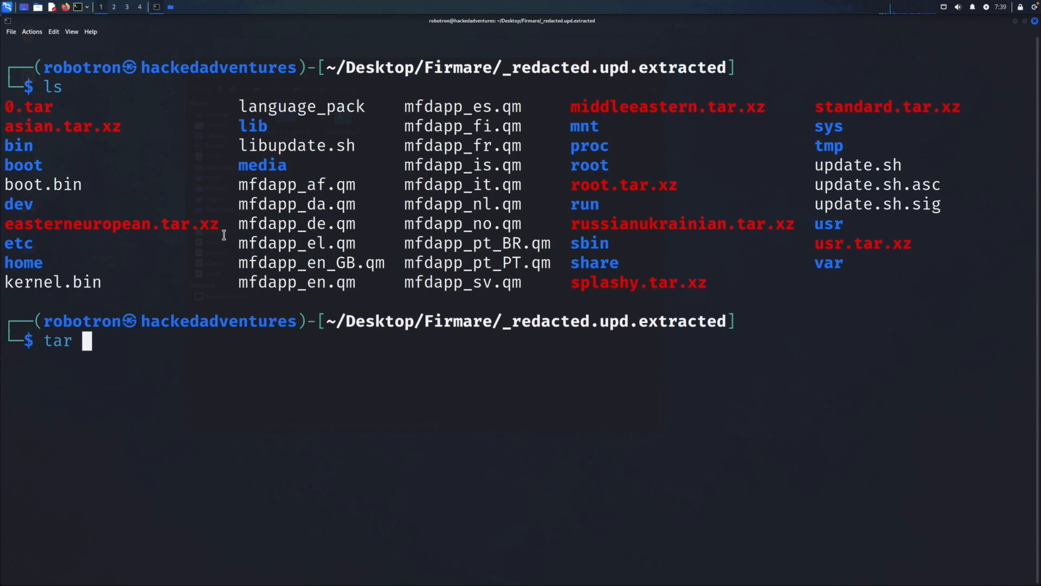
text(xvf)
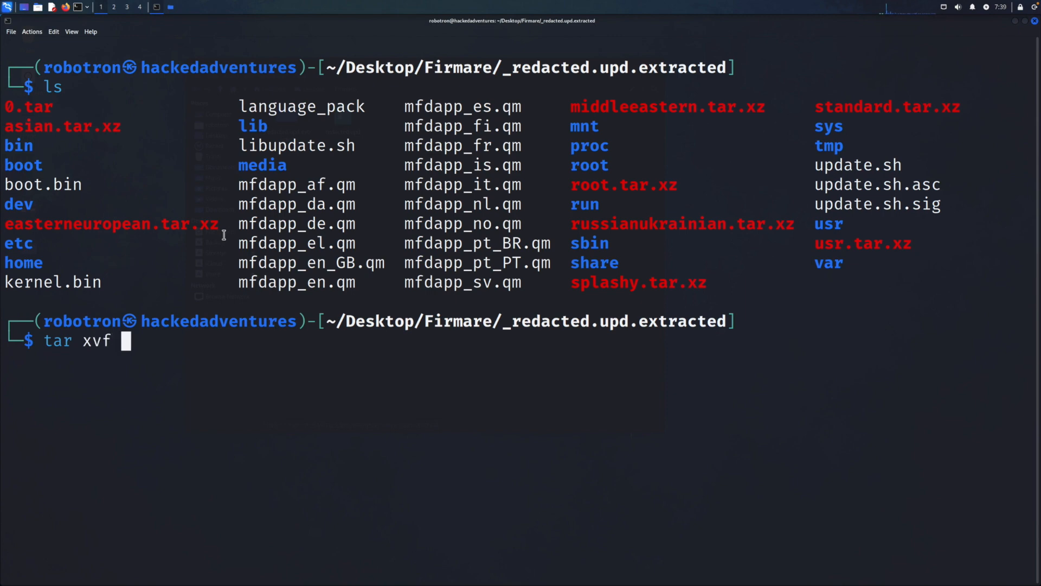
text(splas)
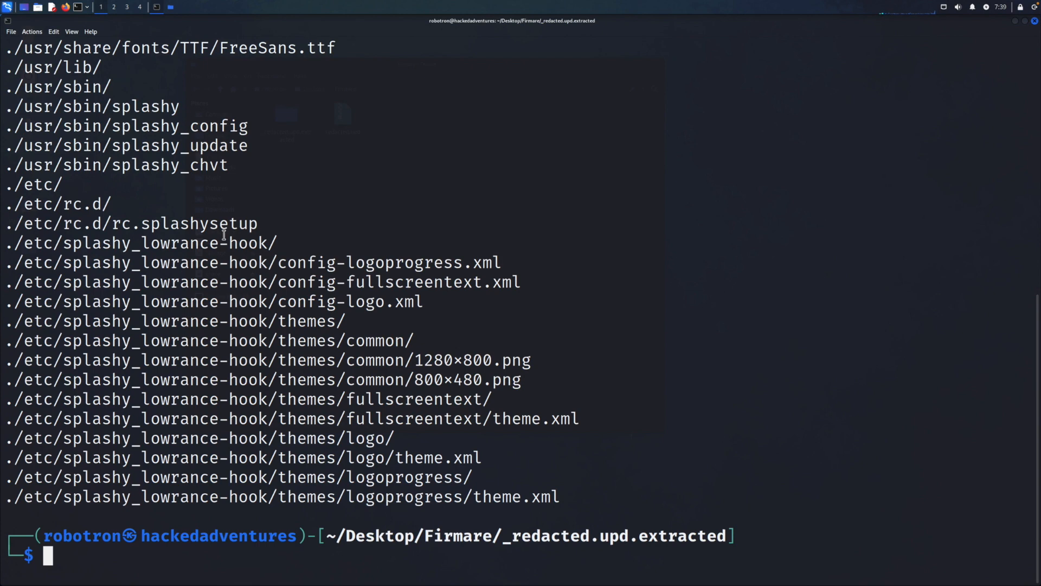
mouse_move(28, 260)
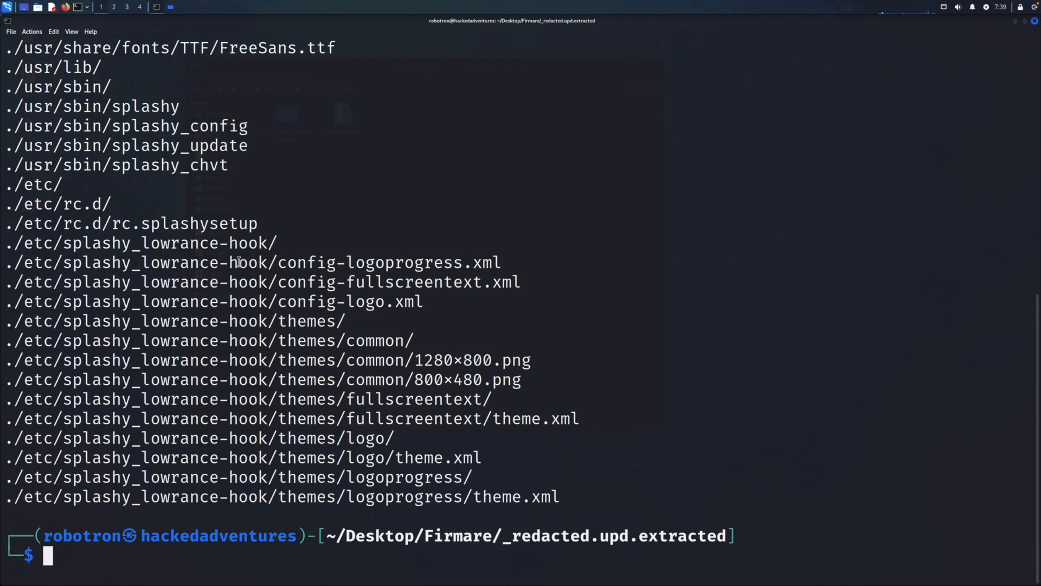
mouse_move(390, 375)
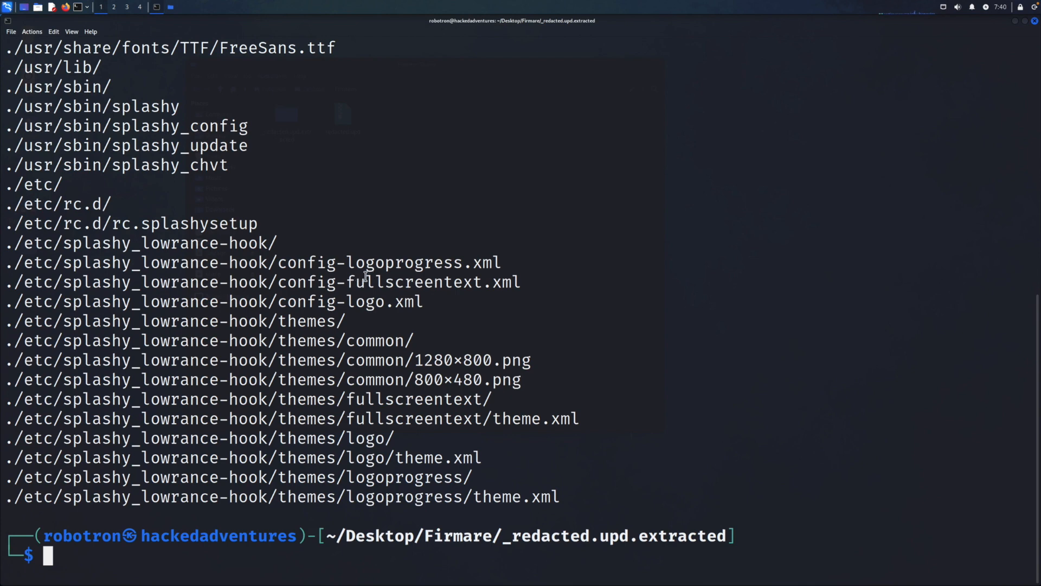
mouse_move(484, 298)
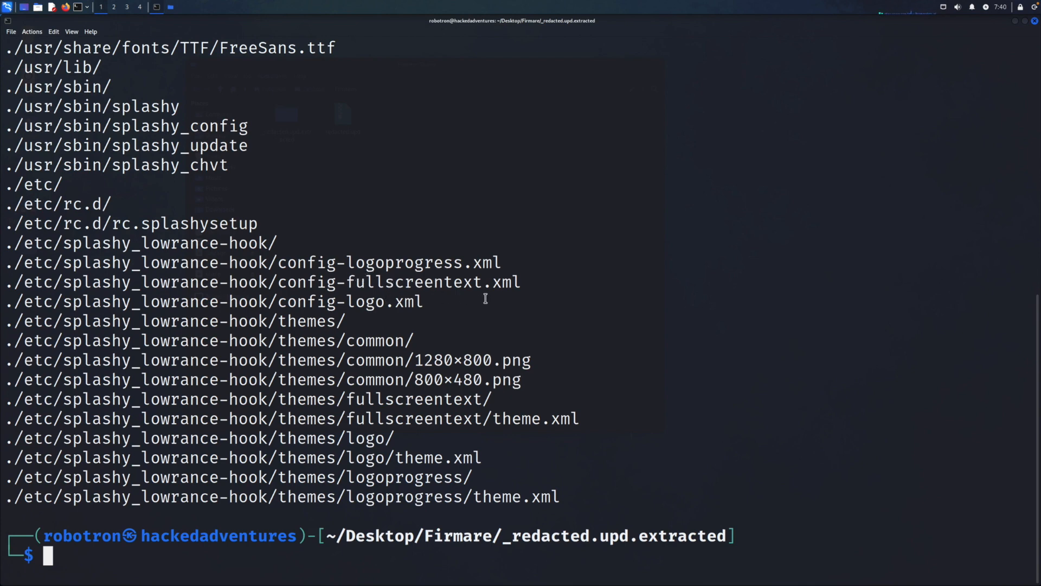
mouse_move(332, 351)
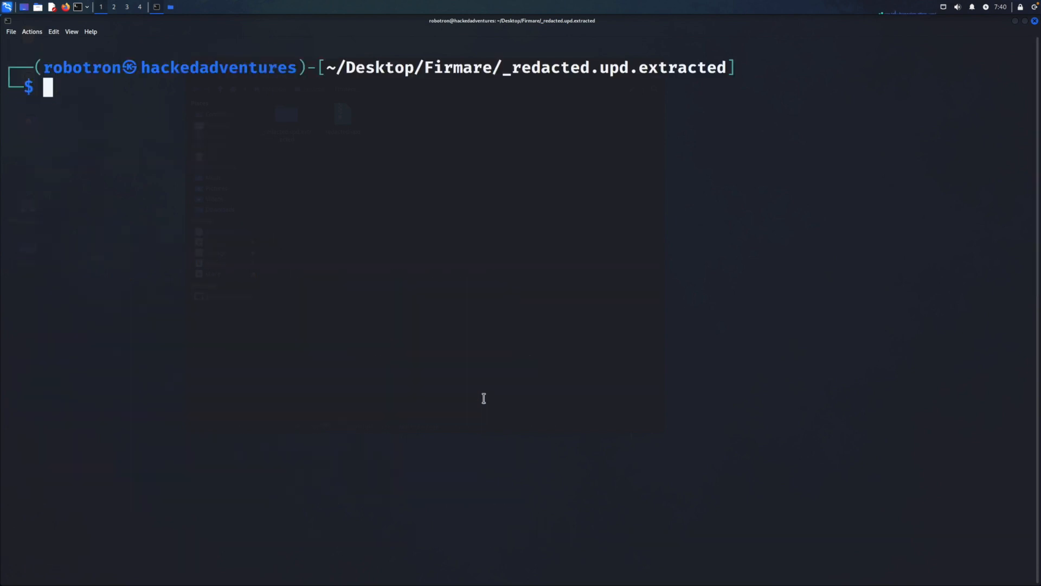
text(ls)
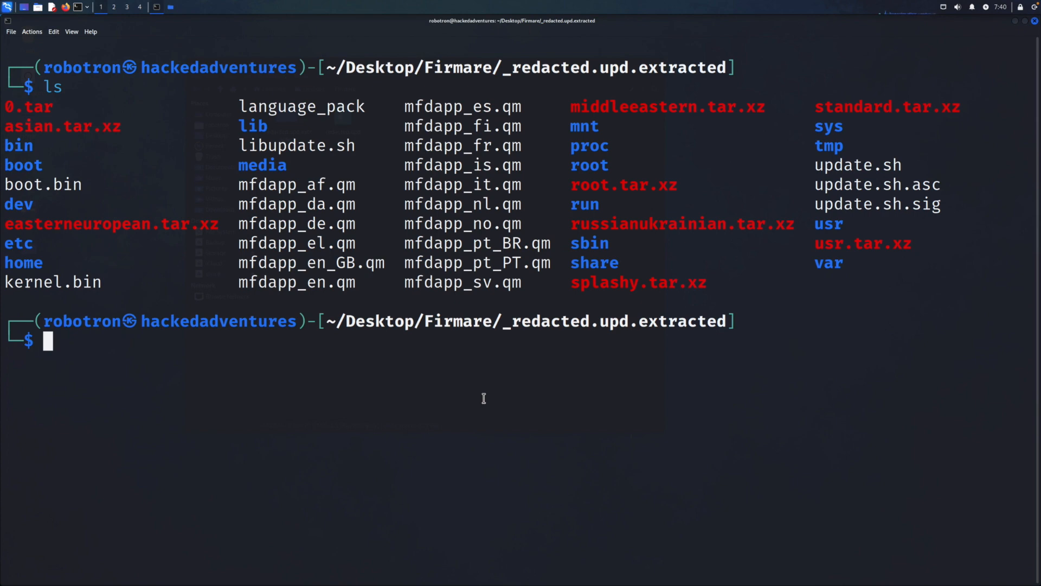
- Extract usr.tar.xz with 'tar xvf', listing the Qt 5.6.0 libraries and plugins
text(tar)
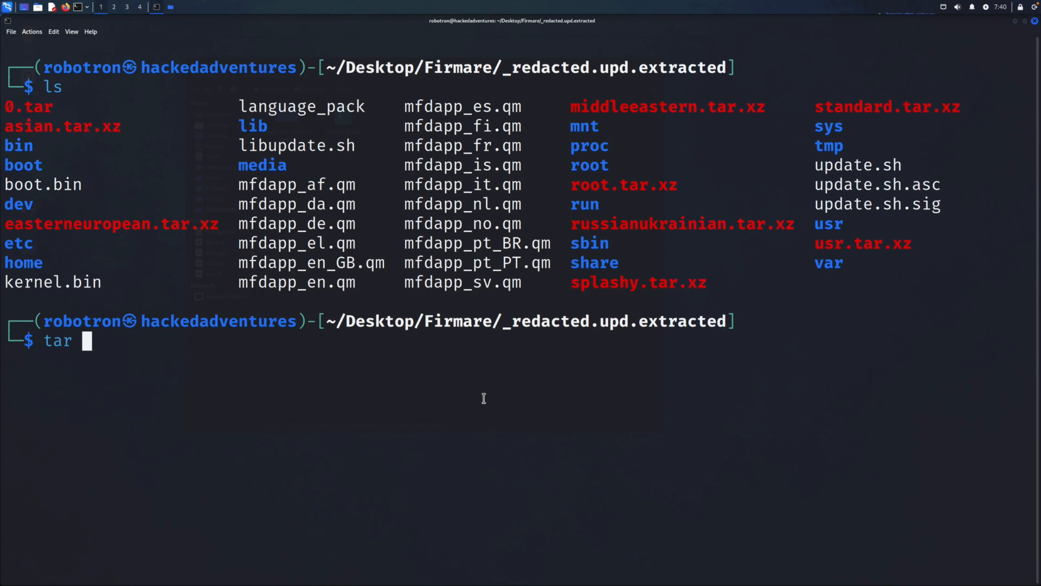
text(xvf)
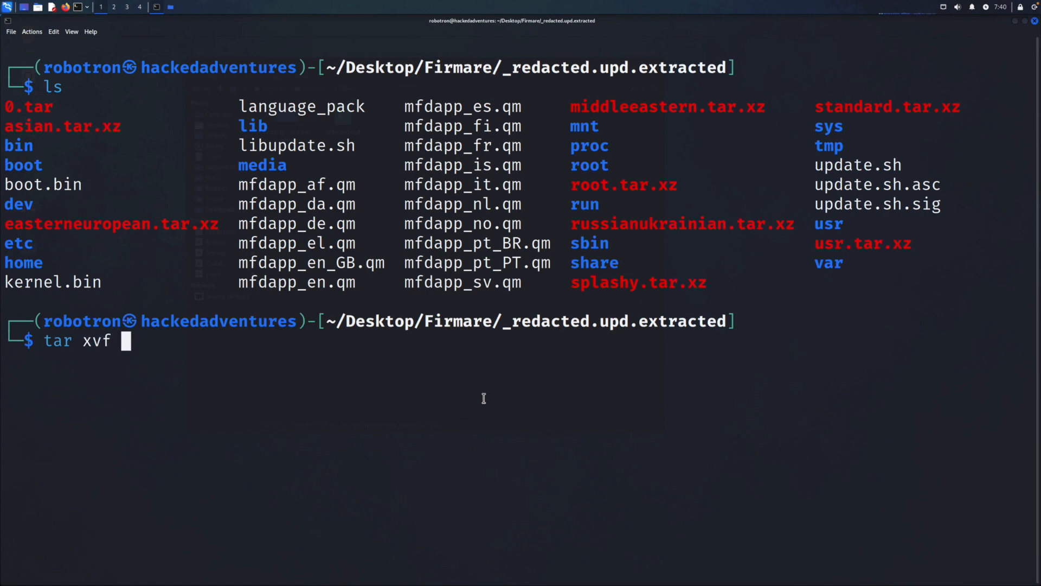
text(usr)
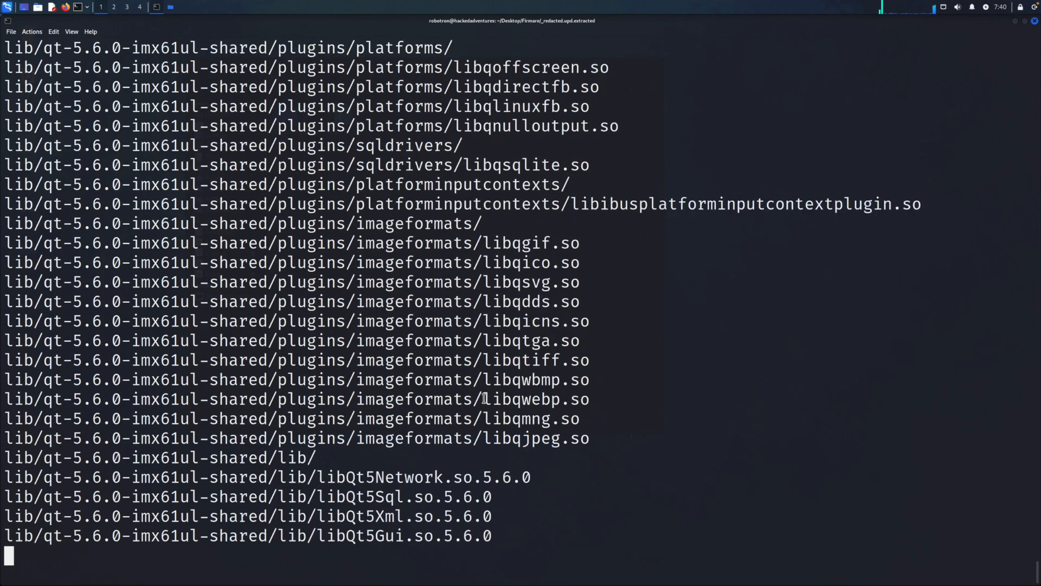
- Scroll through the early extraction listing of sbin and lib files
scroll(down, 3)
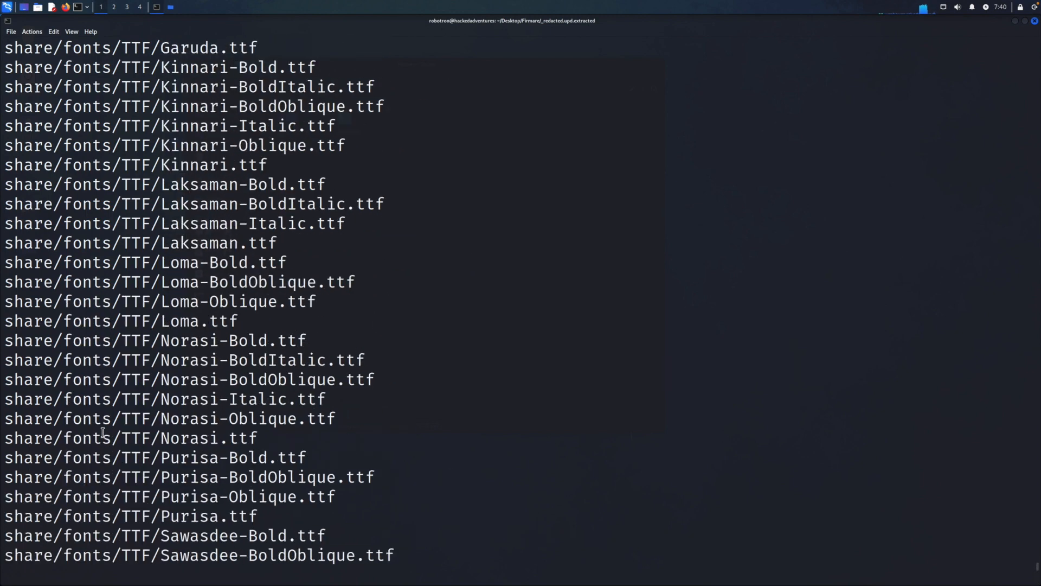
scroll(down, 3)
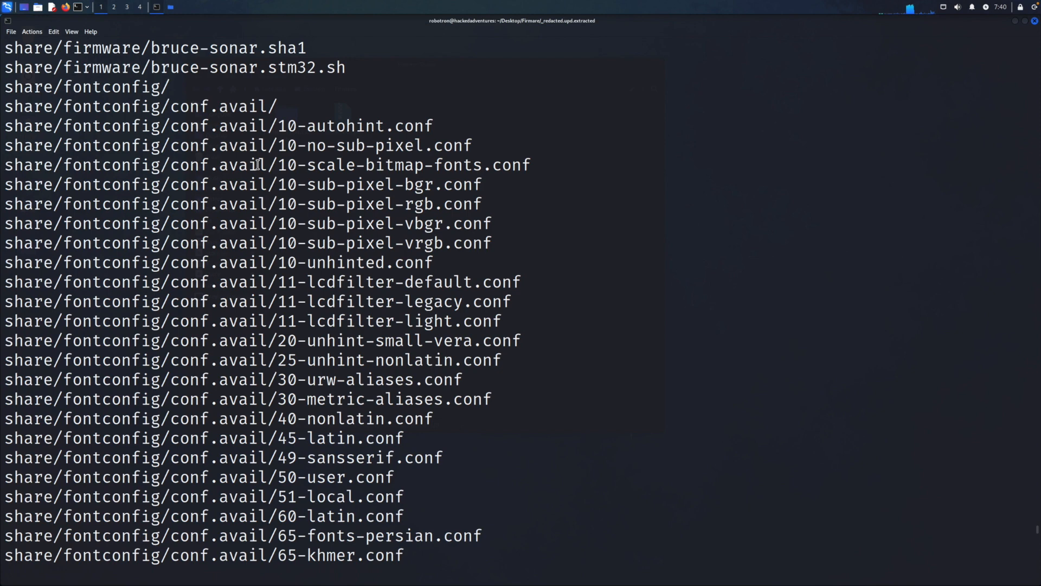
mouse_move(343, 248)
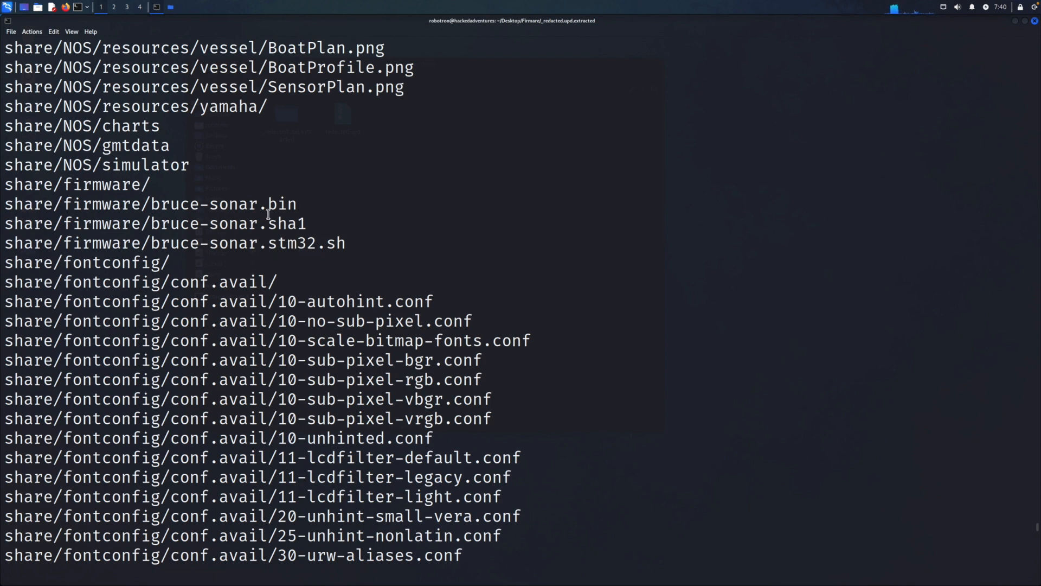
scroll(up, 3)
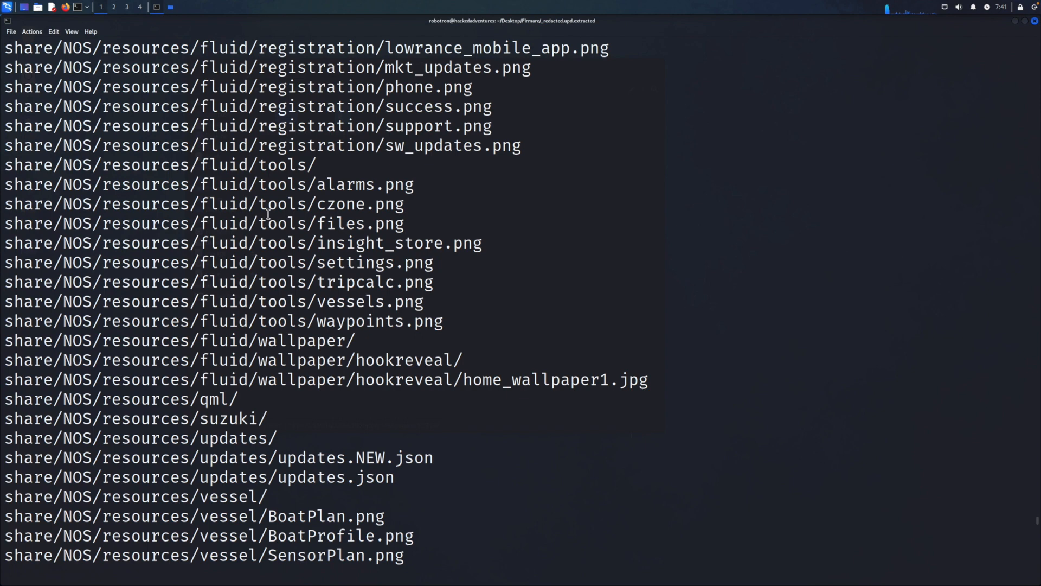
scroll(down, 3)
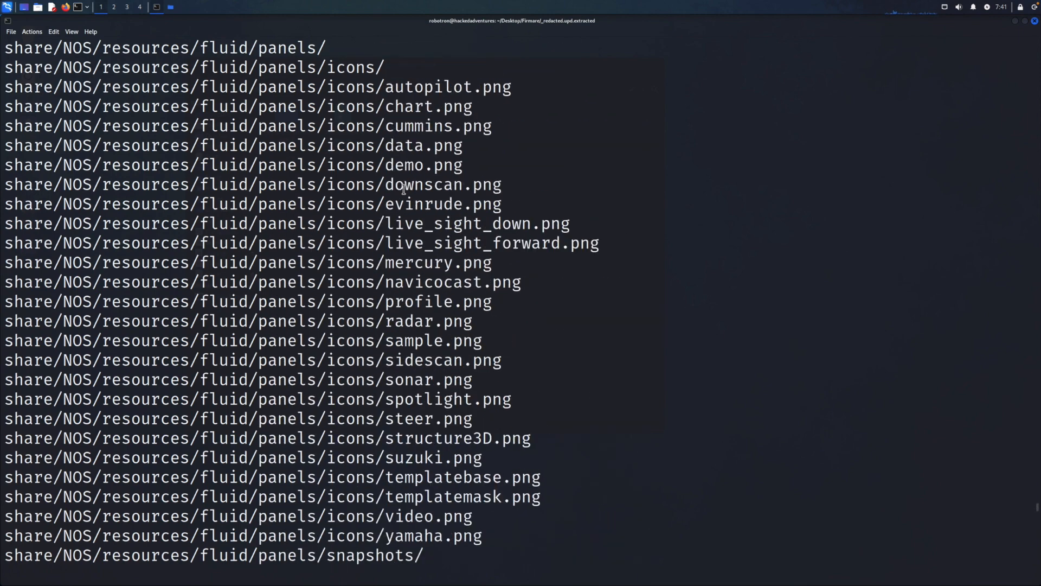
scroll(down, 3)
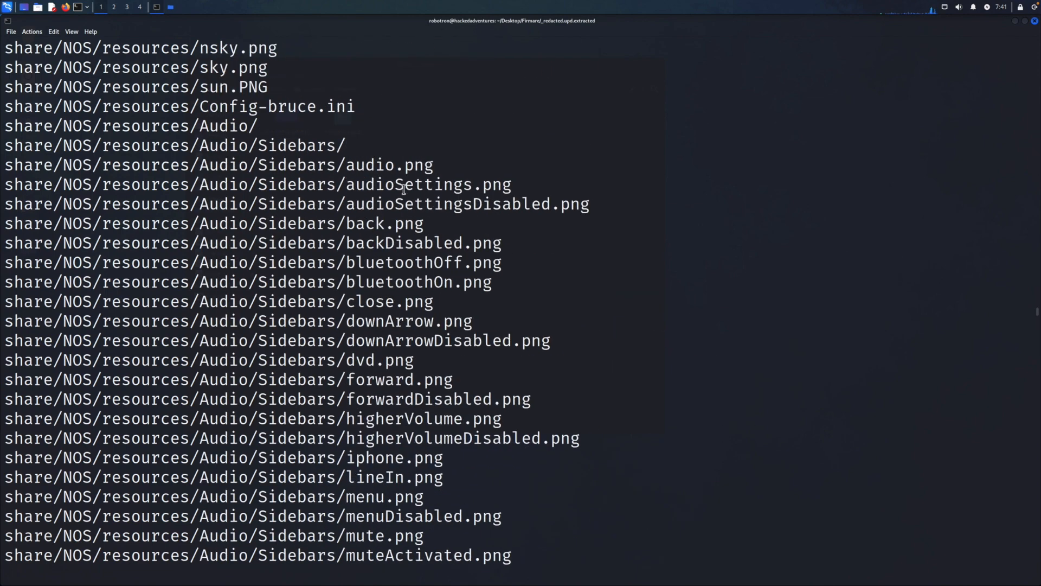
scroll(down, 3)
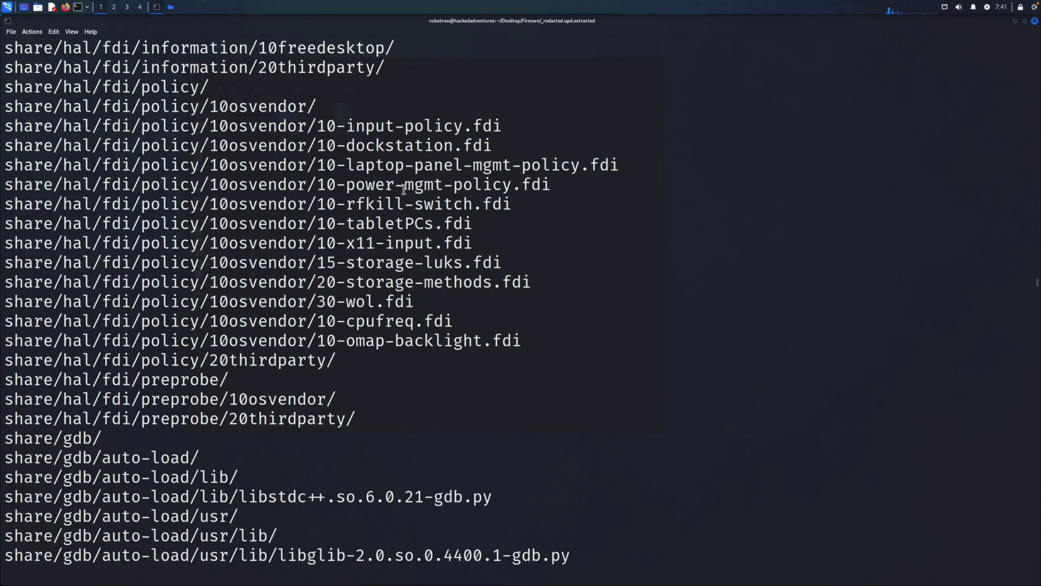
mouse_move(415, 204)
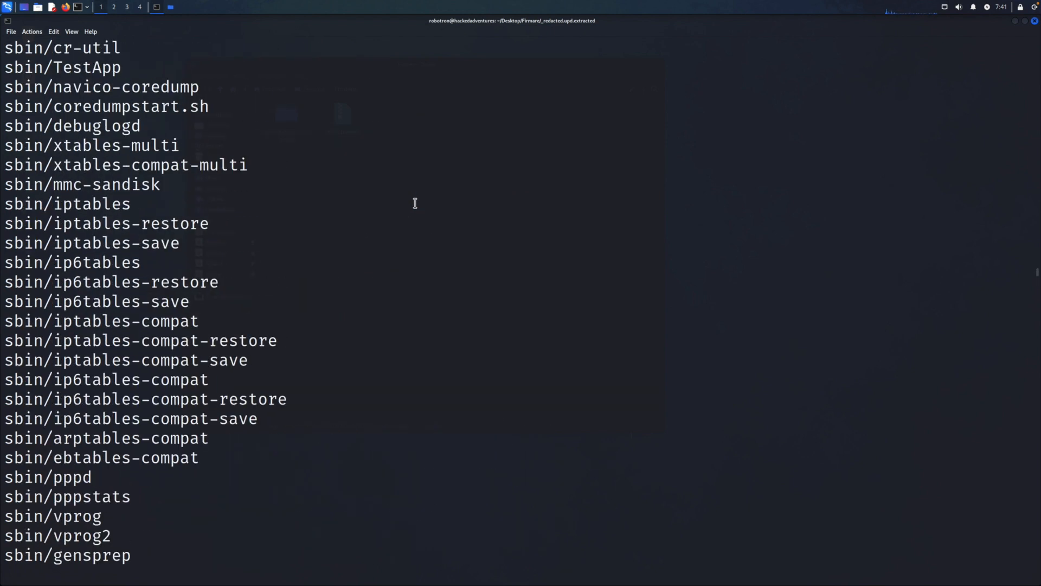
- Scroll to the end of the listing covering libexec scripts and HAL policies
scroll(down, 3)
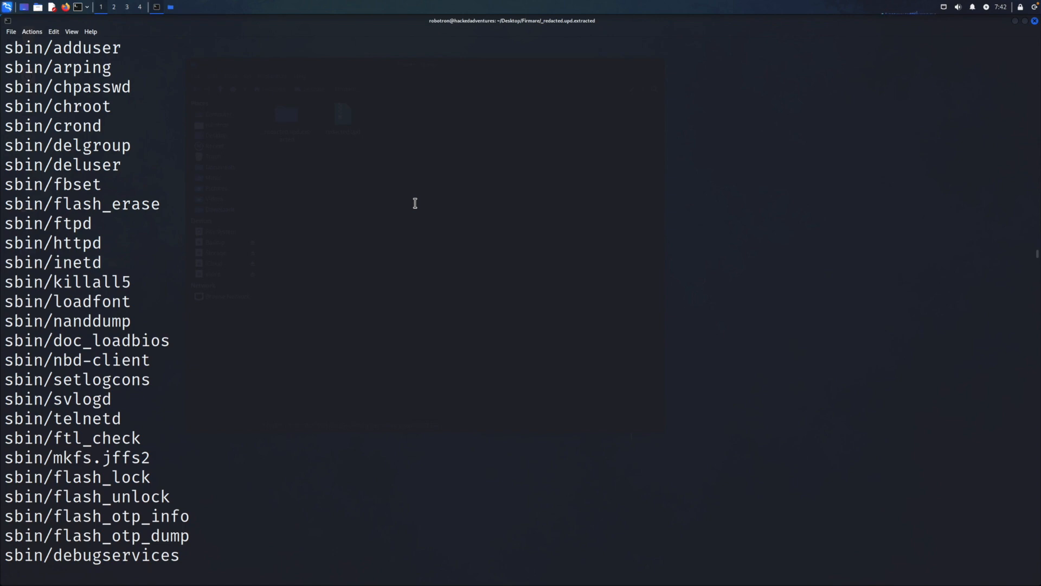
scroll(down, 3)
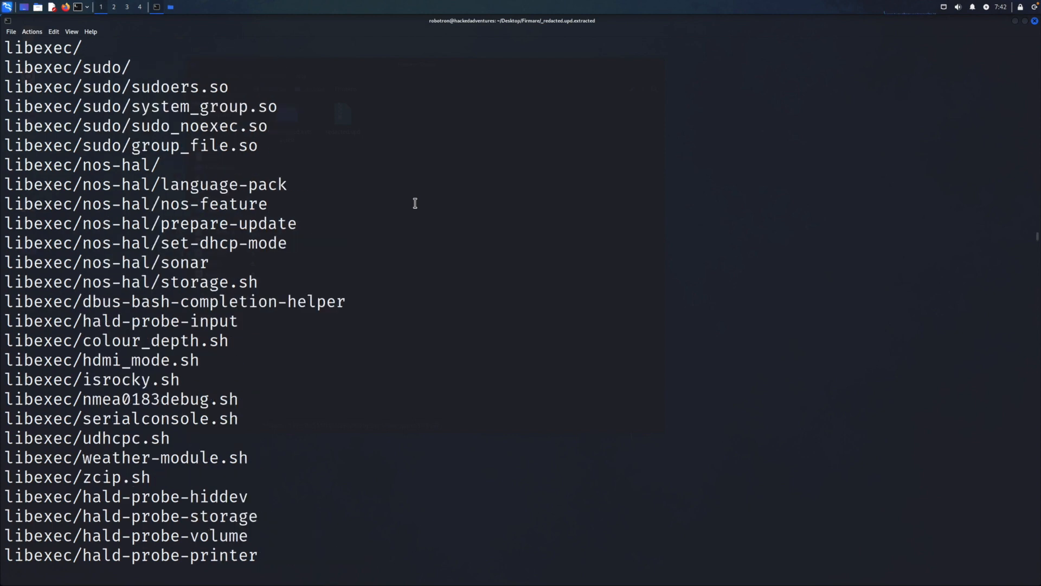
scroll(down, 3)
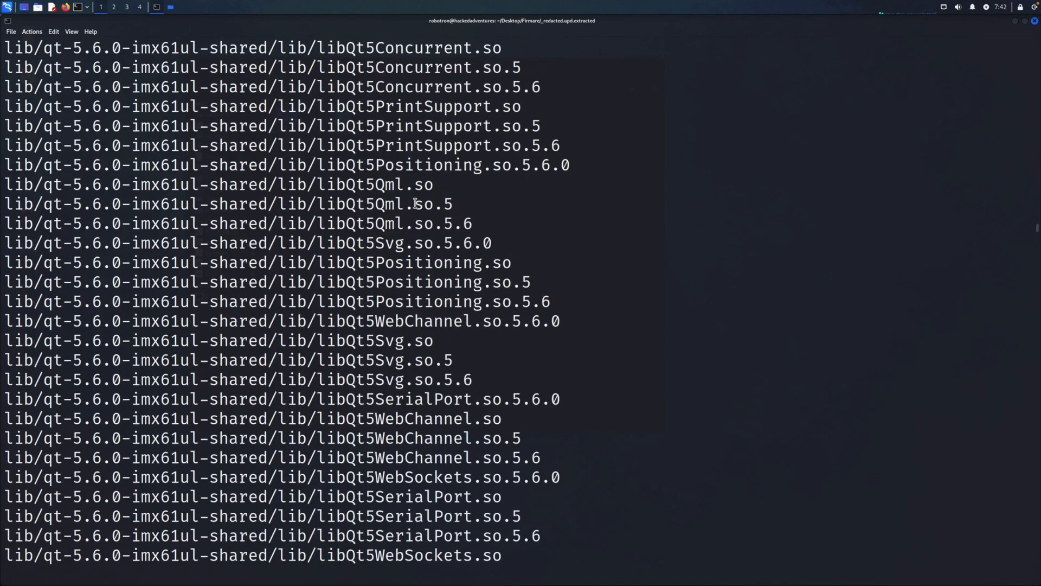
scroll(down, 3)
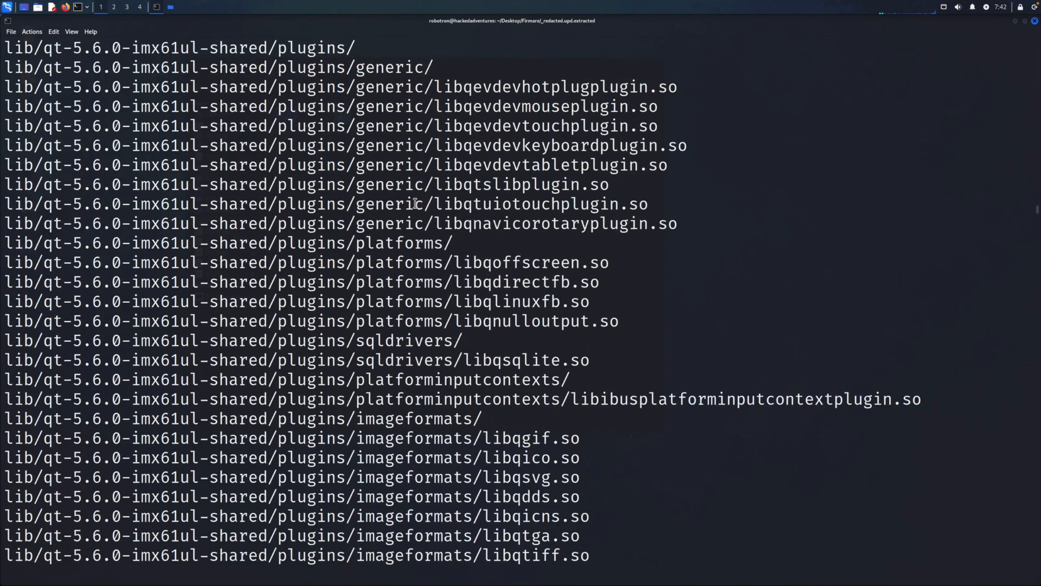
scroll(down, 3)
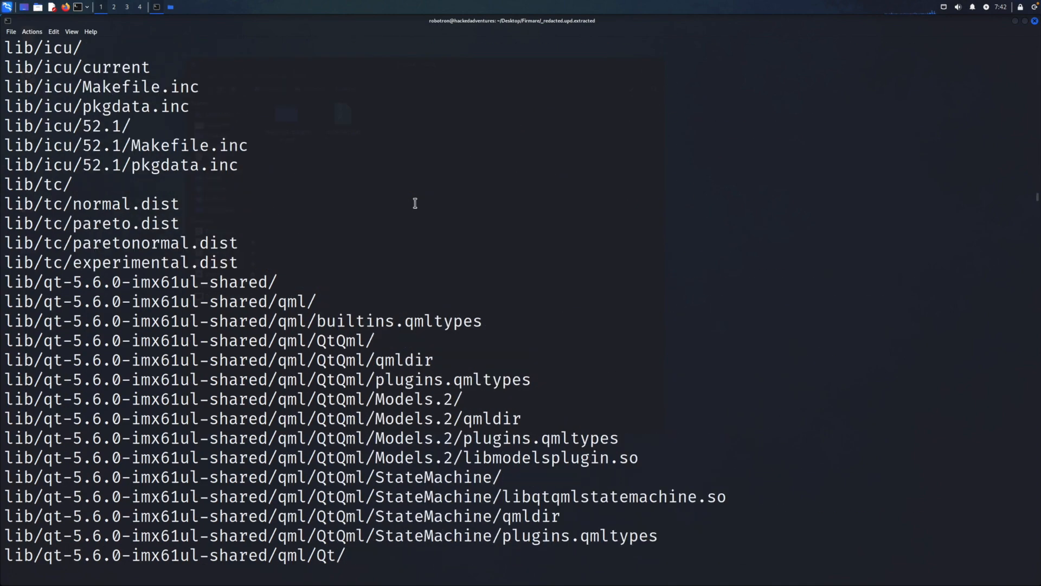
scroll(down, 3)
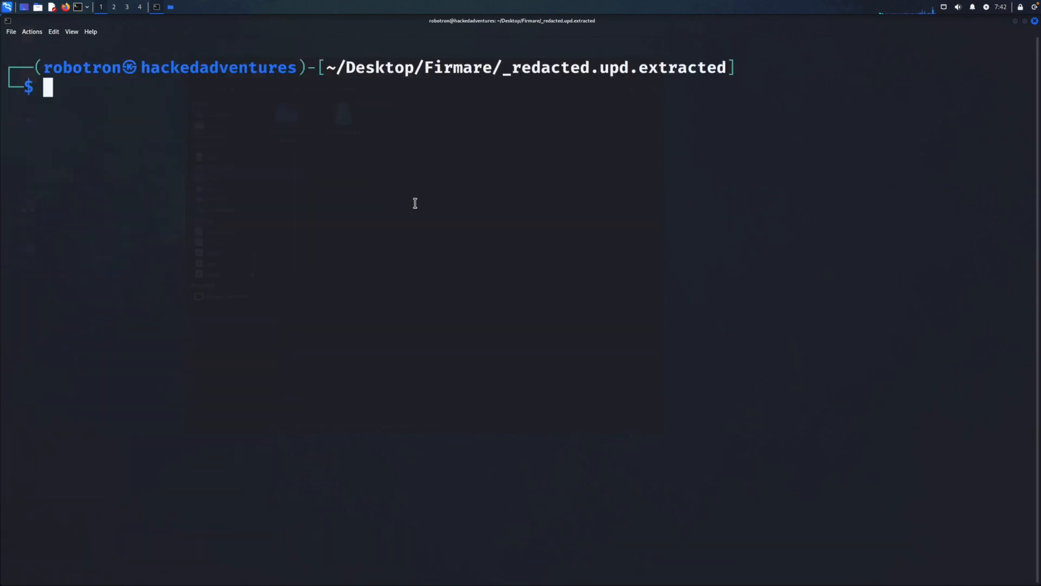
- List the folder, unpack 0.tar, and show language_pack reads 'Standard'
text(ls)
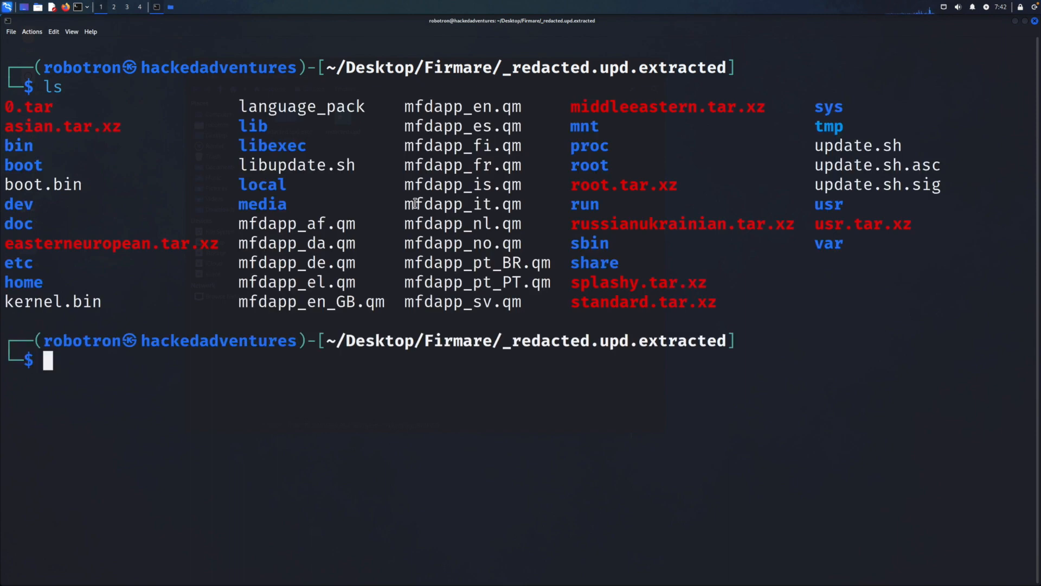
mouse_move(669, 237)
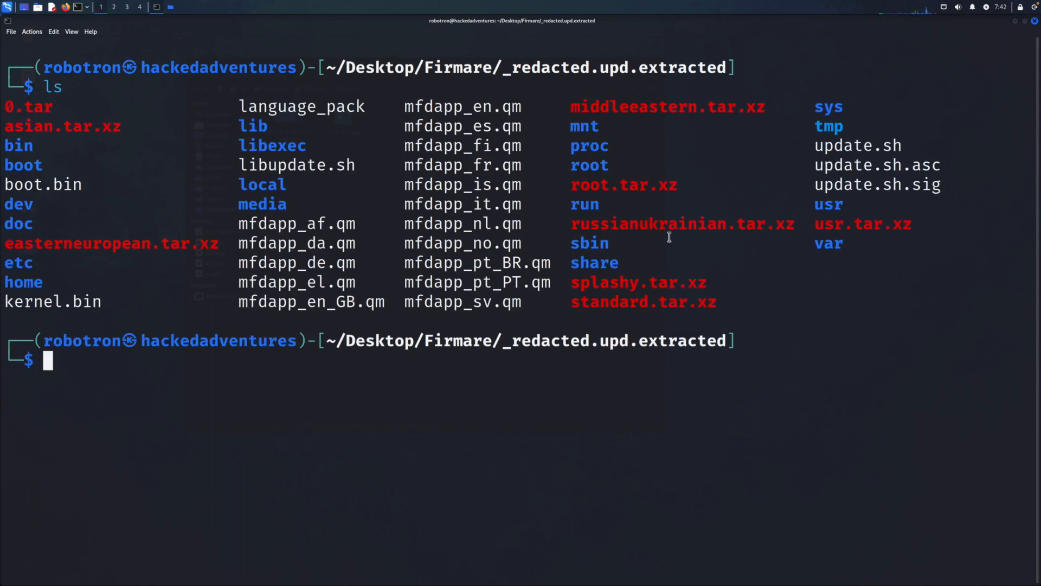
mouse_move(782, 198)
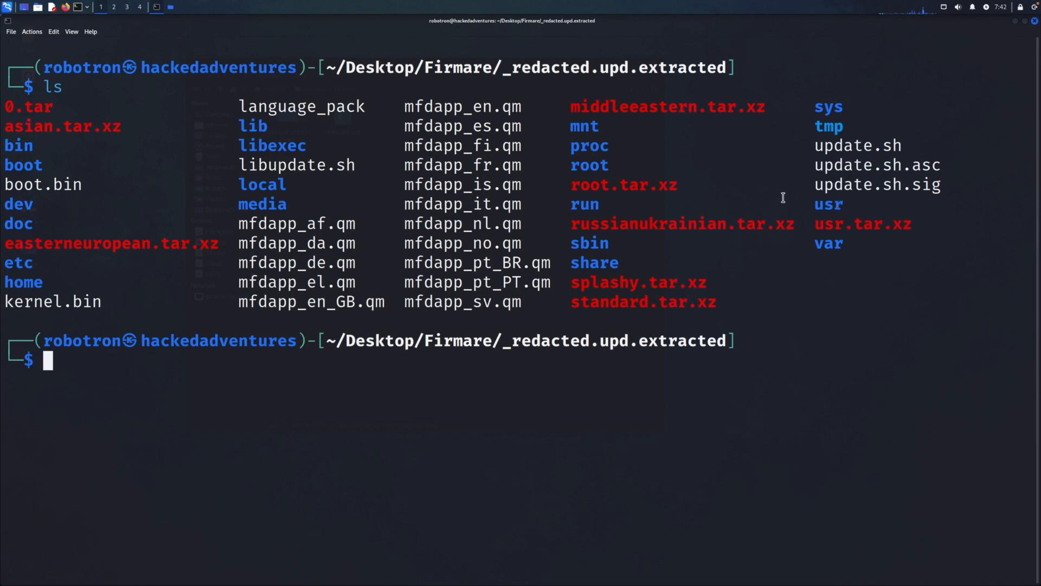
double_click(38, 106)
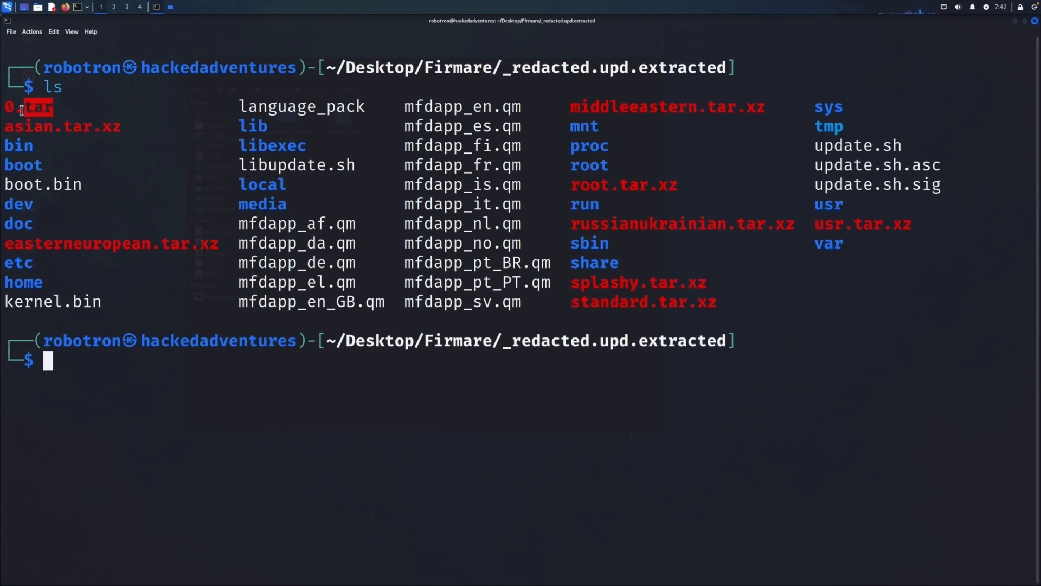
text(tar)
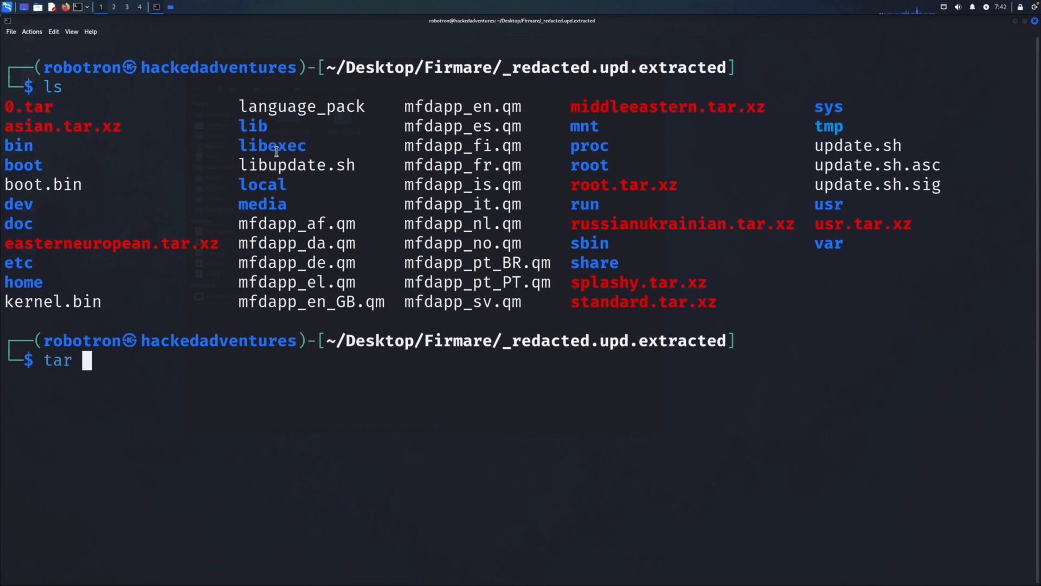
text(xvf)
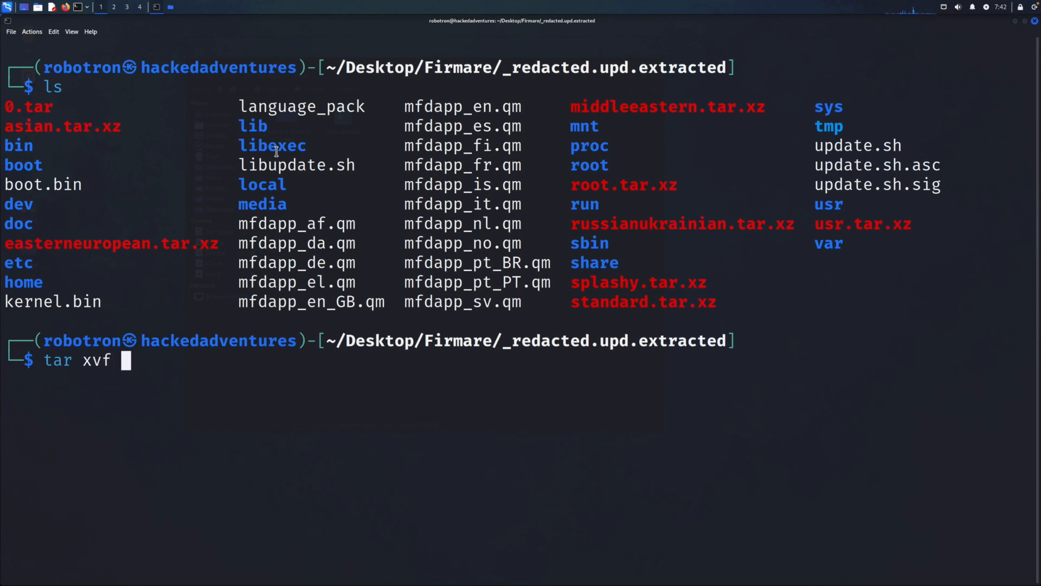
text(.tar)
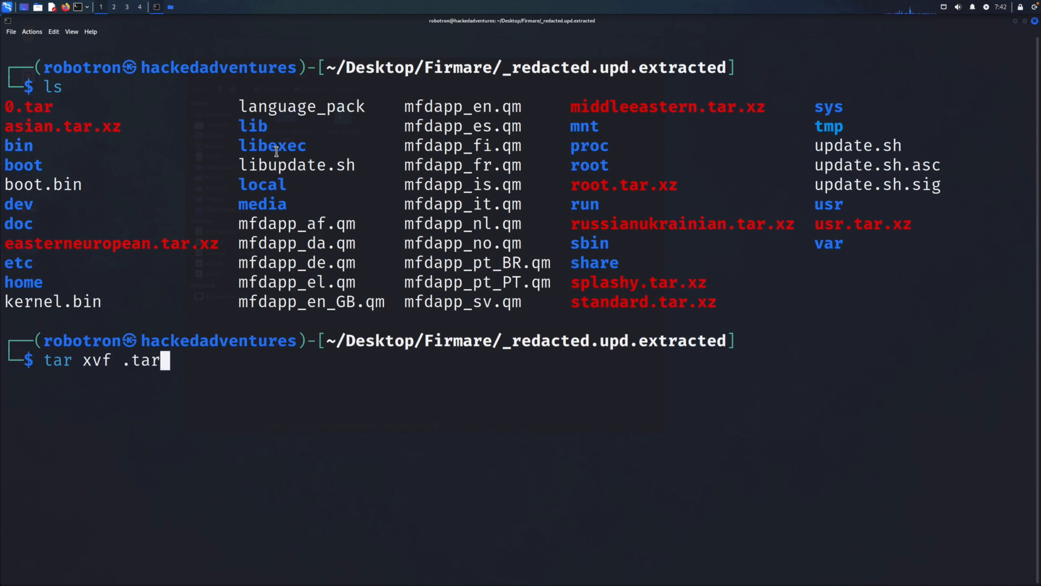
key(BackSpace)
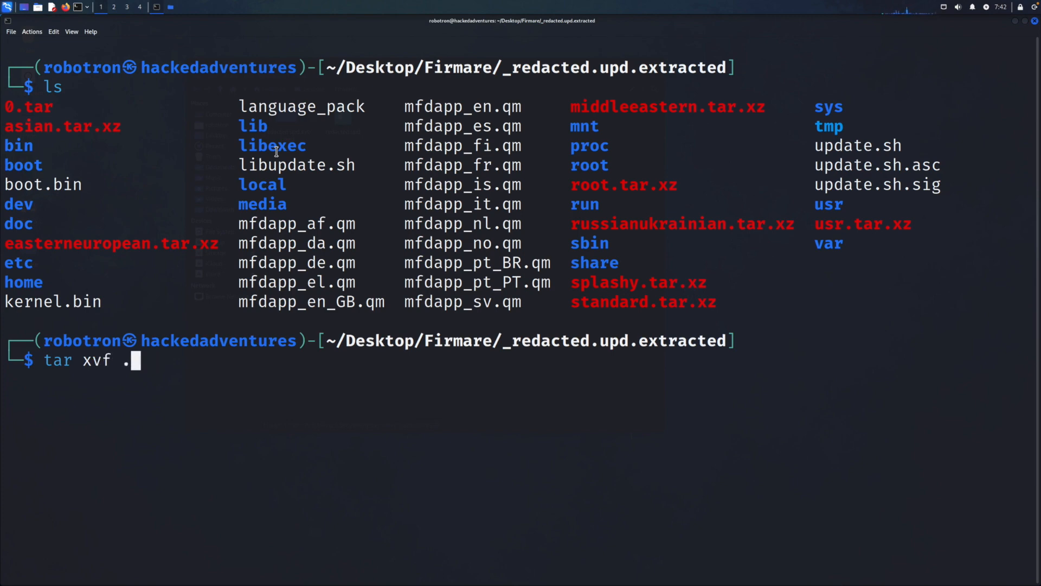
text(0.tar)
text(cat language_pack)
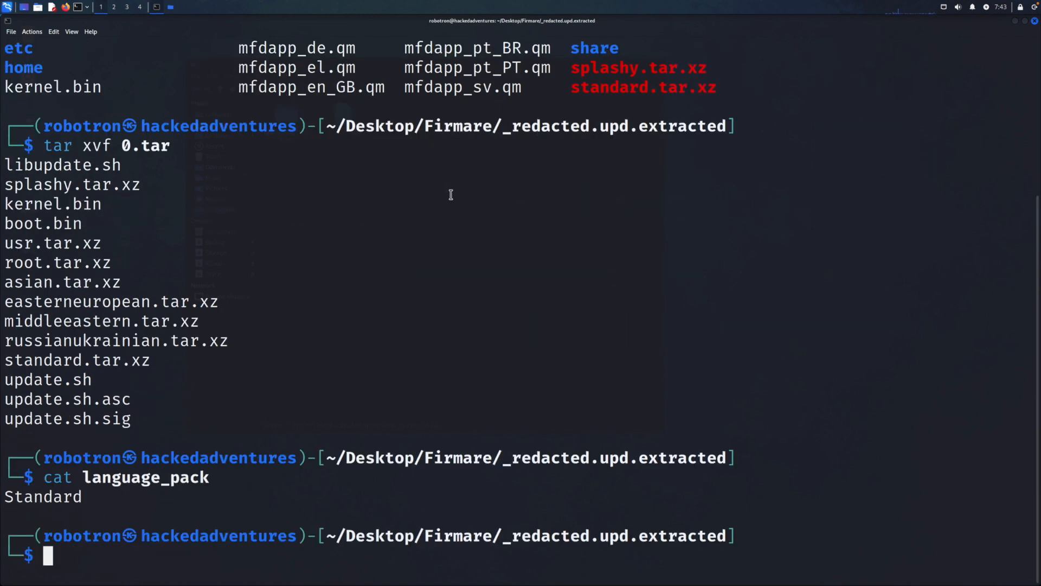
- List doc's package folders (busybox, openssl 1.0.2h, gnupg), then clear and relist
text(ls)
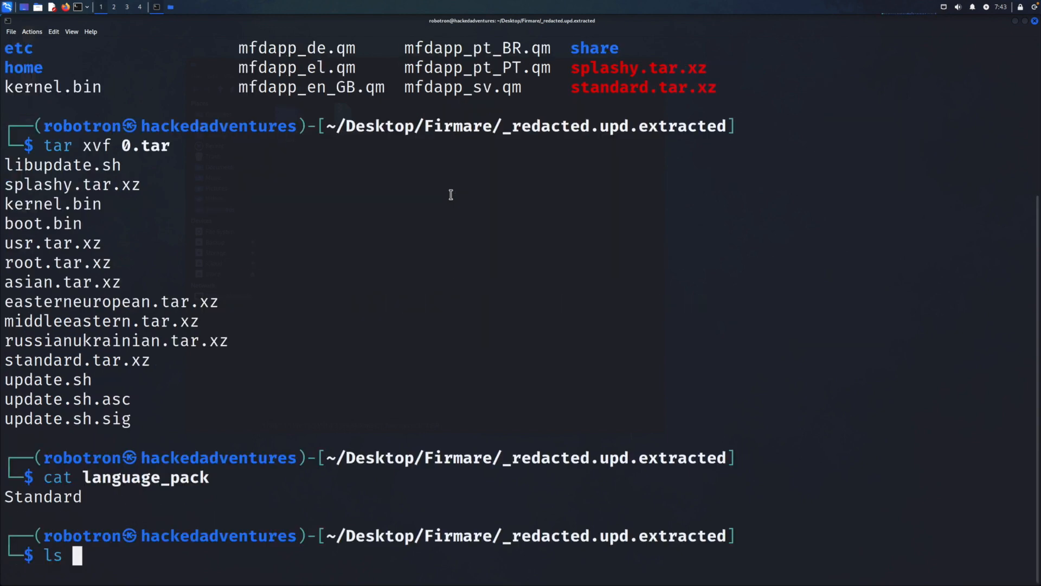
text(doc)
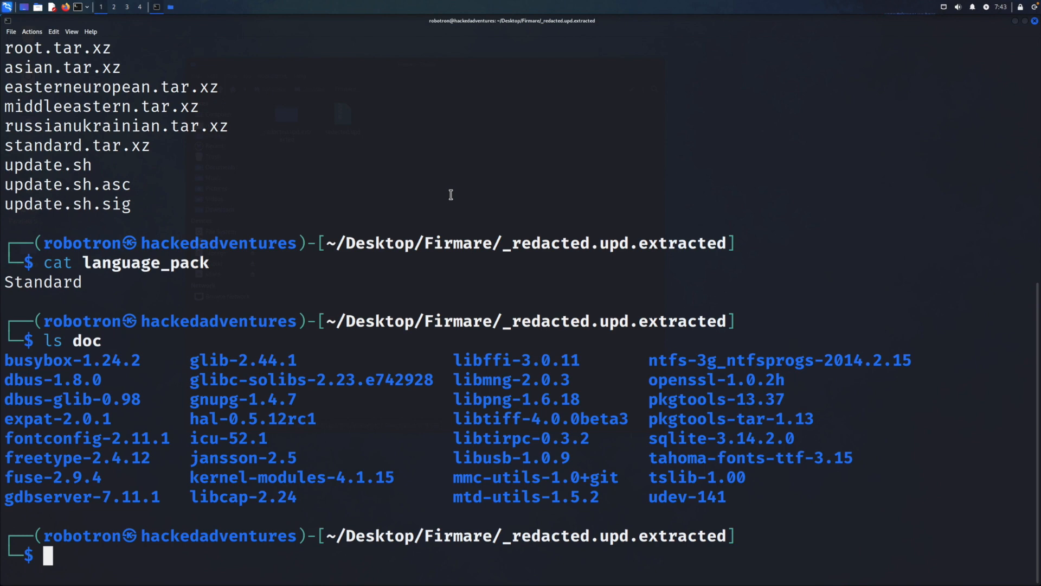
text(c)
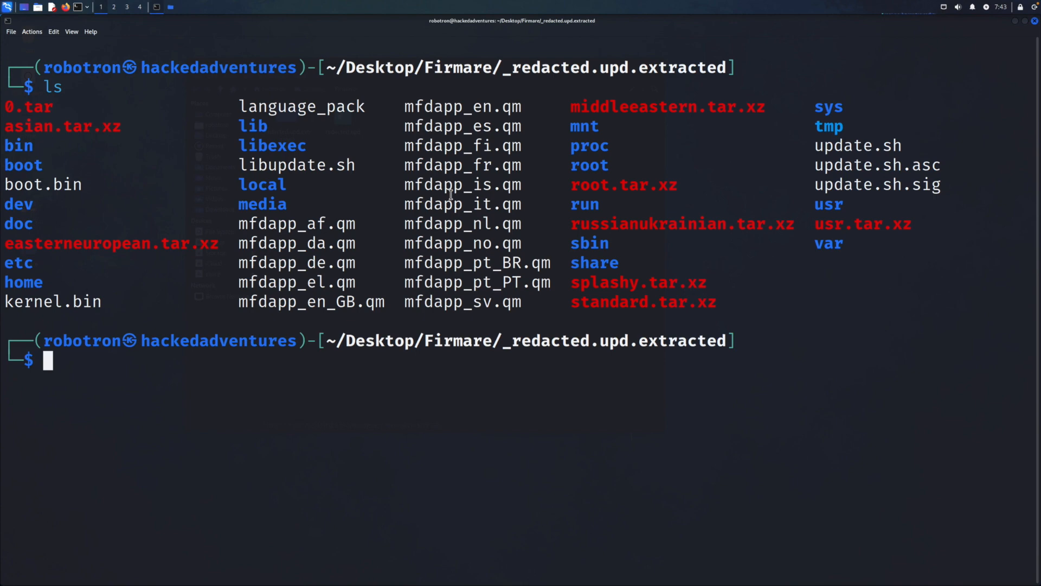
- Open media and its empty factorydata folder, then return to the firmware root
text(cd media)
text(ls)
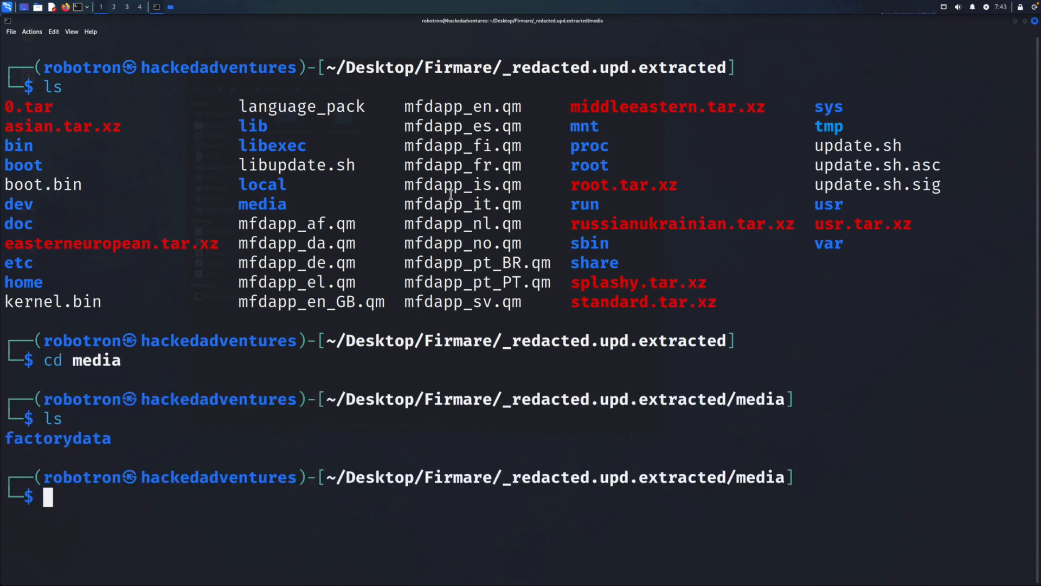
text(cd factorydata/)
text(ls)
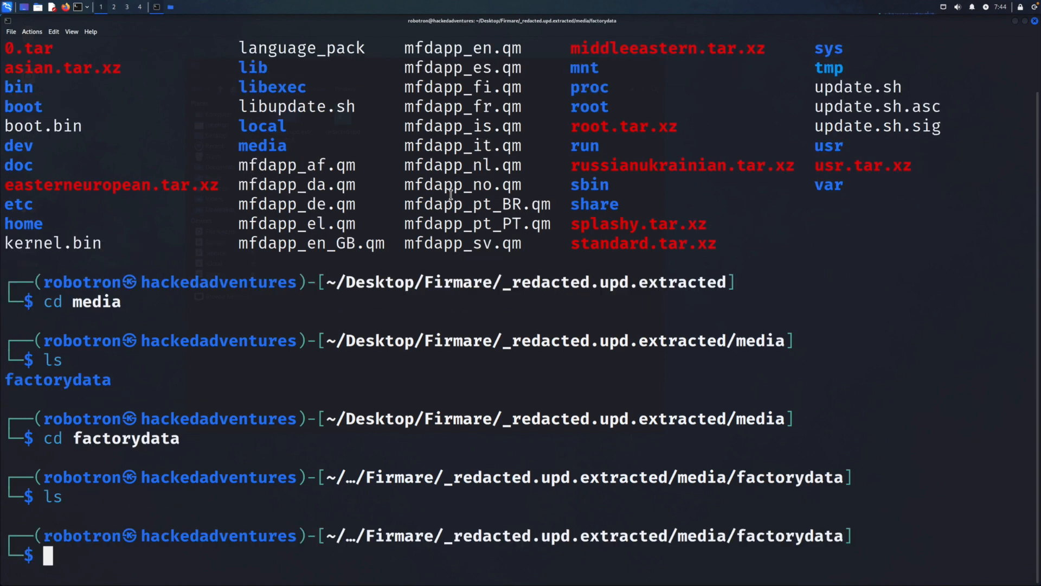
text(clear)
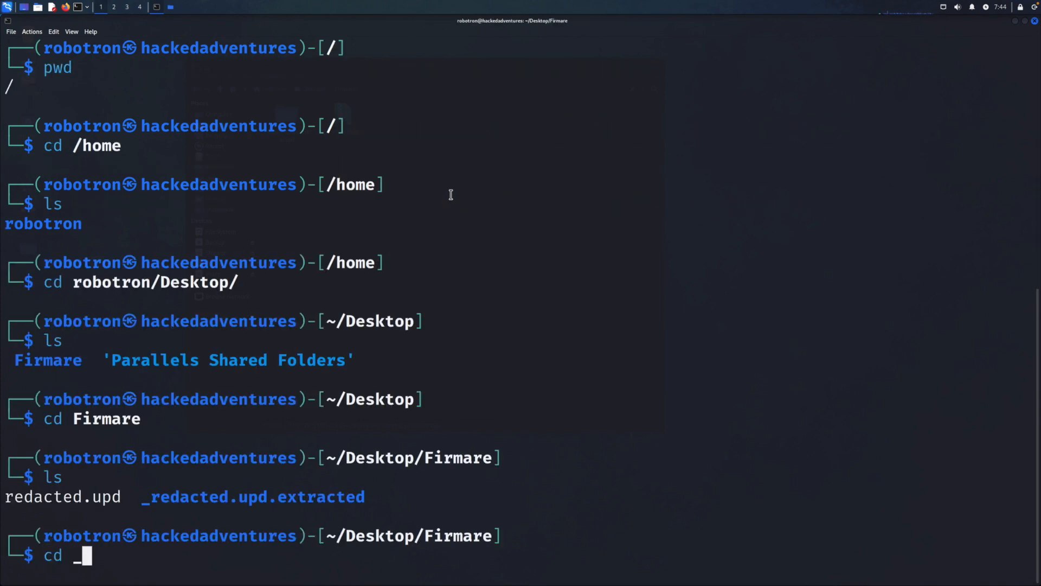
key(Return)
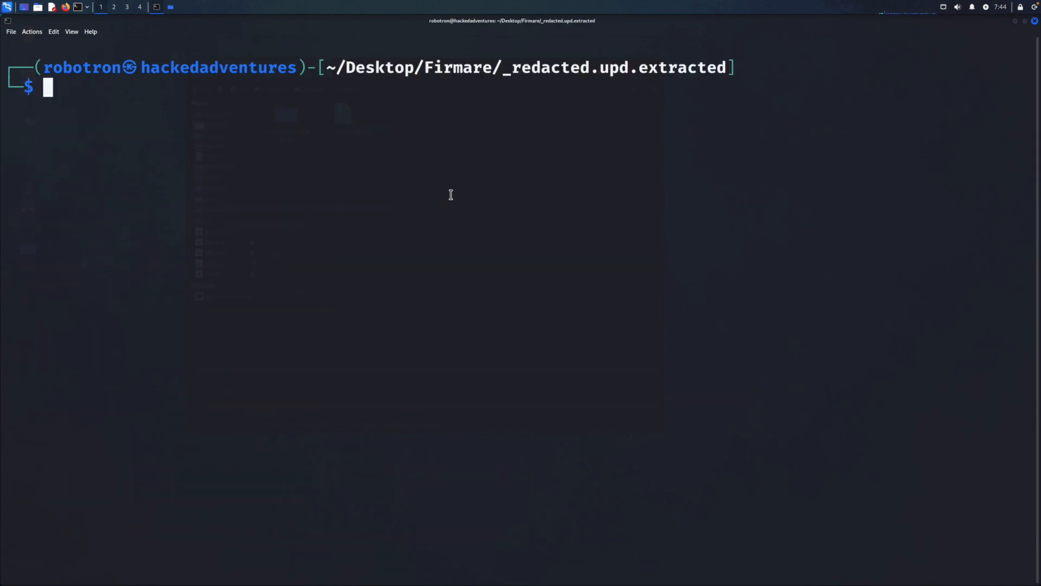
- Run 'du -hcs *' showing a 434M total, then relist and start a cd
text(ls)
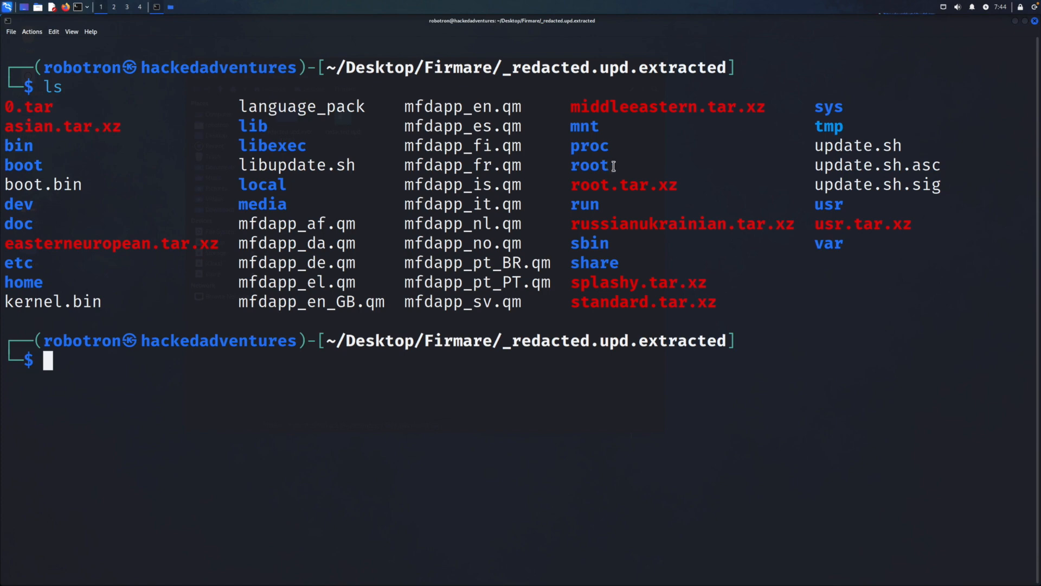
text(d)
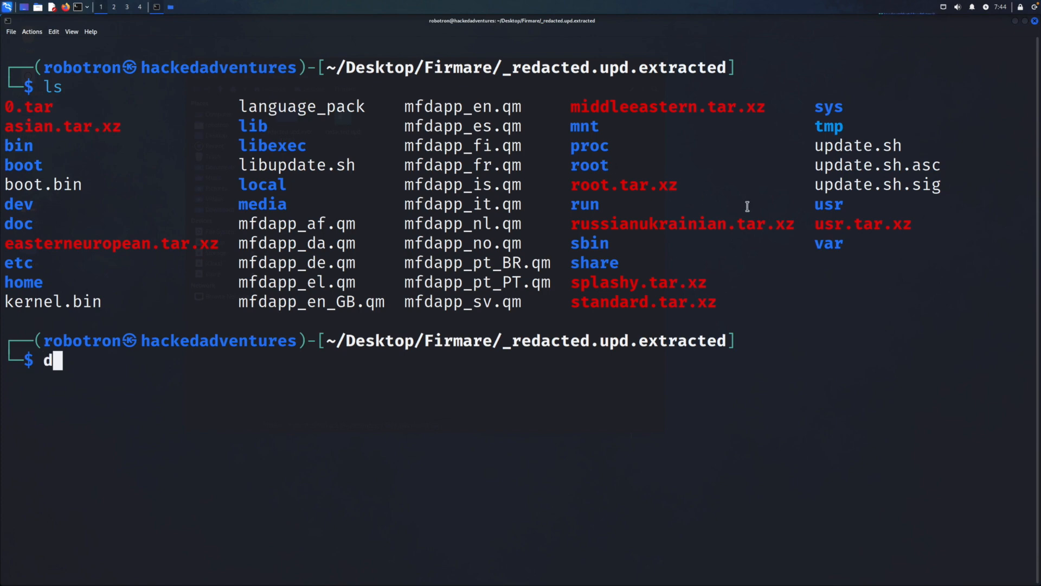
text(u -hcs)
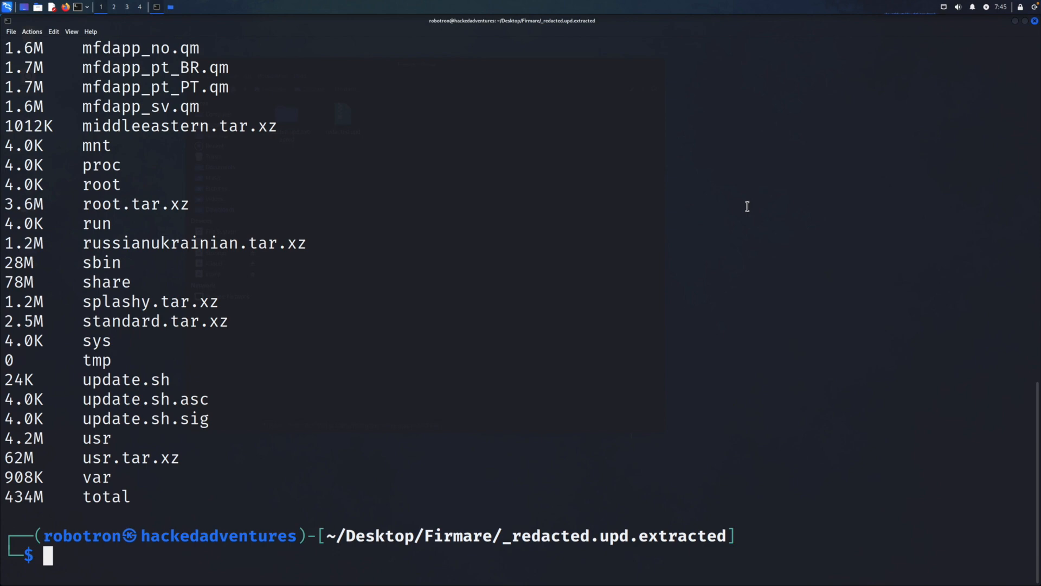
text(ls)
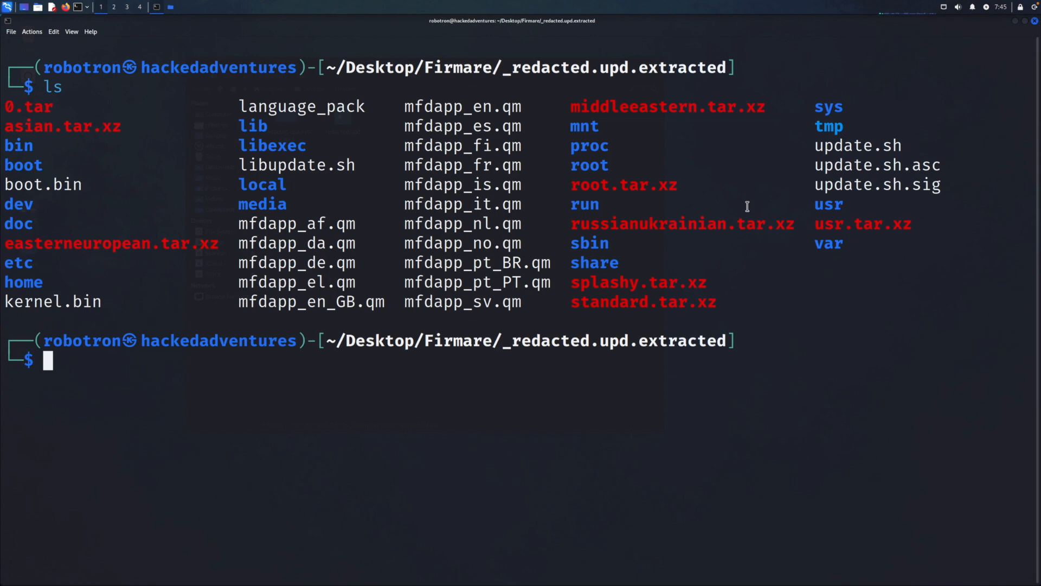
text(cd)
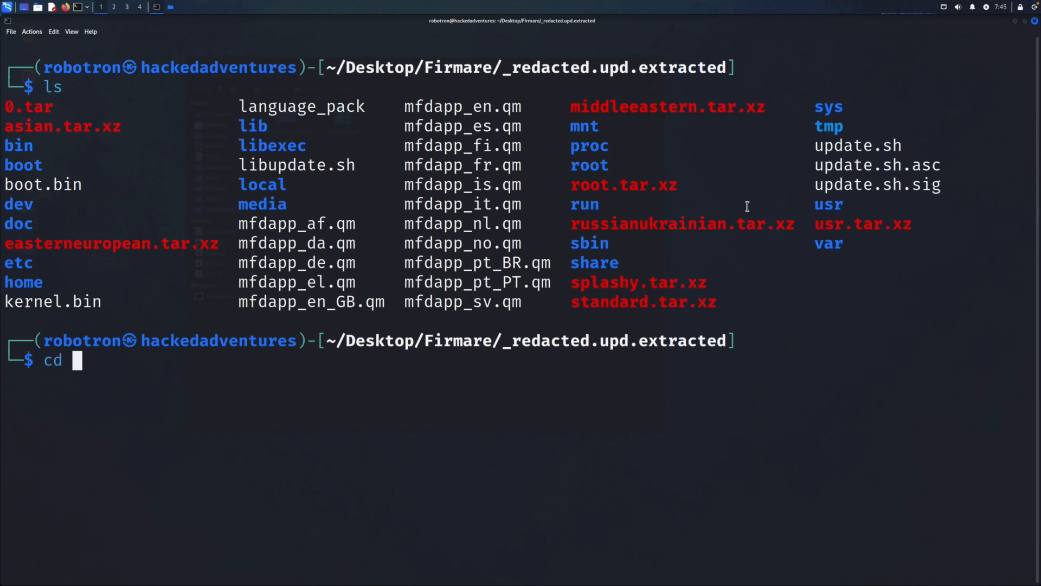